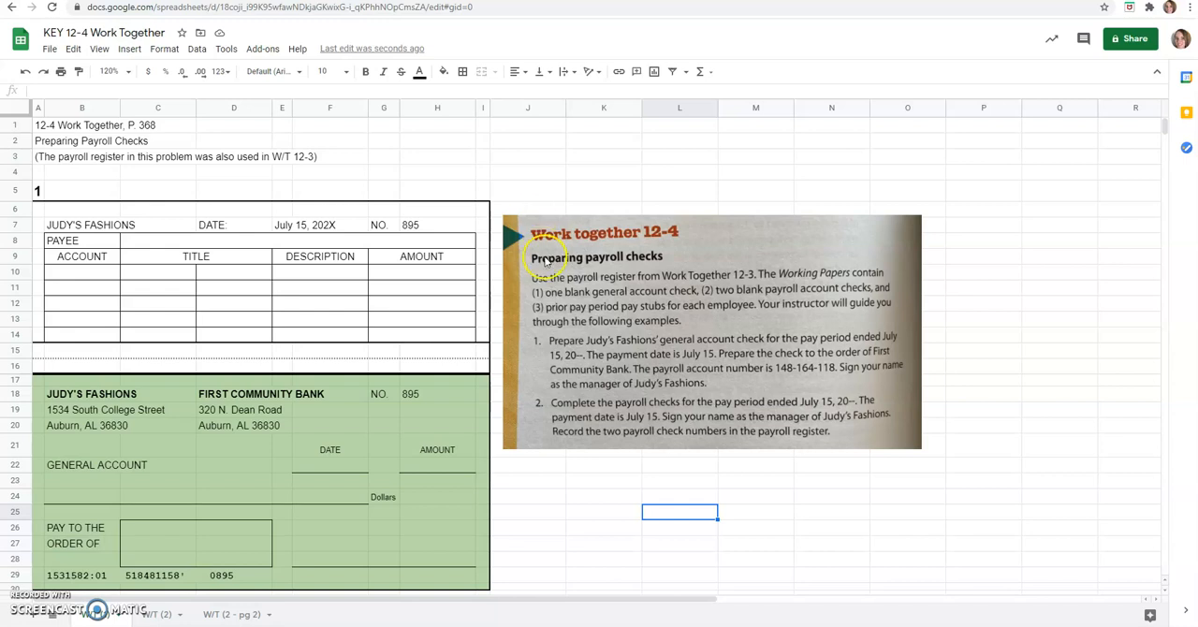
mouse_move(627, 242)
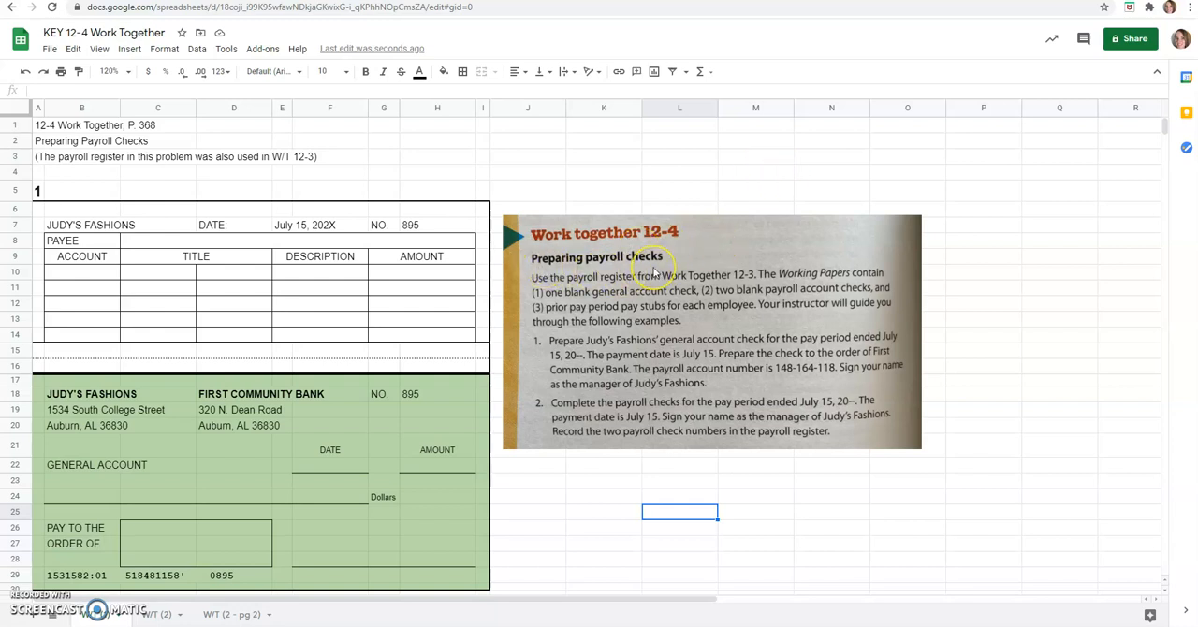
mouse_move(595, 292)
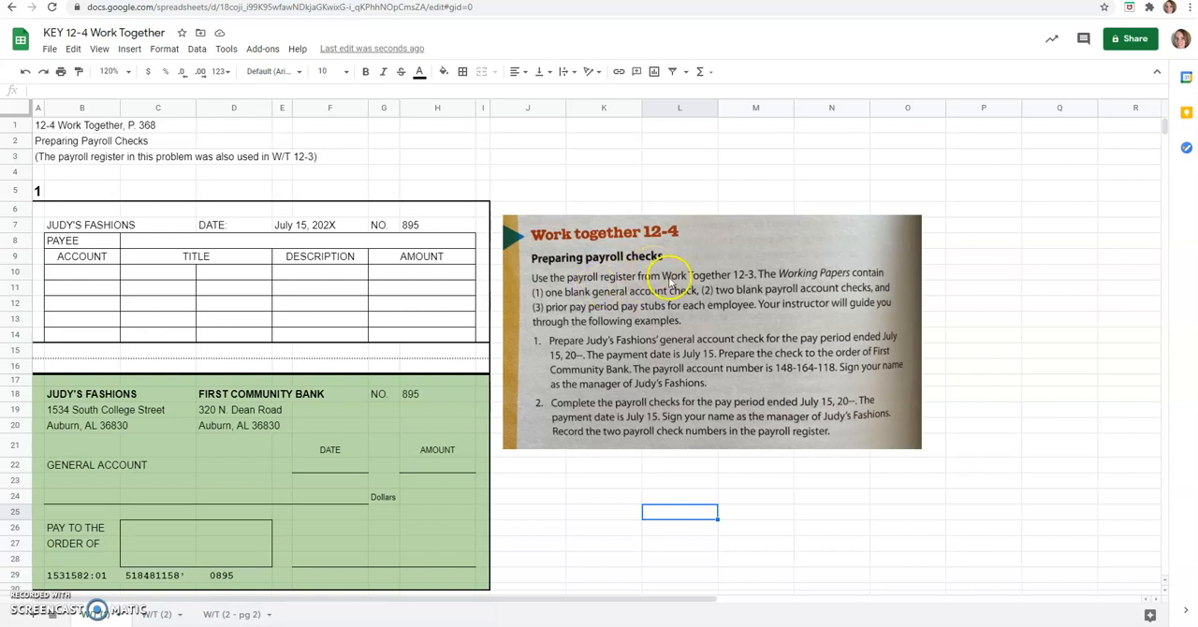
mouse_move(646, 279)
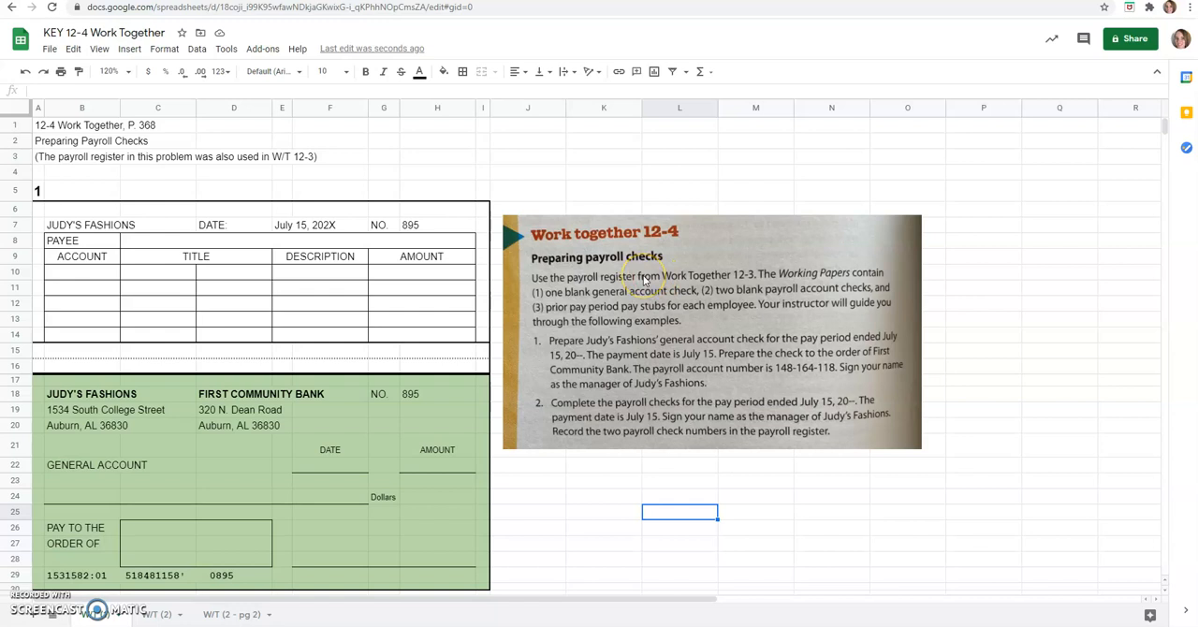
mouse_move(801, 281)
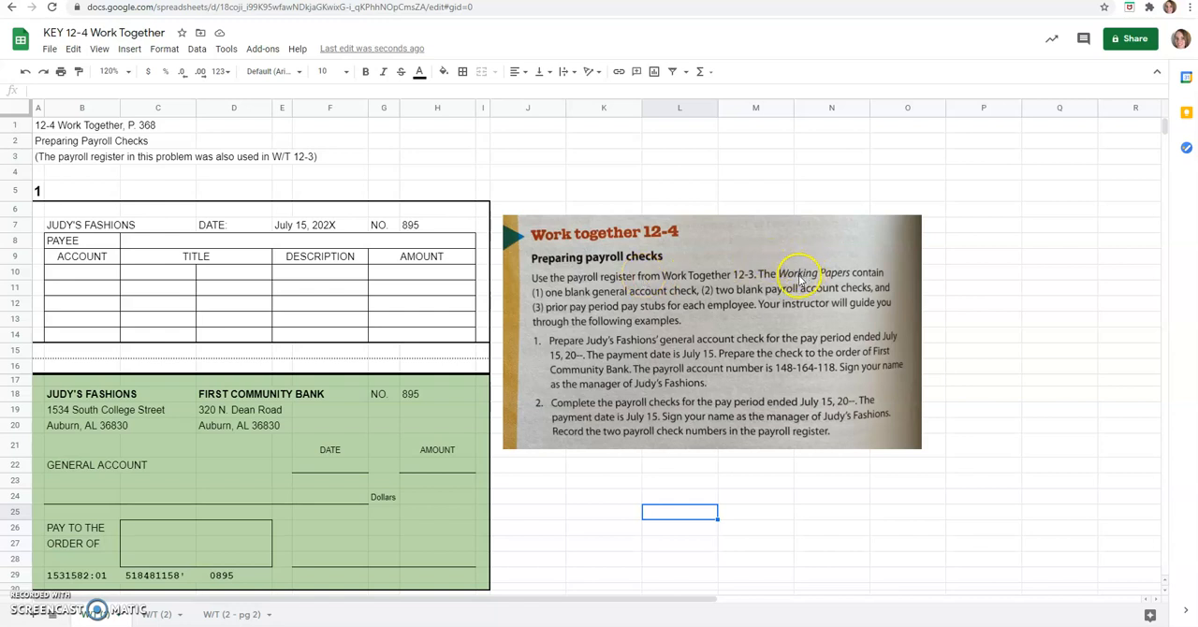
mouse_move(603, 298)
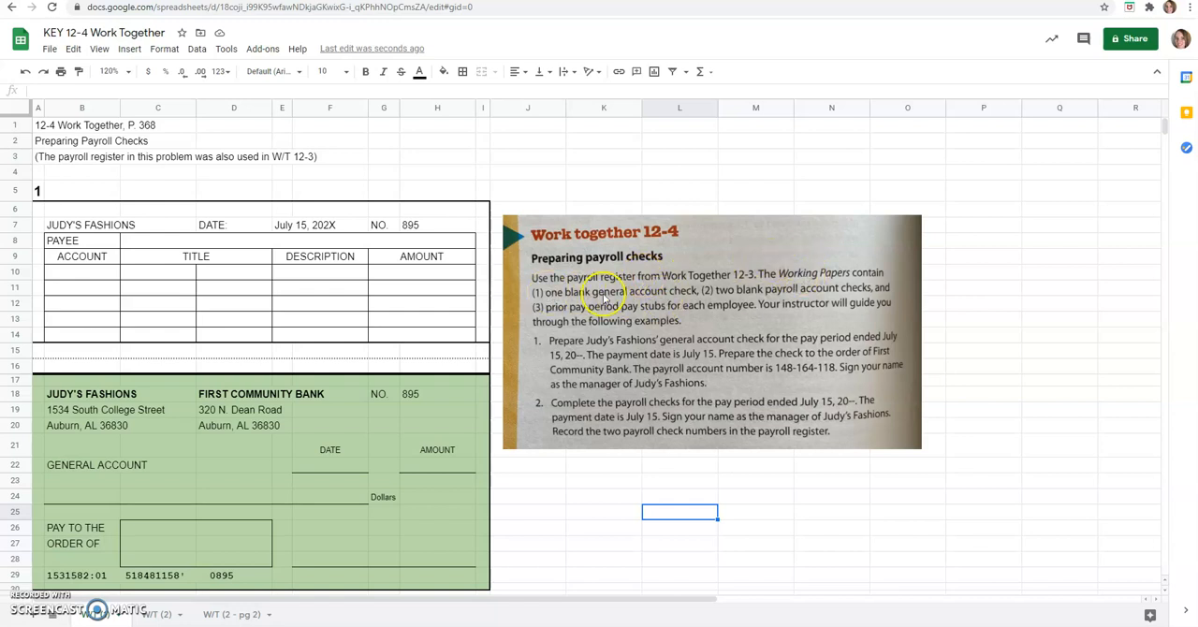
mouse_move(202, 509)
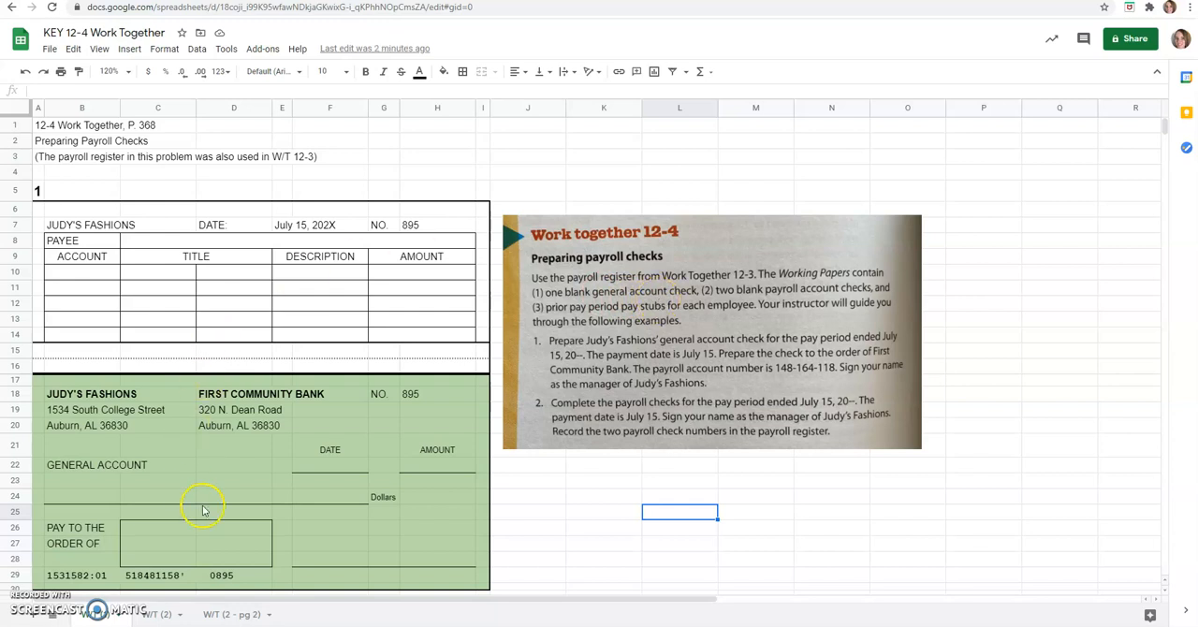
mouse_move(609, 302)
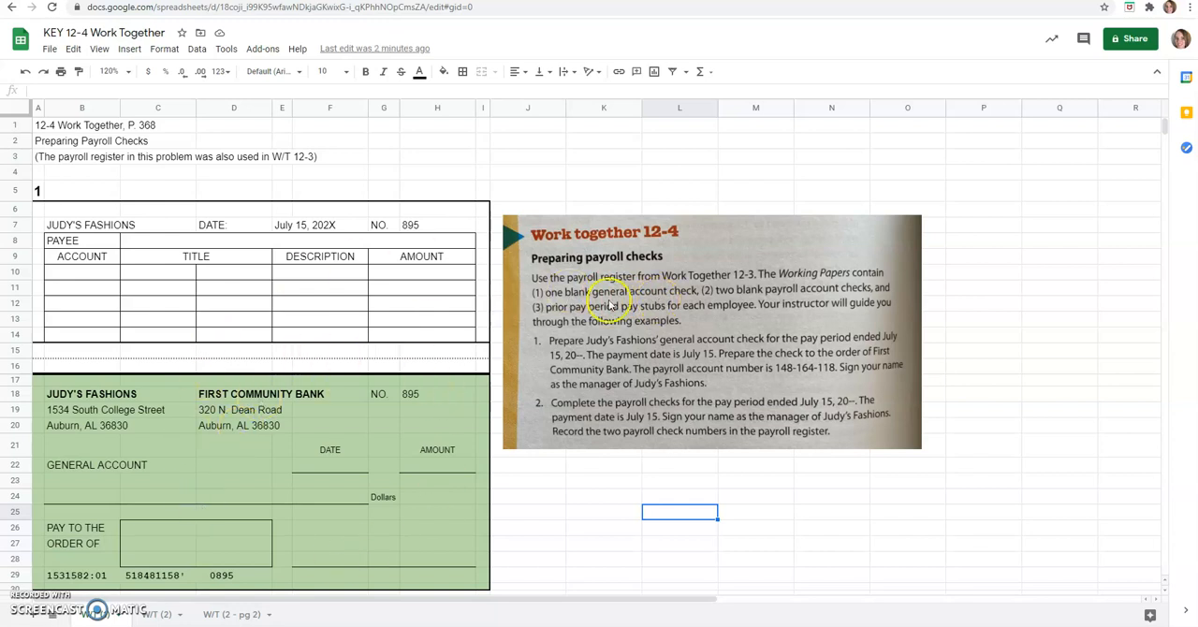
mouse_move(483, 401)
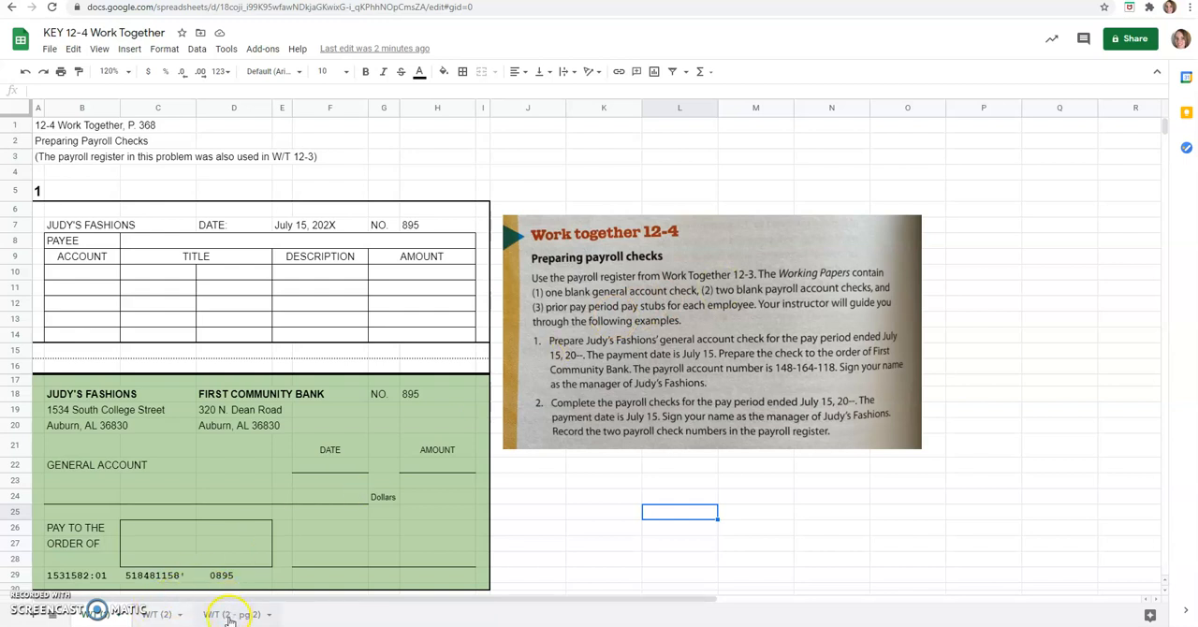
mouse_move(550, 479)
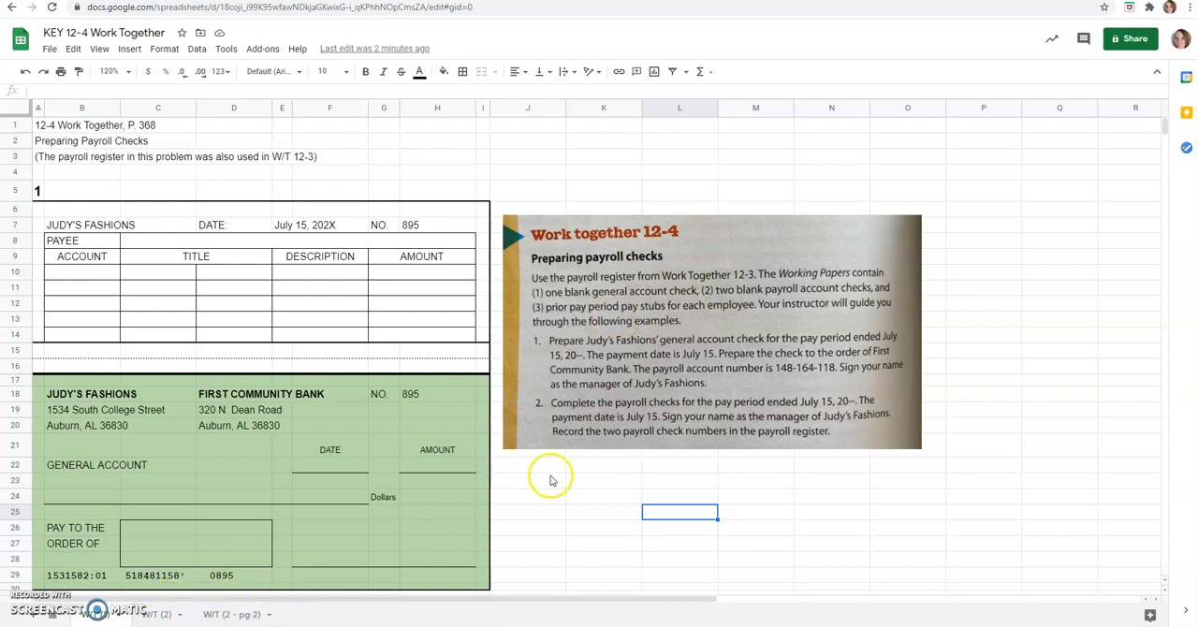
mouse_move(616, 311)
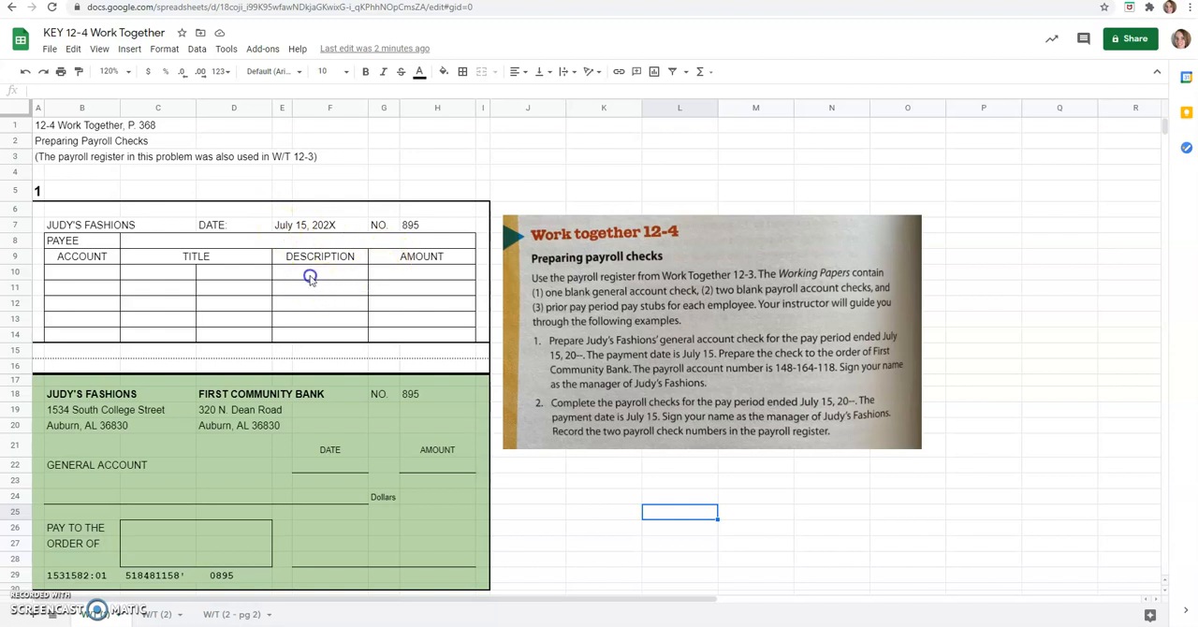
Fill the check stub with description 'July 15, 202X Payroll' and amount 1933.32
left_click(318, 271)
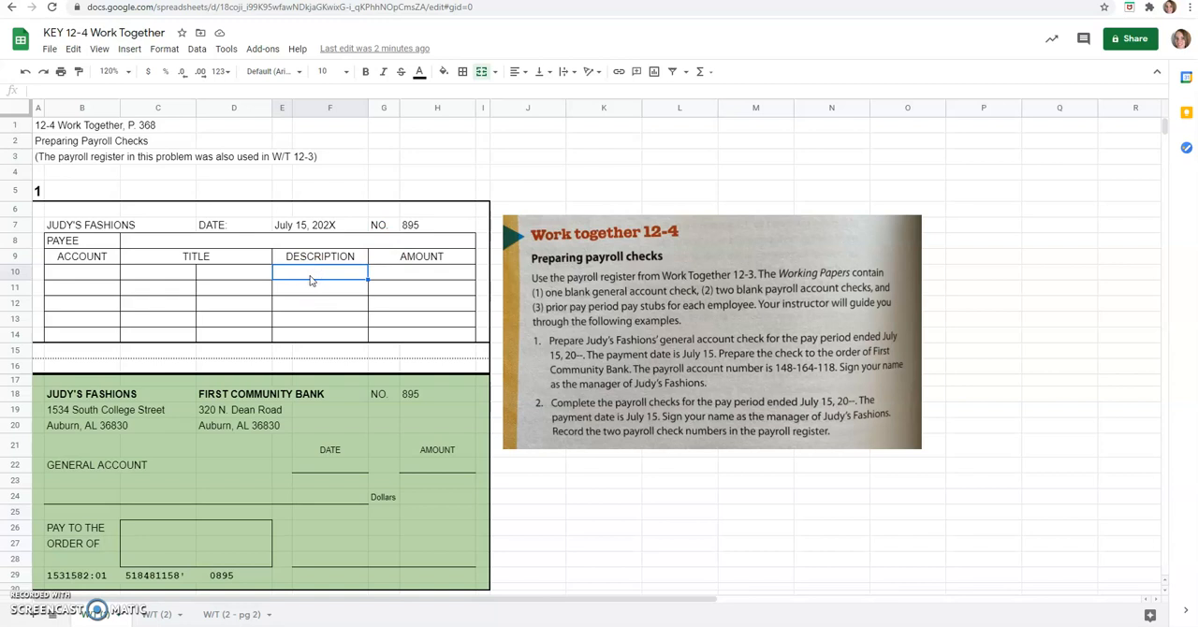
type("July 14")
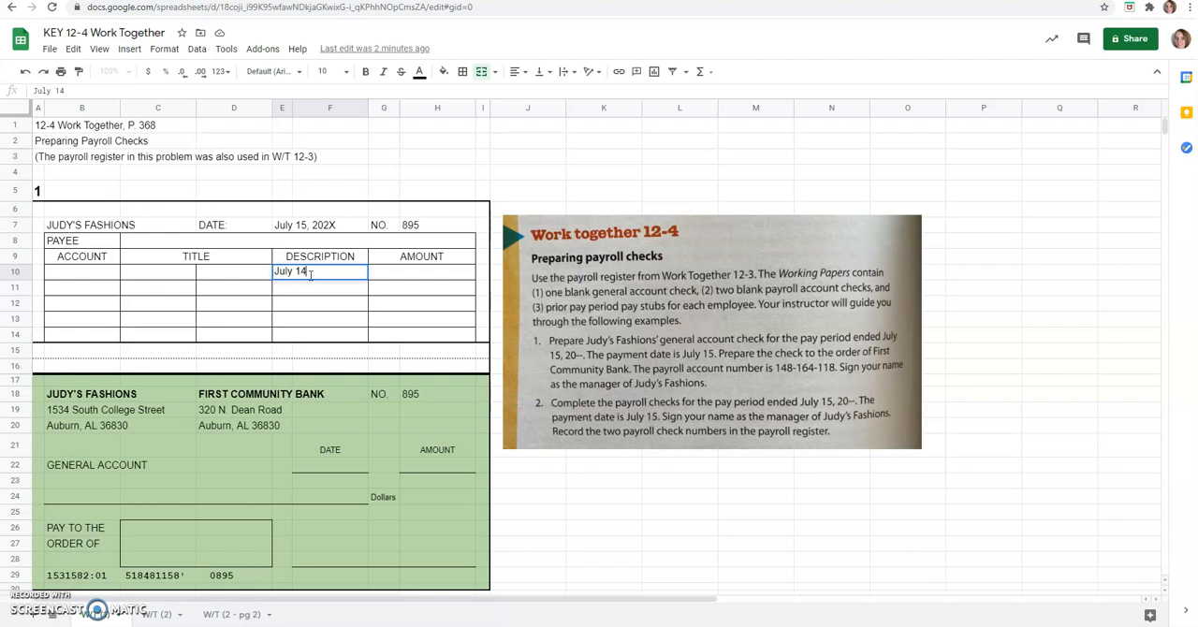
type(", 202")
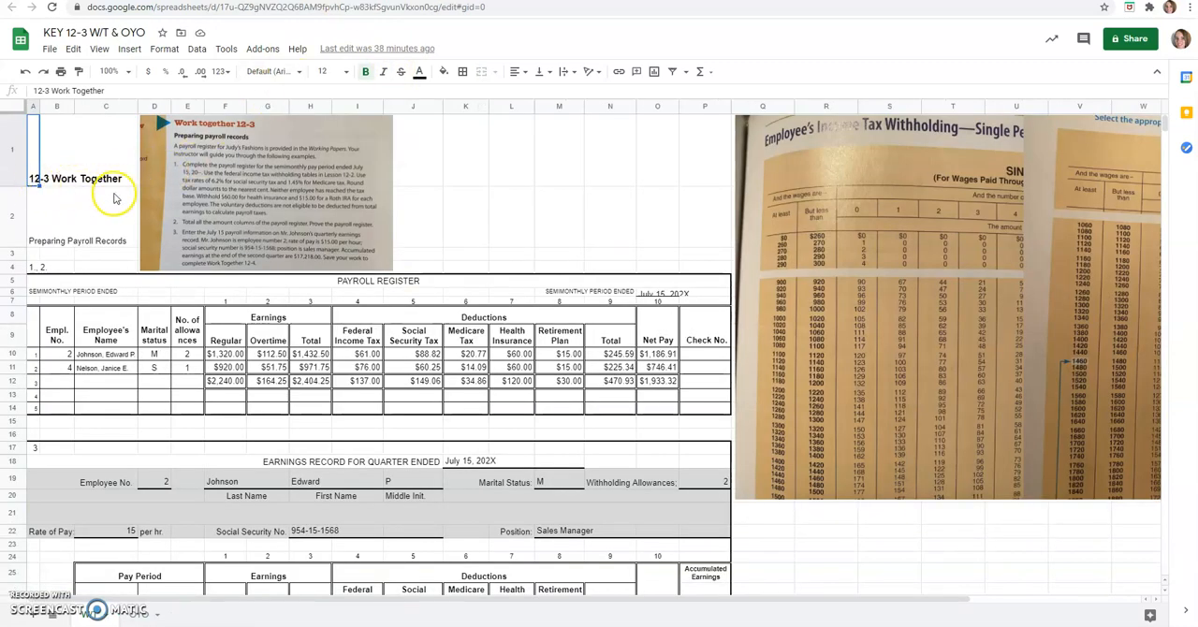
mouse_move(753, 350)
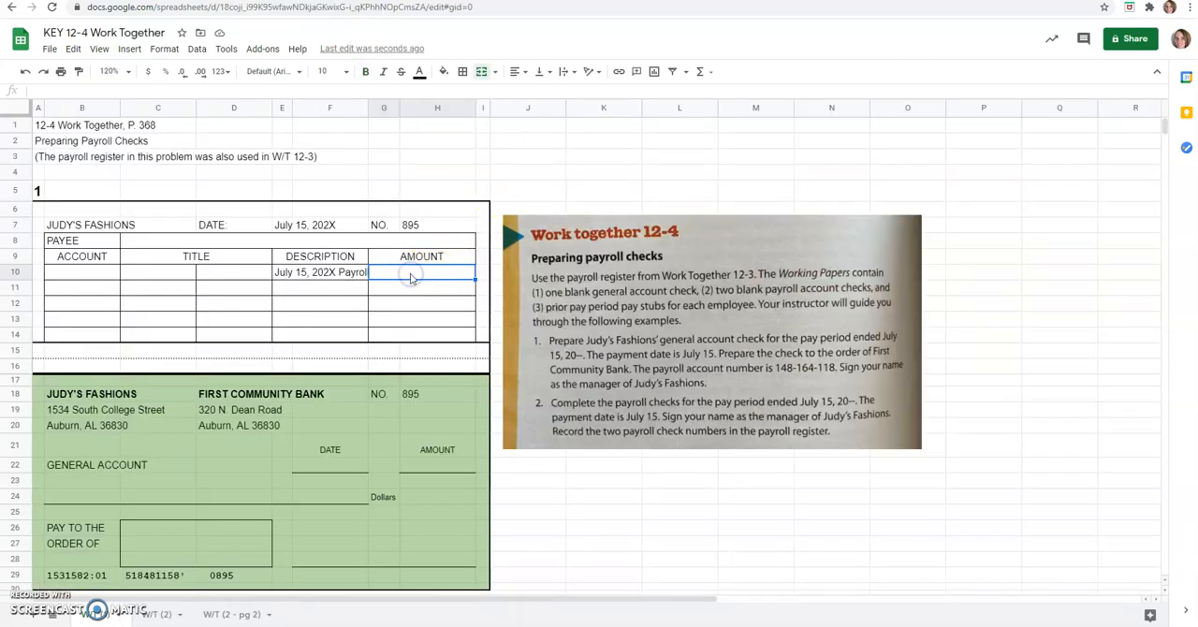
type("19")
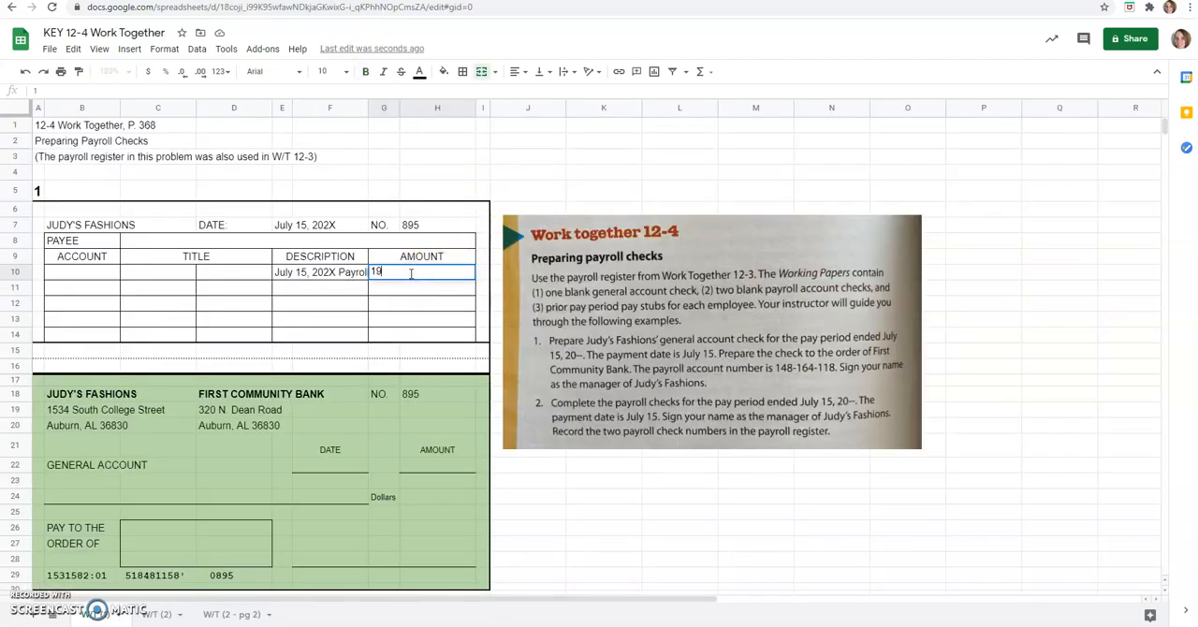
key("Return")
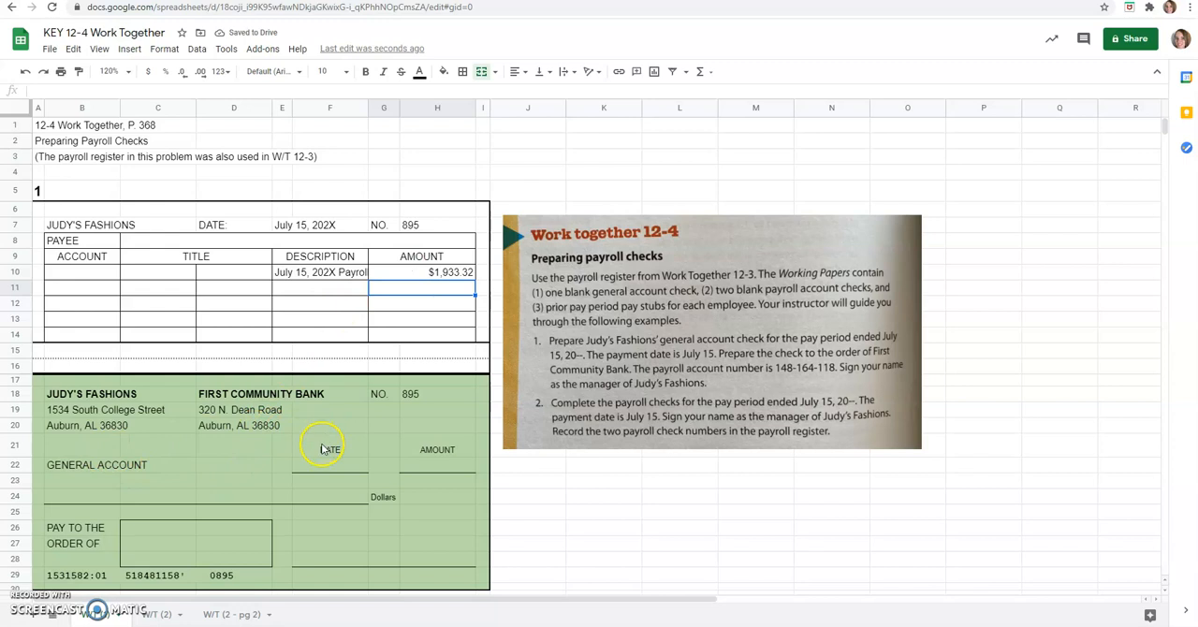
Date the check July 15, 202X and enter the amount $1,933.32
left_click(330, 466)
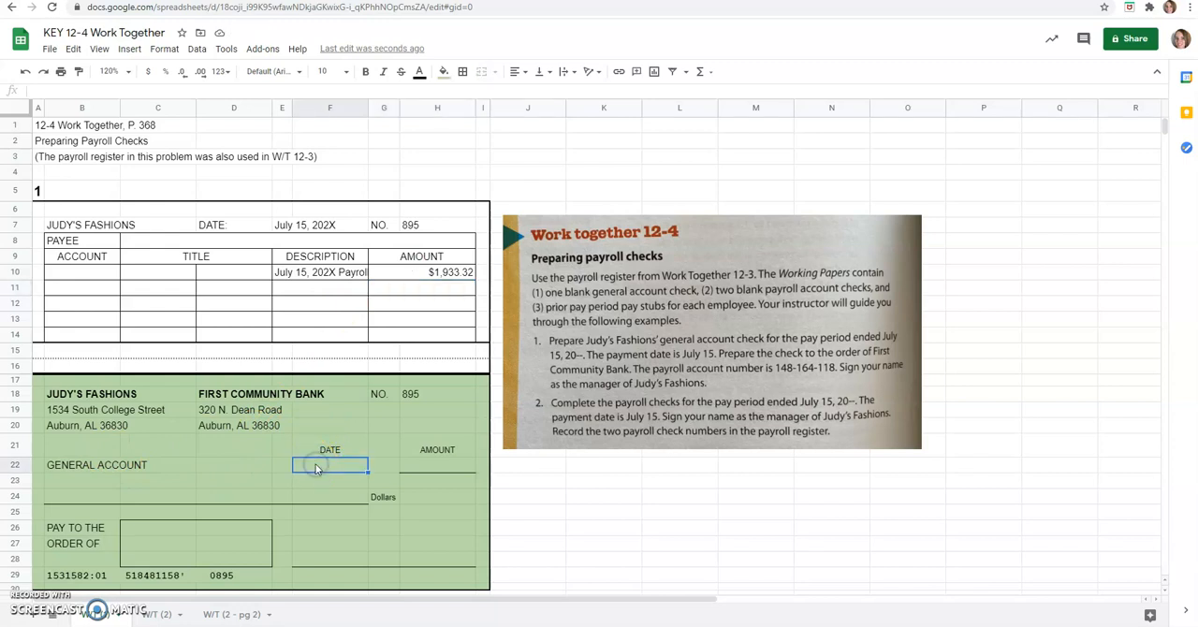
type("J")
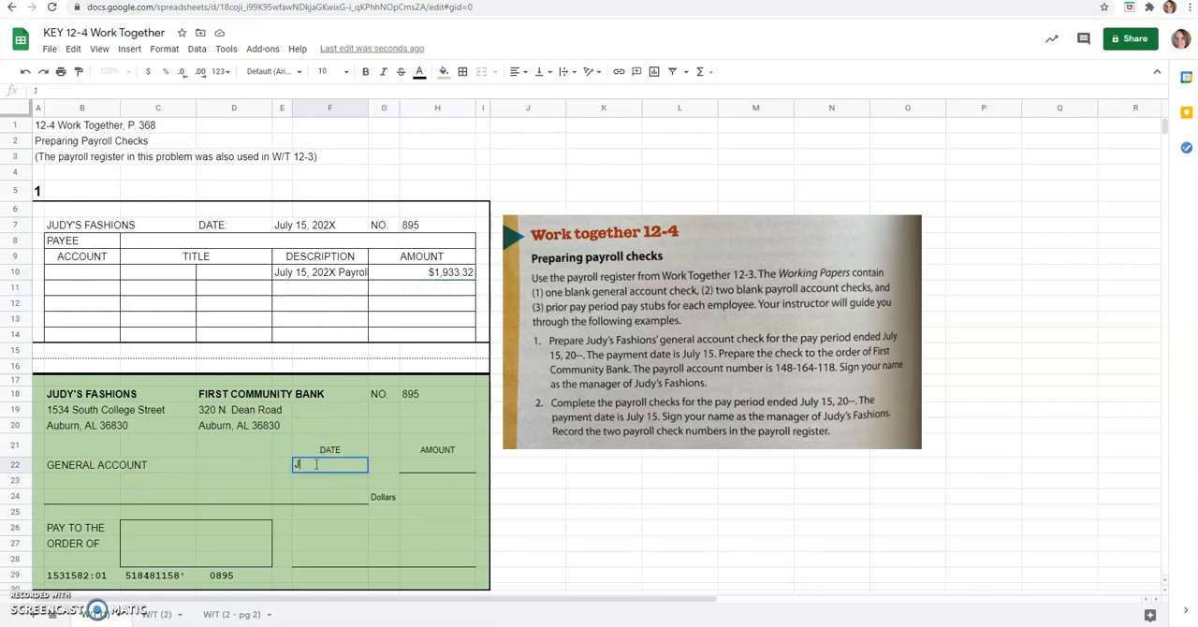
type("uly 15")
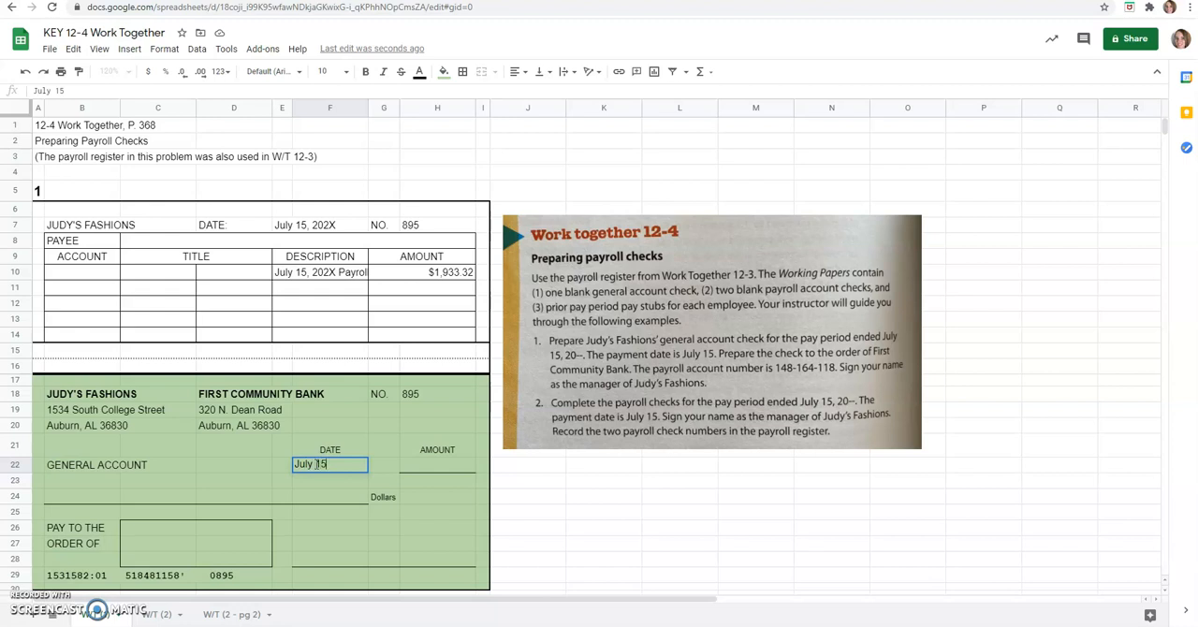
type(", 202")
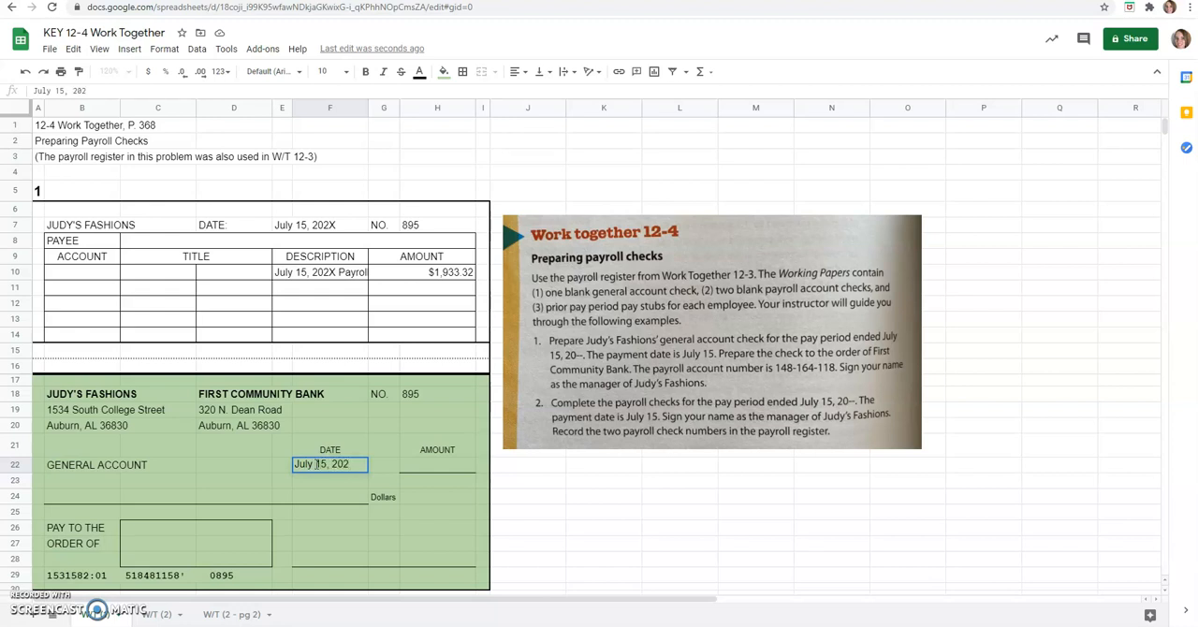
type("X")
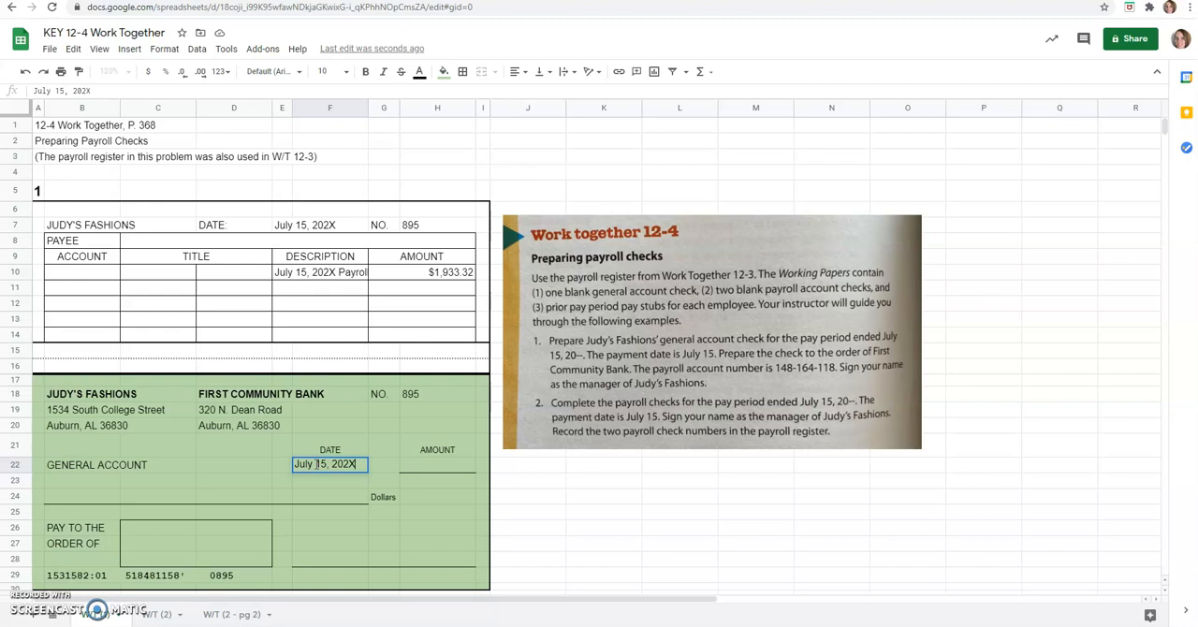
left_click(438, 466)
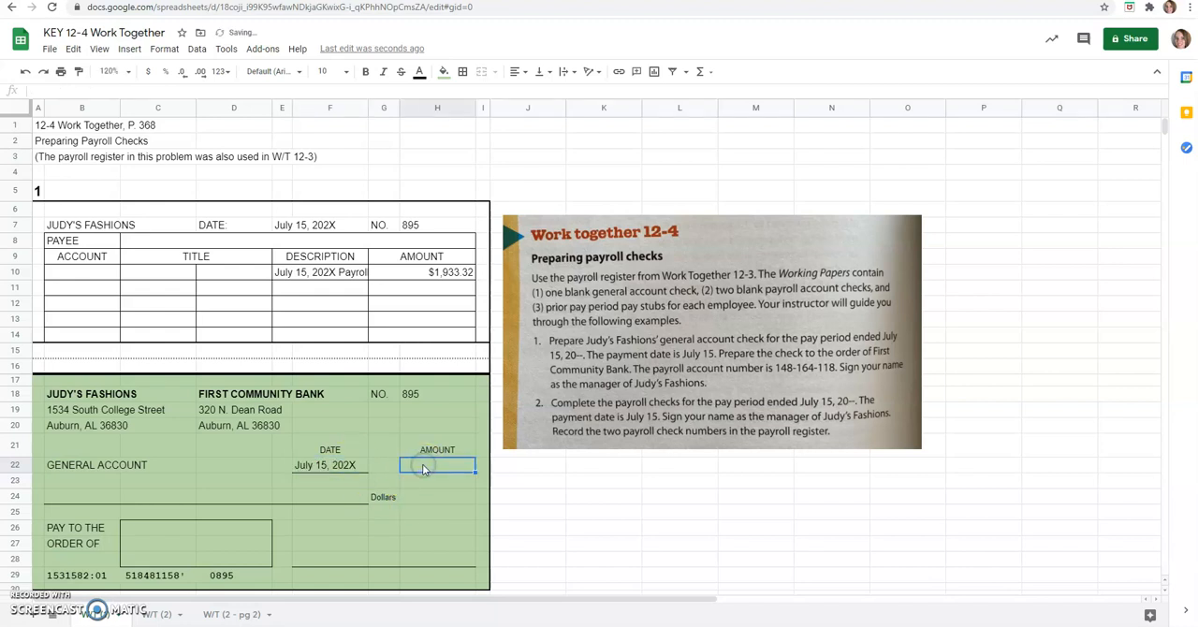
type("193")
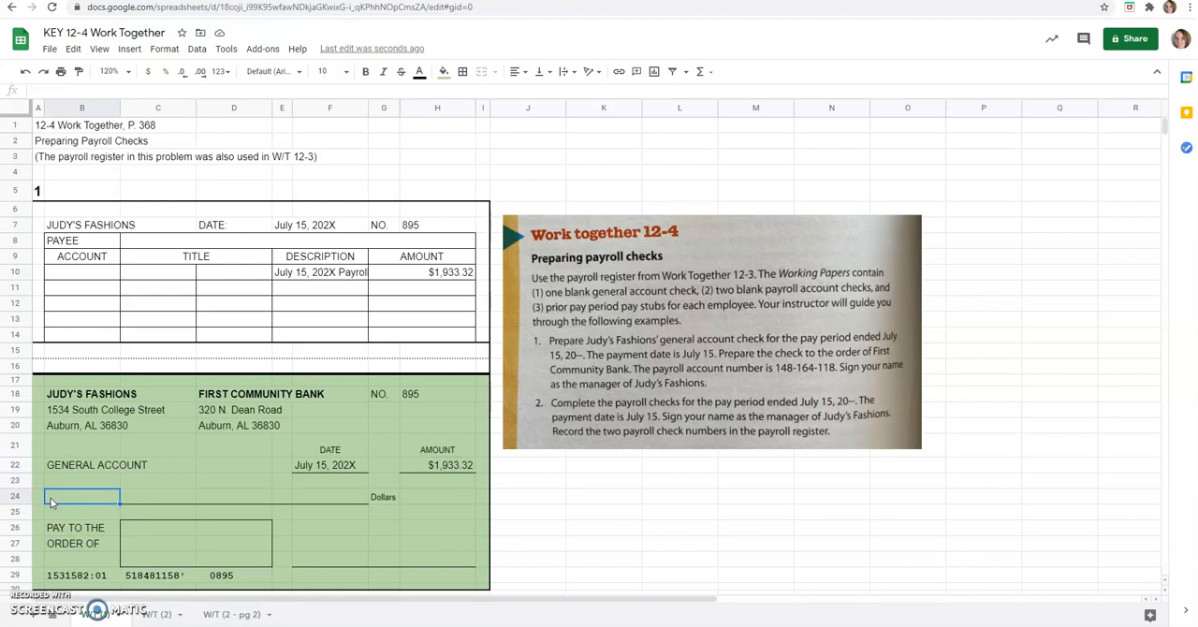
Write the amount in words, 'One thousand, nine hundred...' ending 32/100 with a dashed filler
type("One")
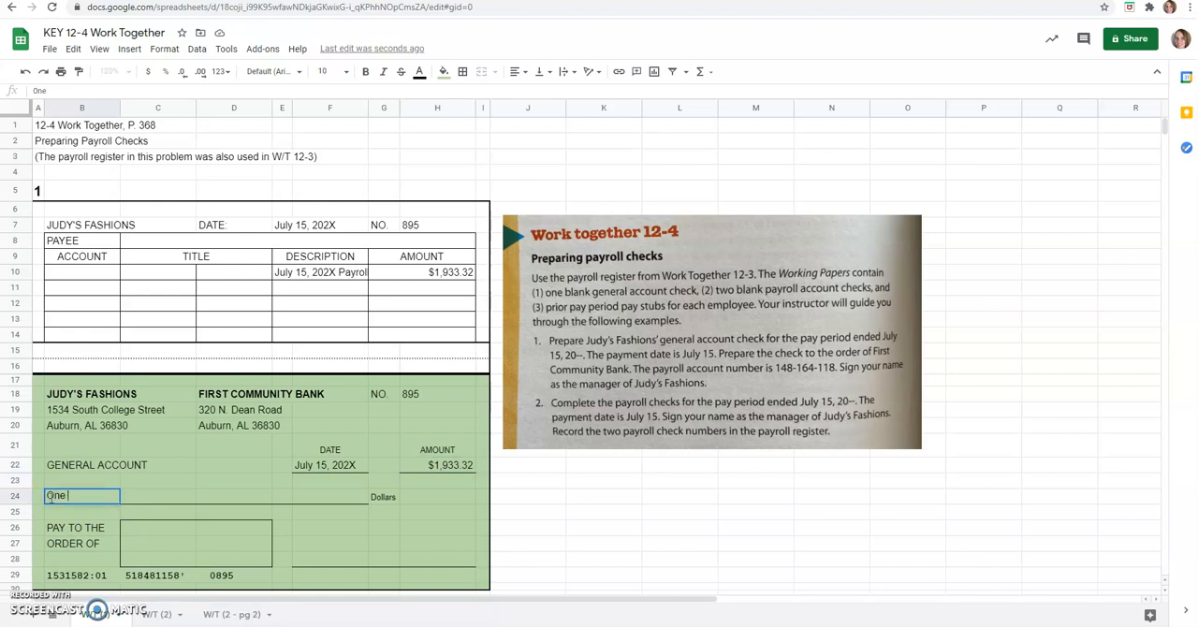
type("thousand")
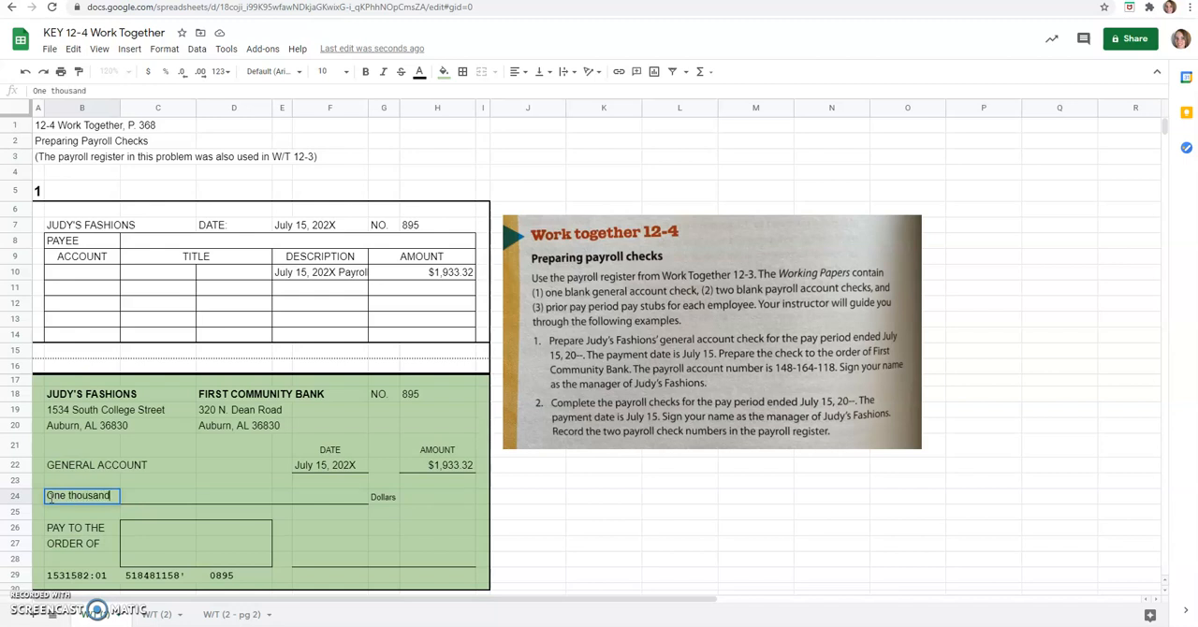
type(", nine hundred thirty three dollars and")
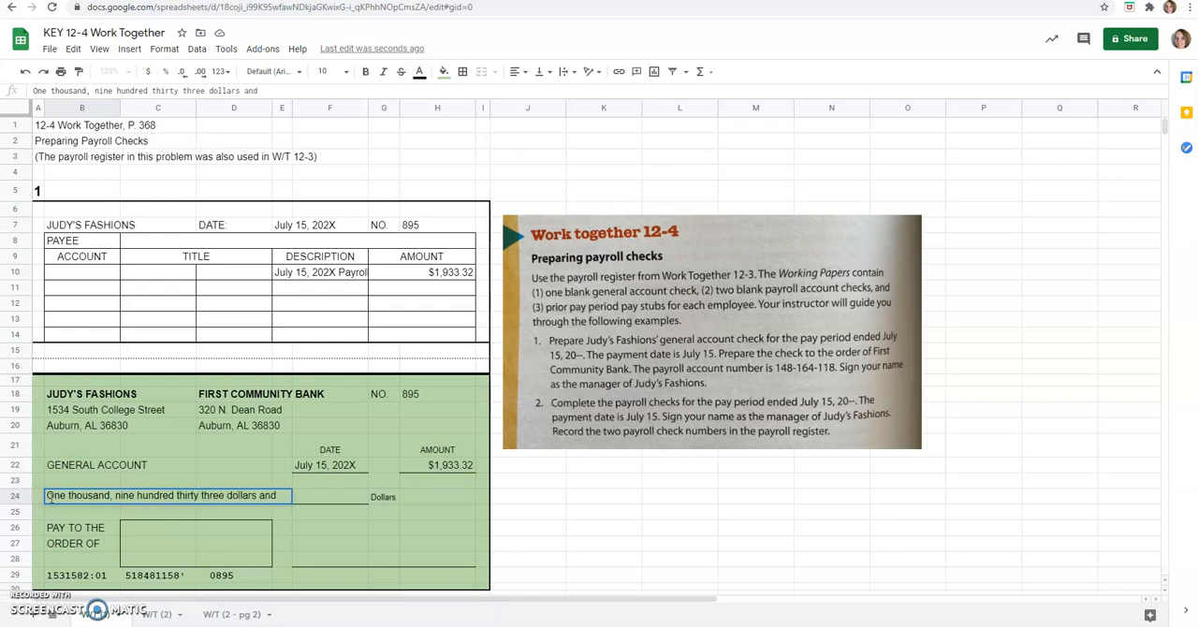
type("32/100")
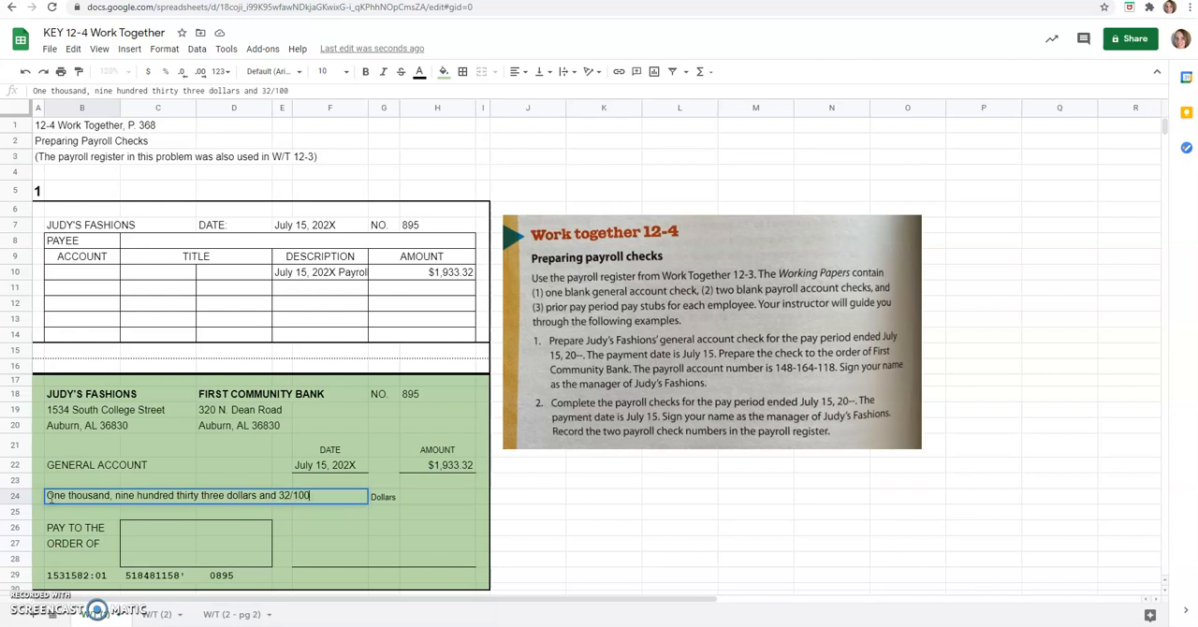
type("-----------------")
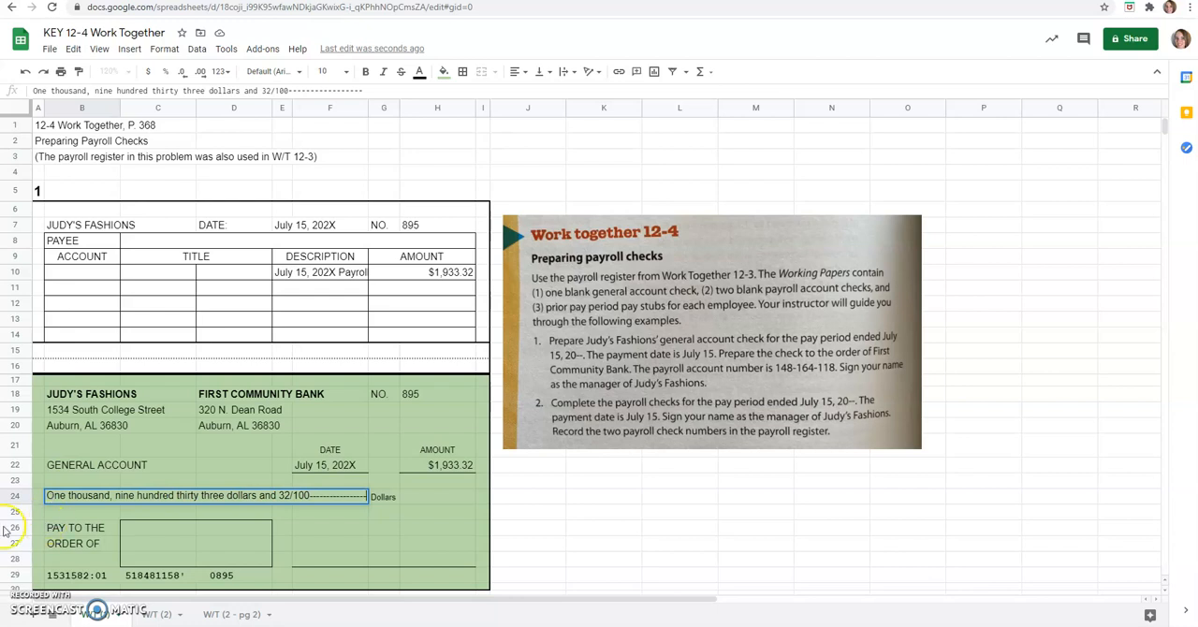
Make the check payable to First Community Bank Payroll Account, 320 N... Auburn, AL address
left_click(330, 513)
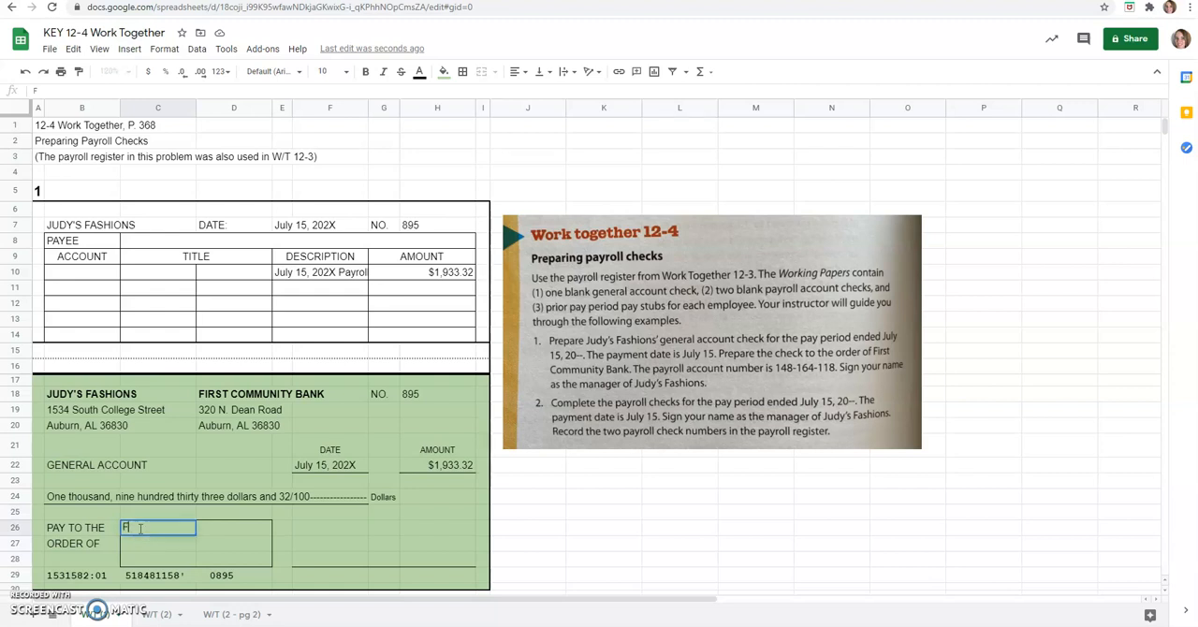
type("First")
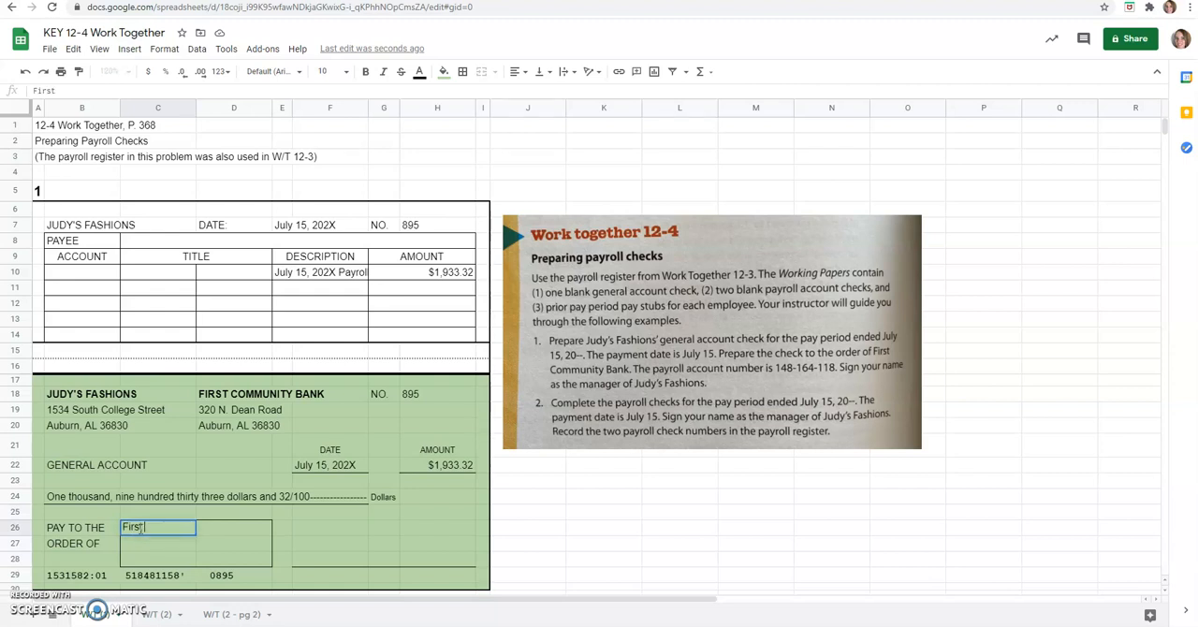
type("Community Bank")
left_click(157, 543)
type("Payroll Account")
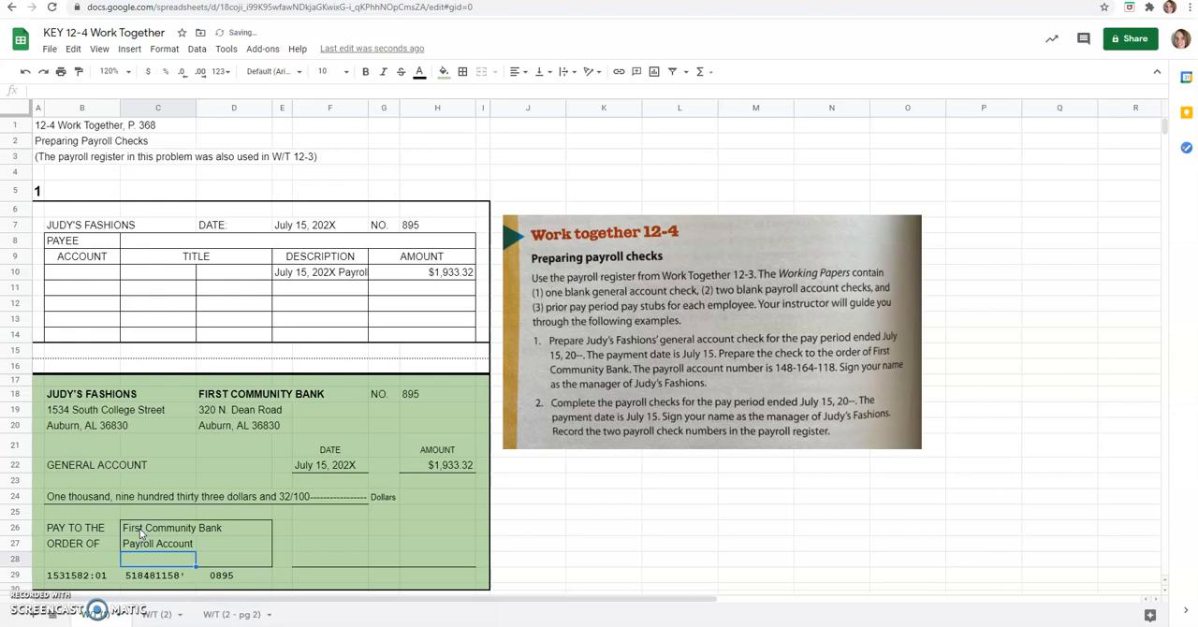
type("320 N. Dean R")
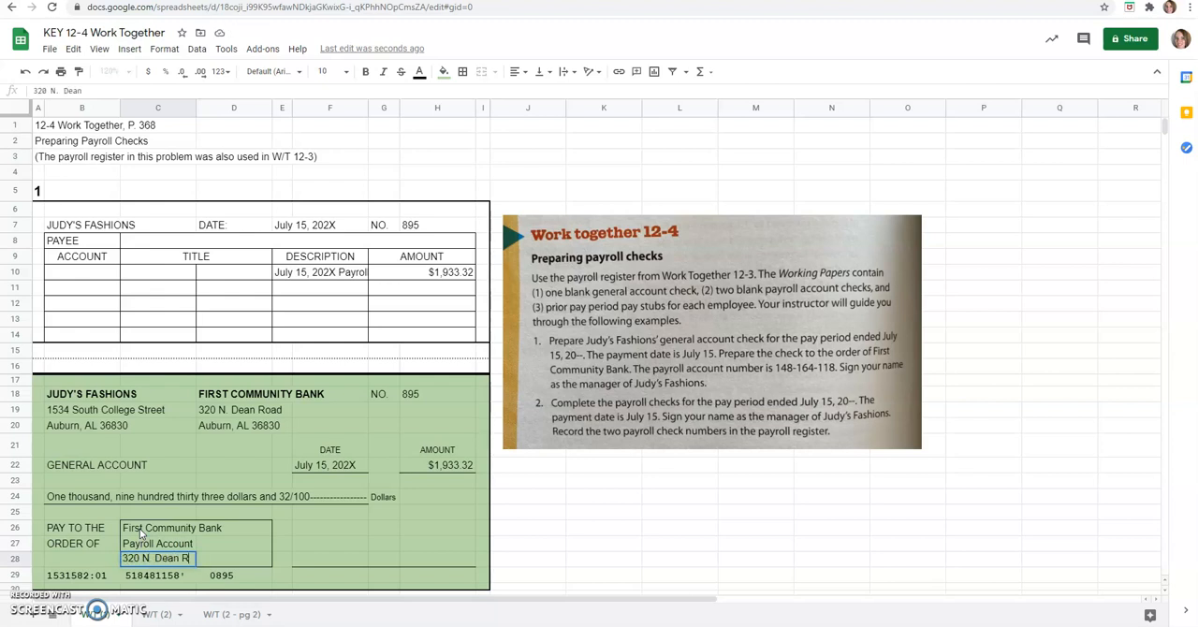
type("d.")
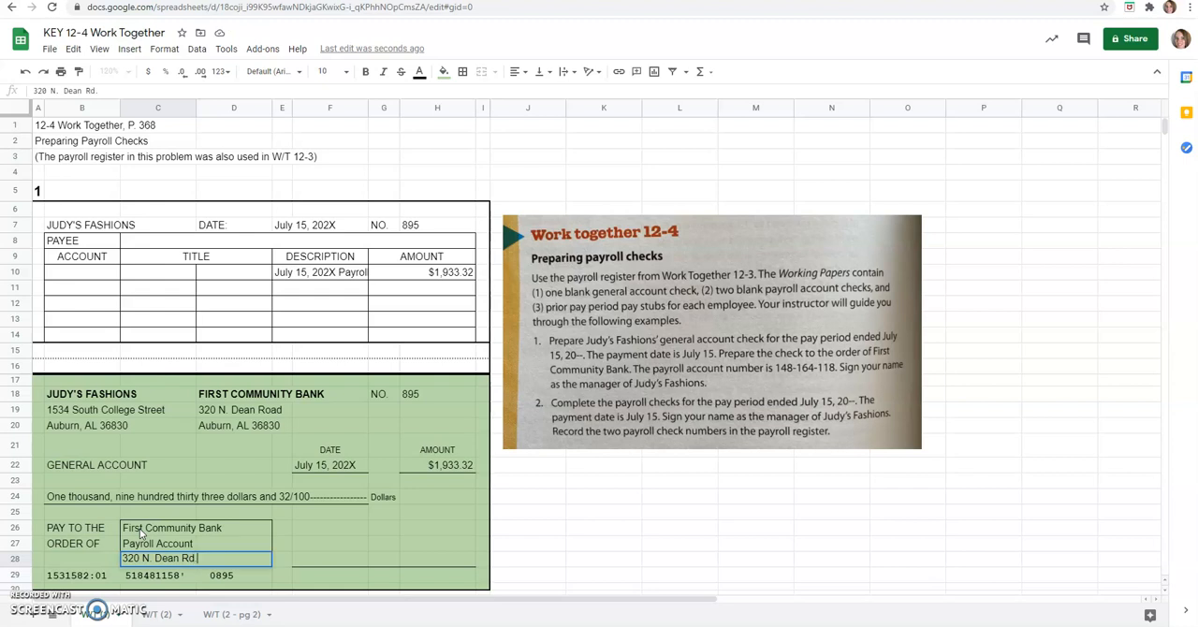
type("Auburn, A")
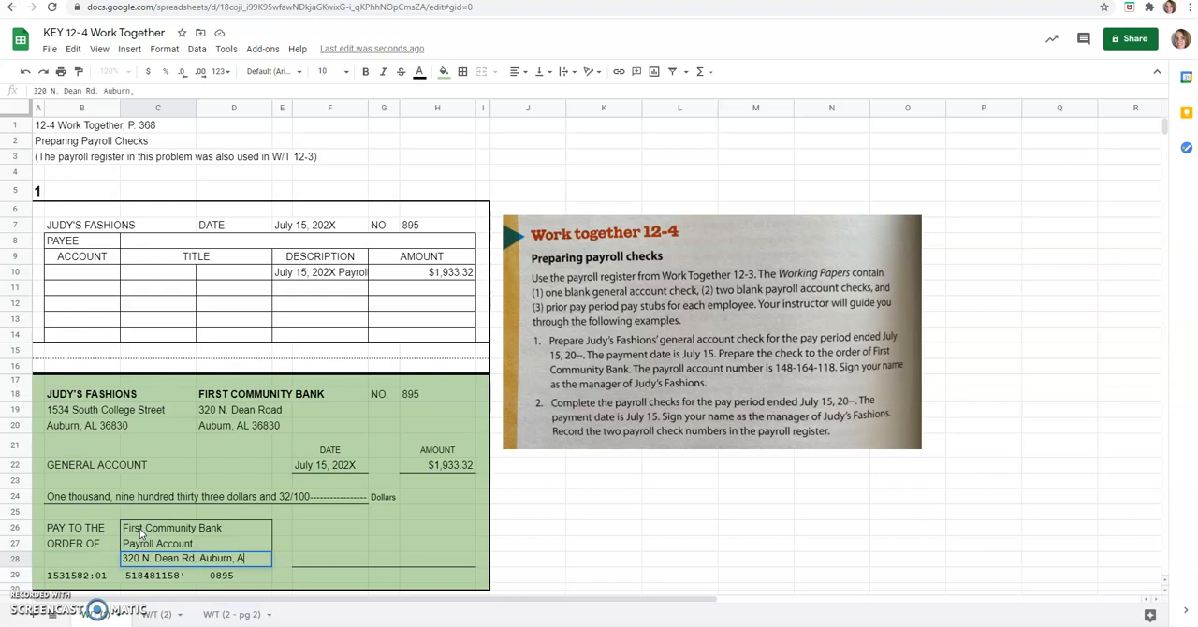
type("L")
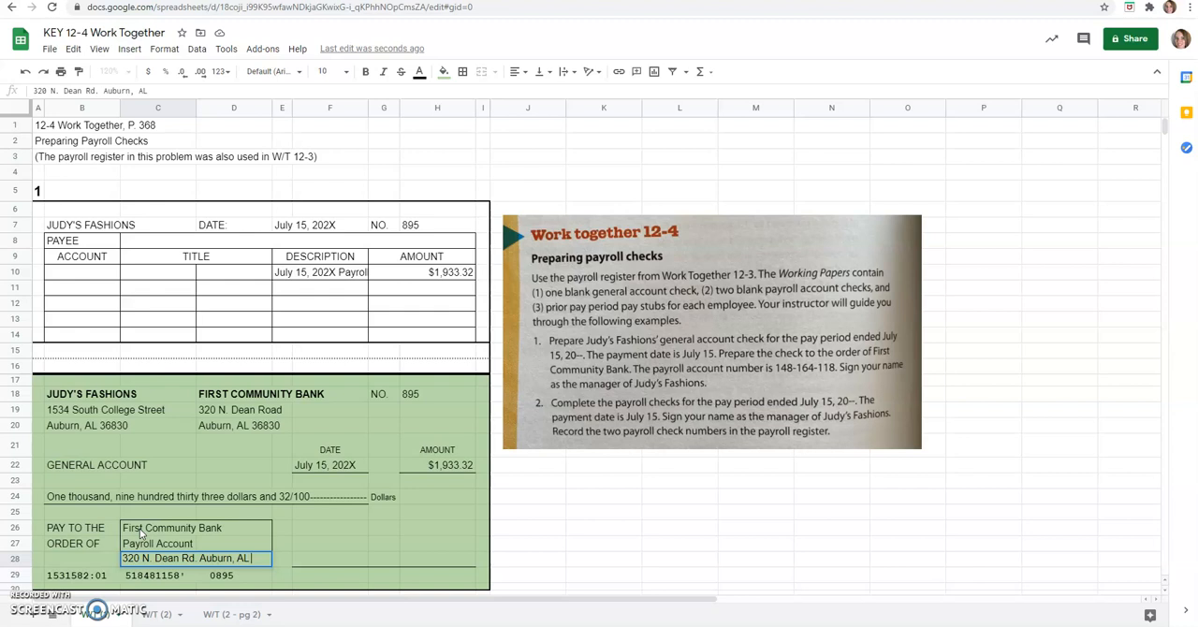
type("86830")
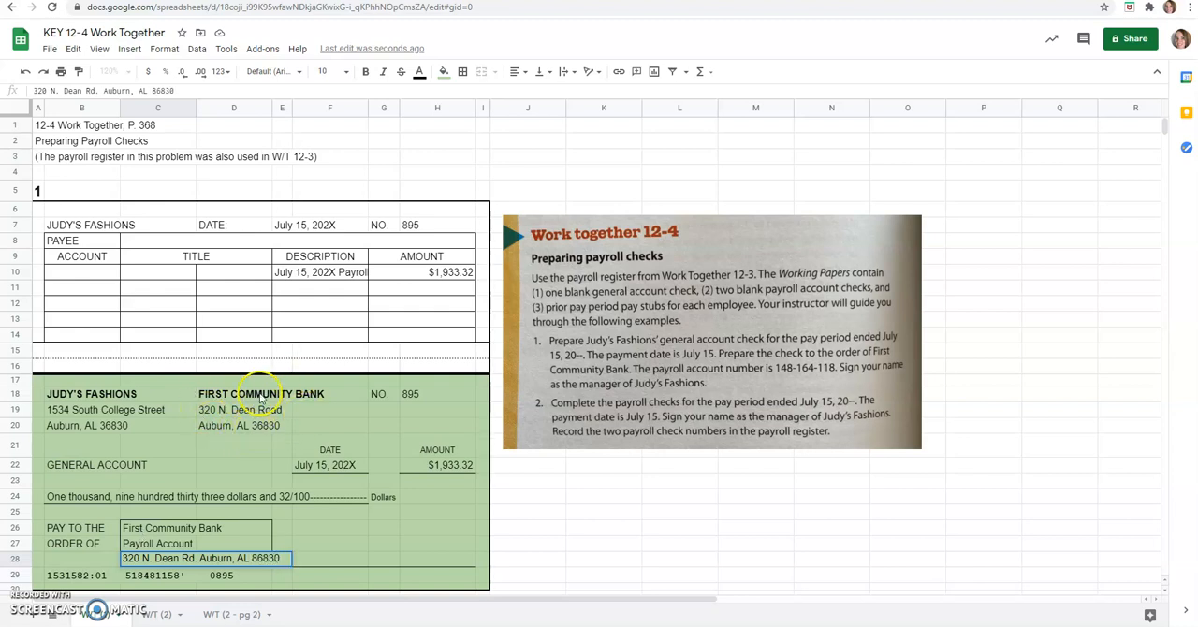
Sign the check as Ms. Libby on the signature line
left_click(333, 558)
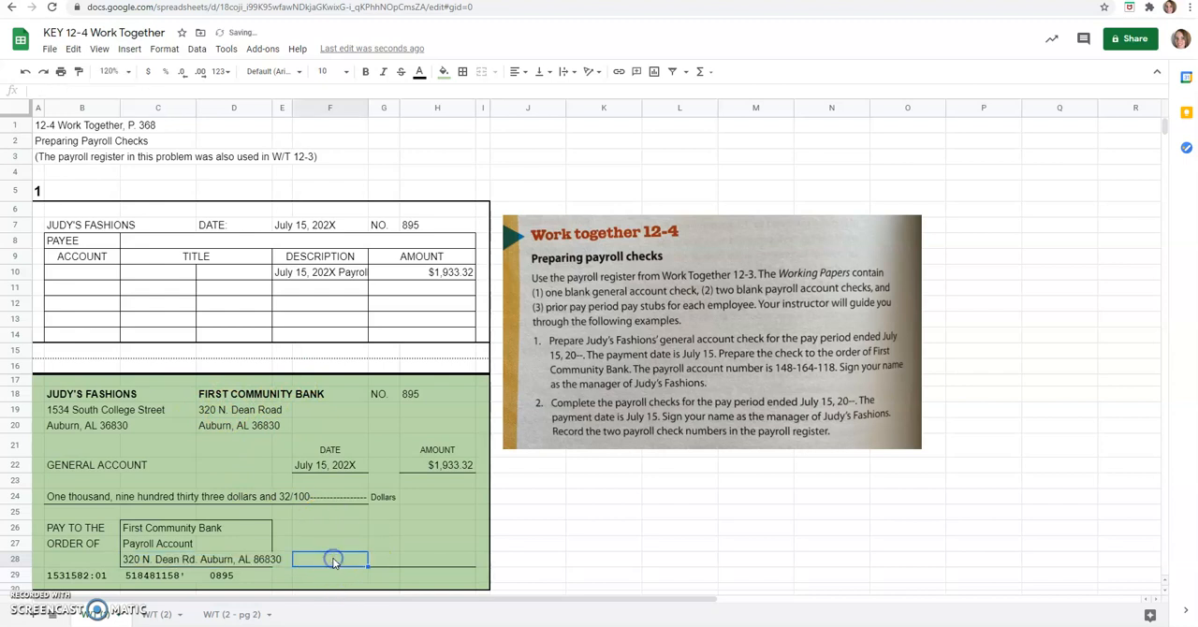
type("M")
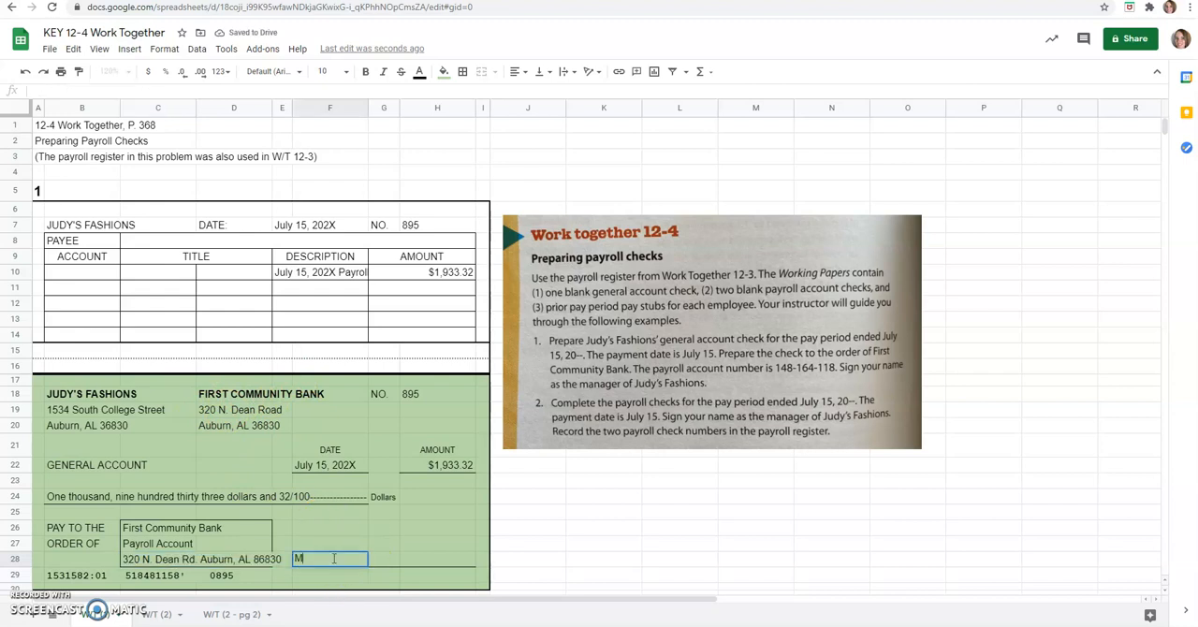
type("Ms. Libby")
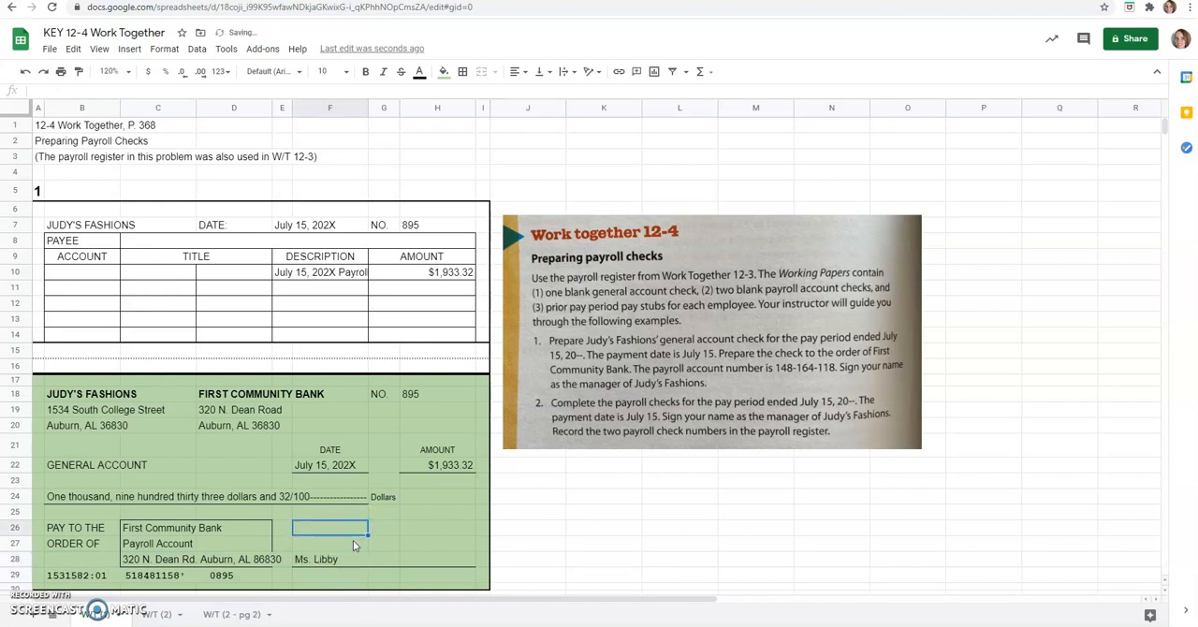
mouse_move(546, 522)
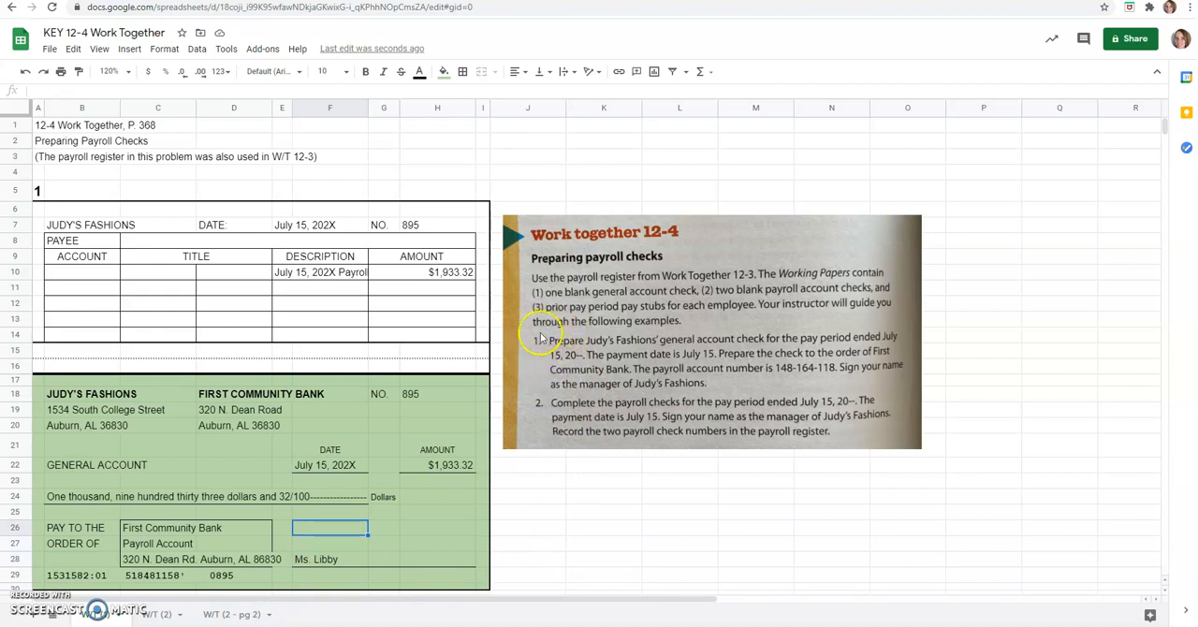
mouse_move(723, 350)
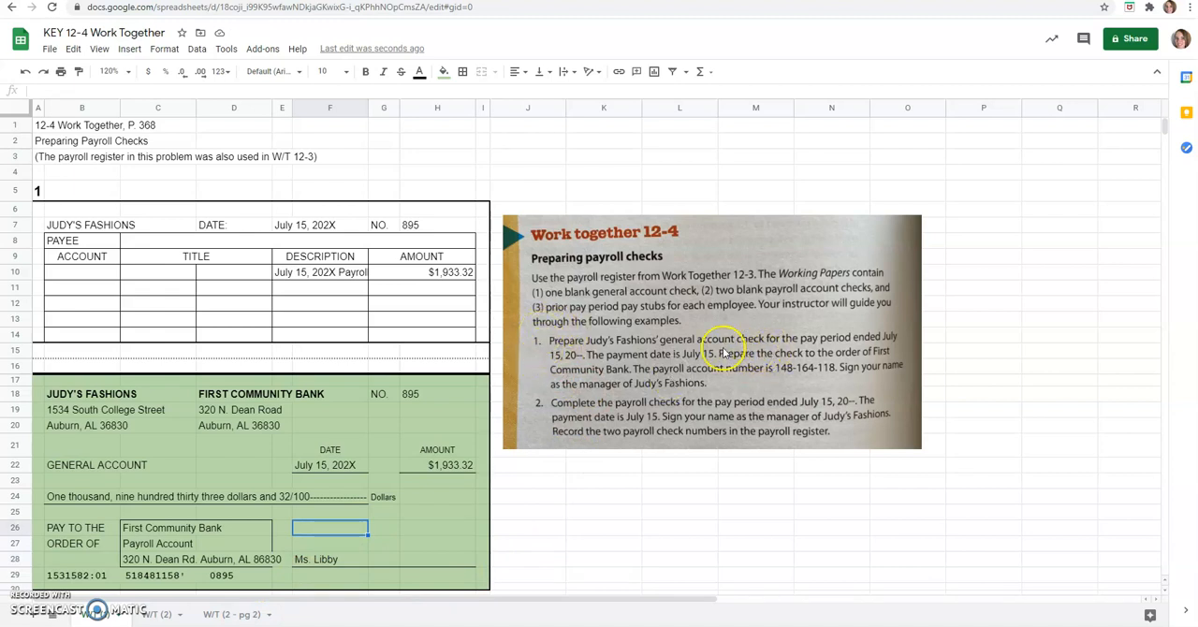
mouse_move(397, 418)
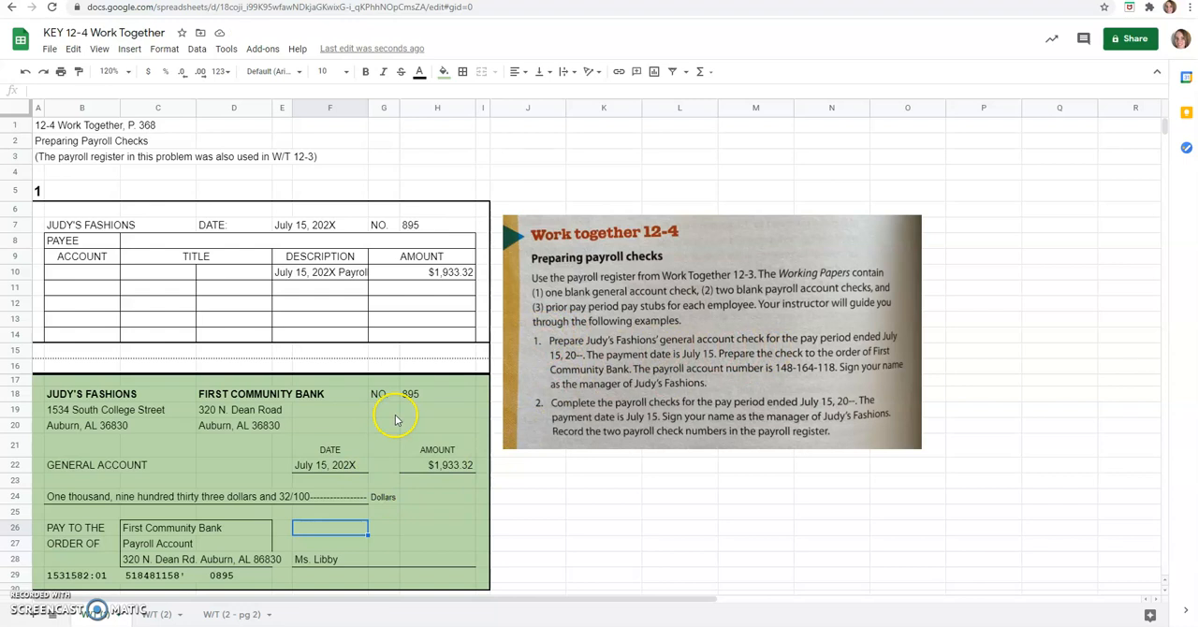
mouse_move(614, 341)
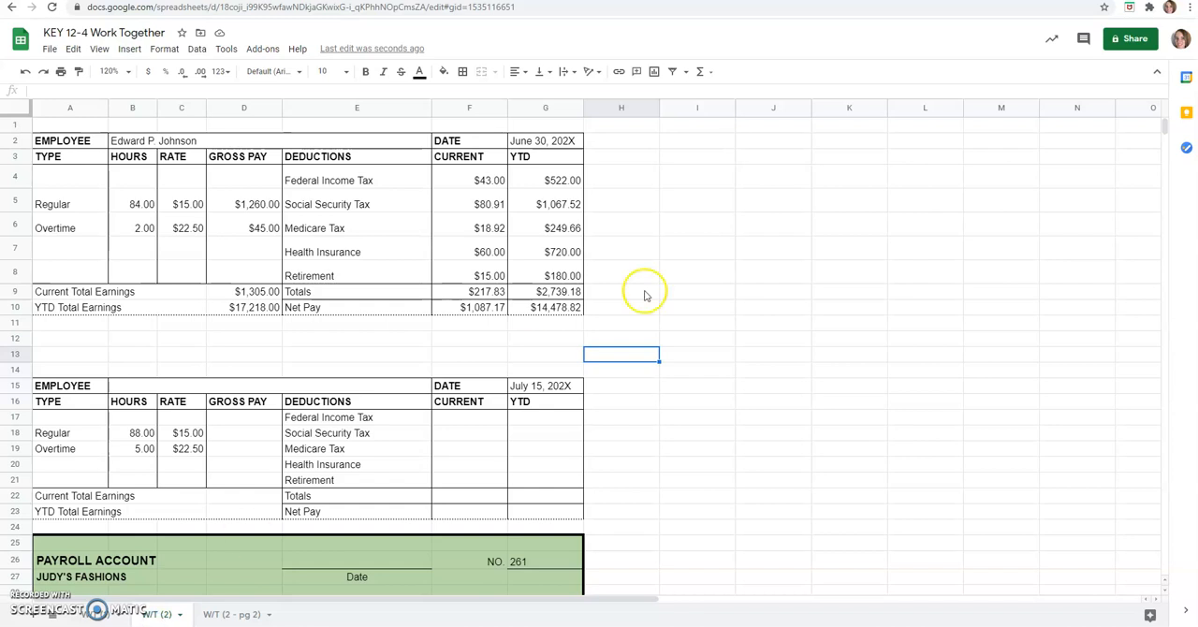
mouse_move(656, 253)
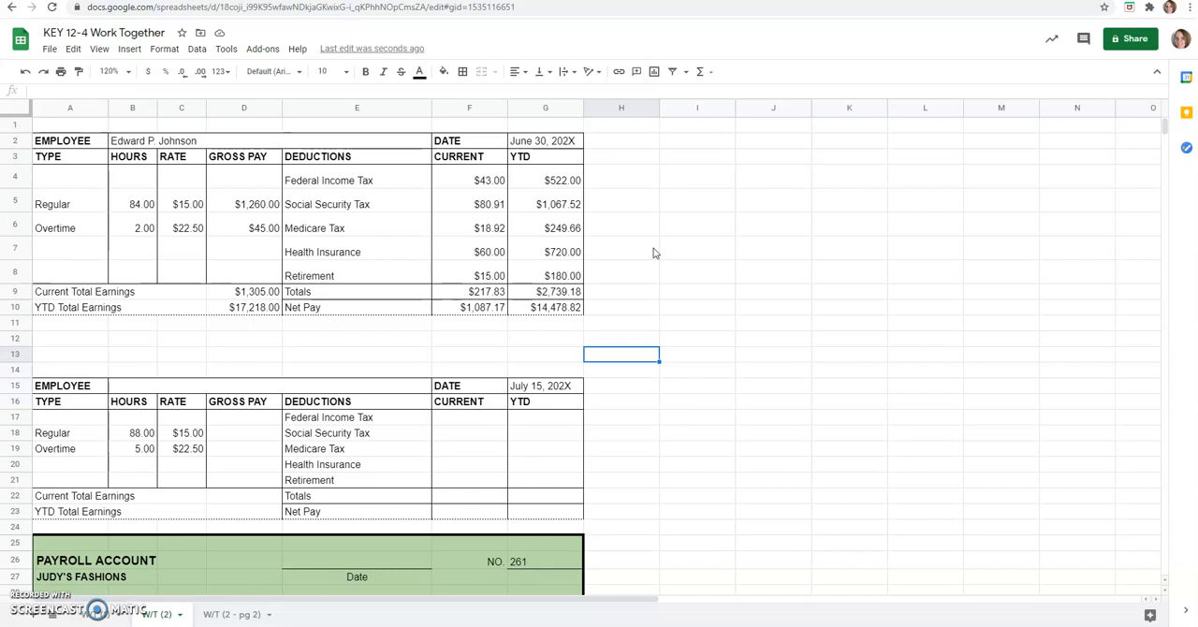
mouse_move(602, 161)
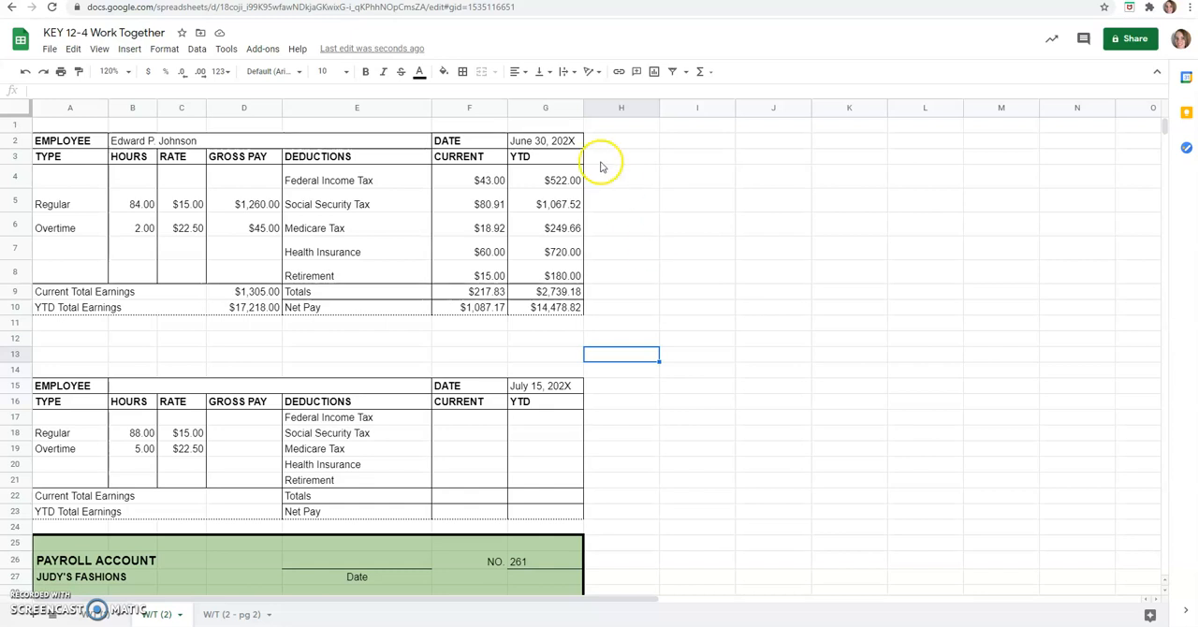
mouse_move(268, 296)
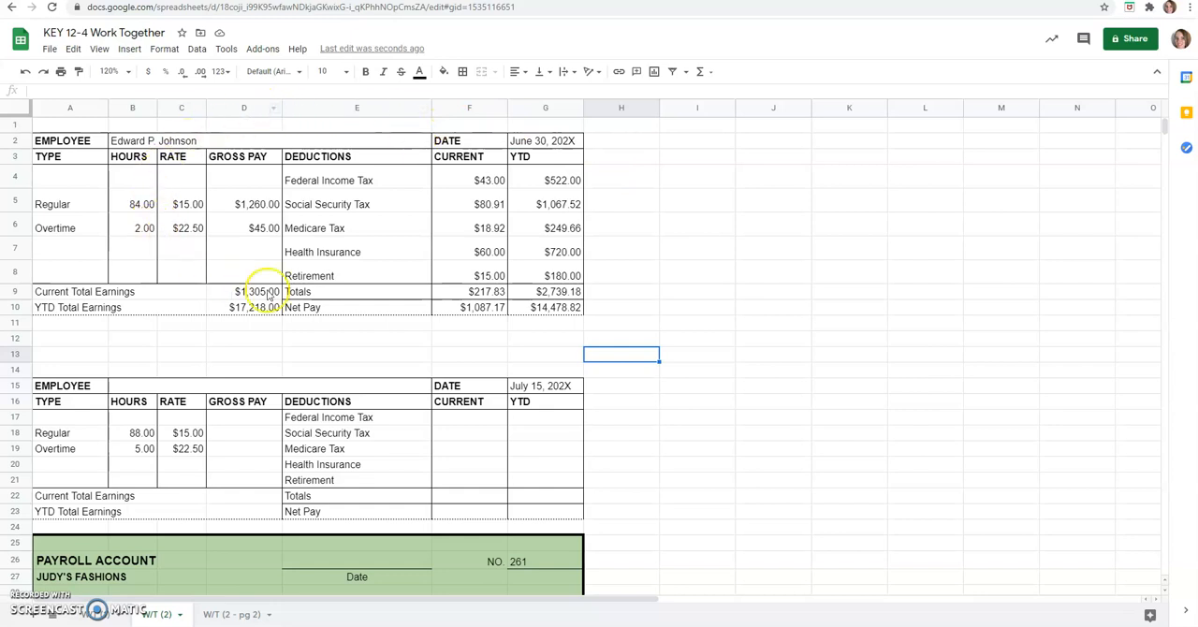
mouse_move(431, 318)
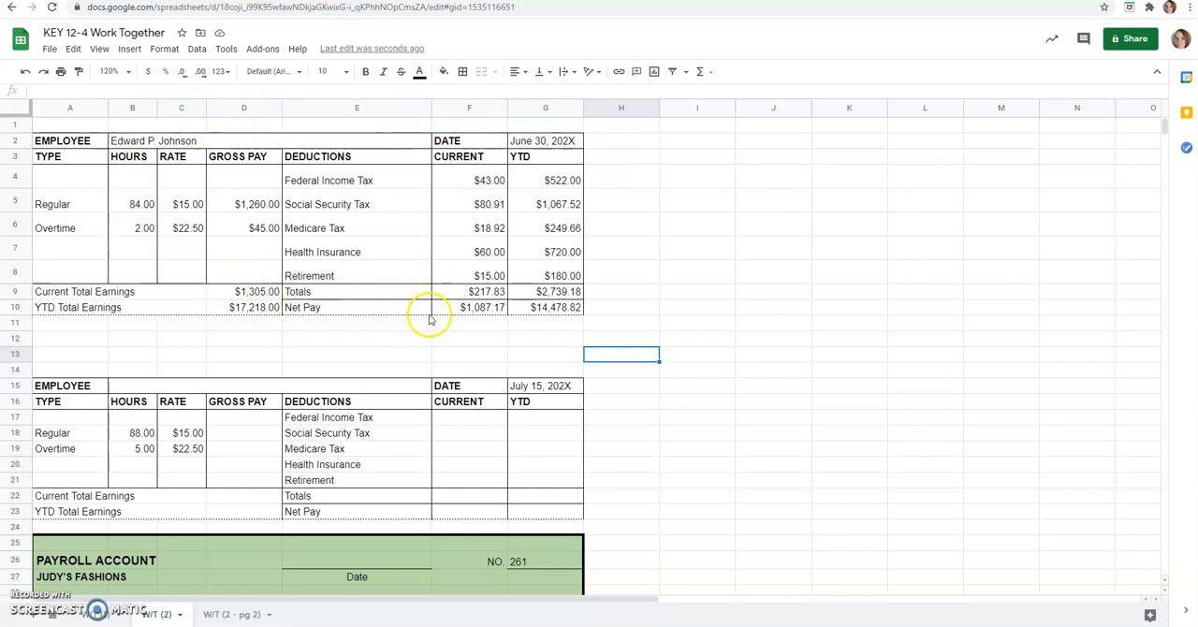
mouse_move(474, 472)
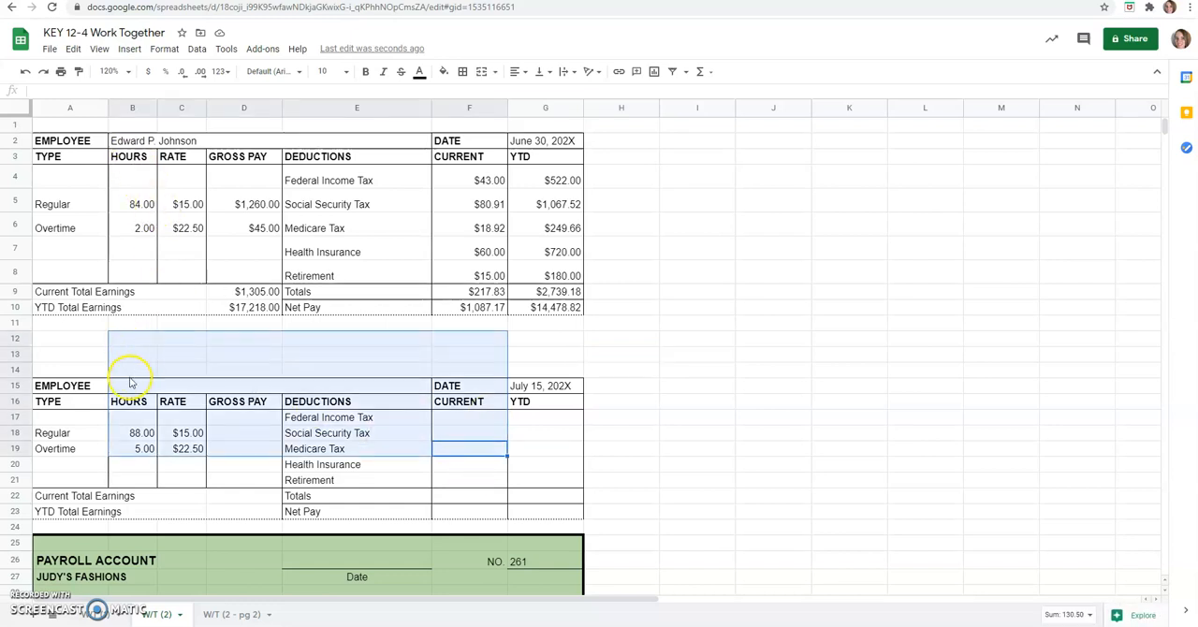
left_click(131, 386)
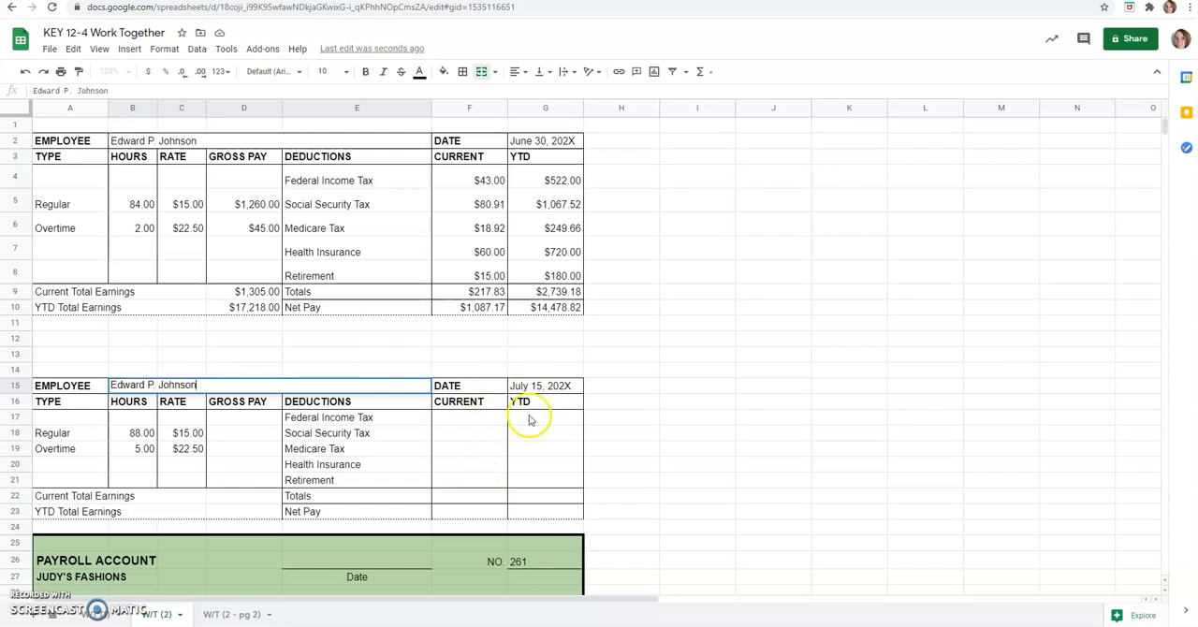
left_click(251, 433)
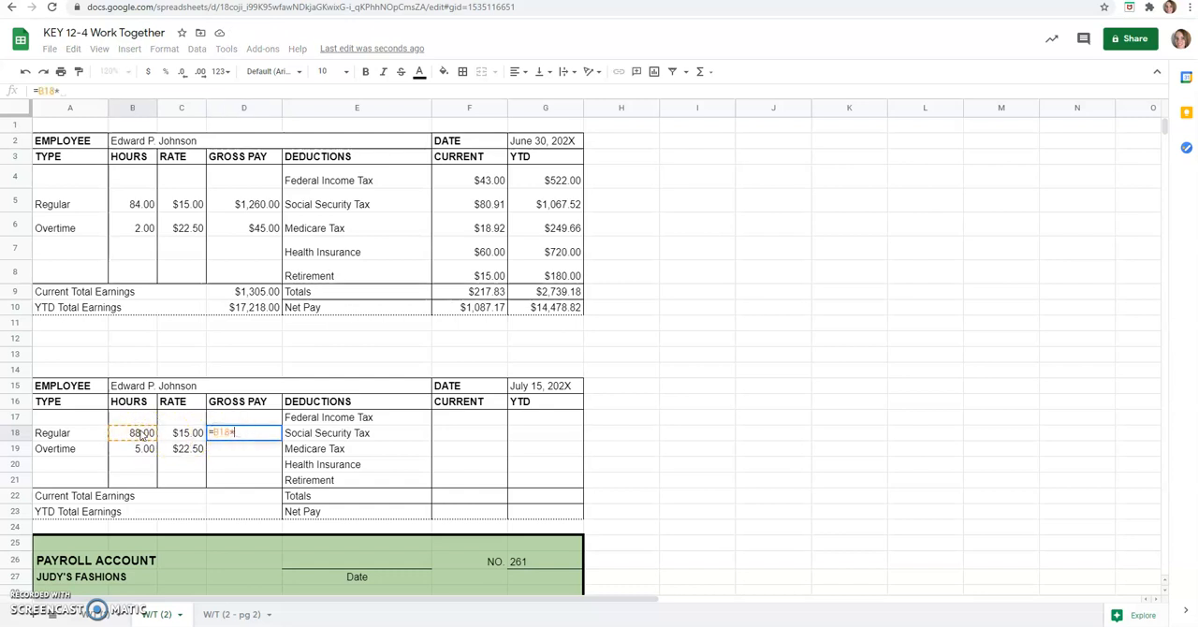
key("Return")
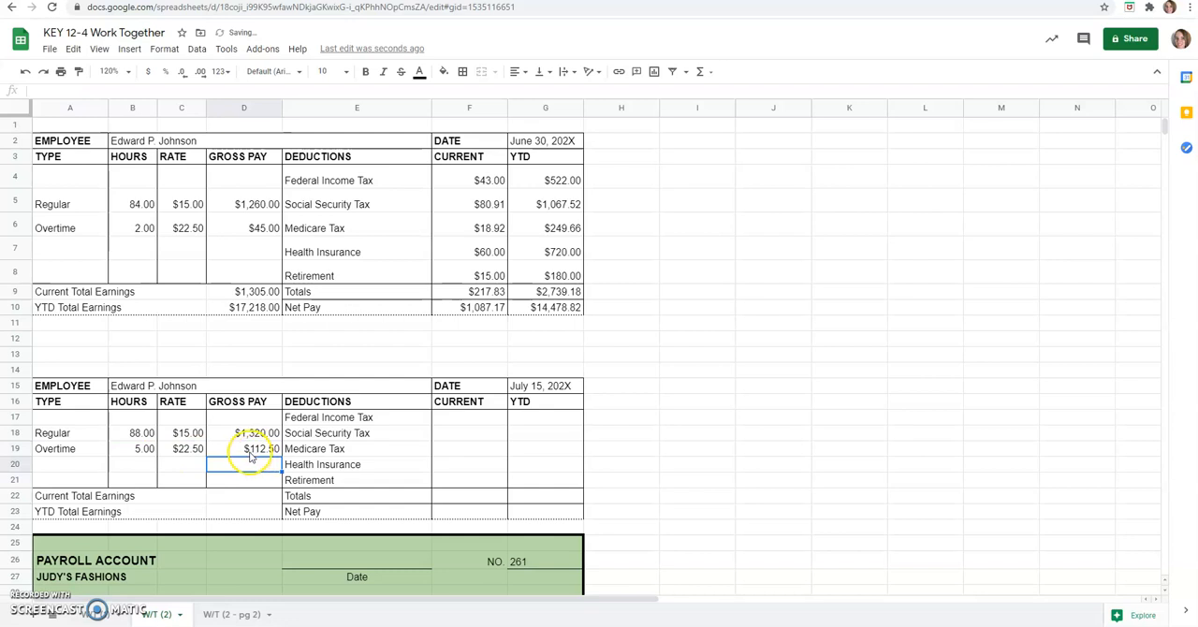
mouse_move(448, 429)
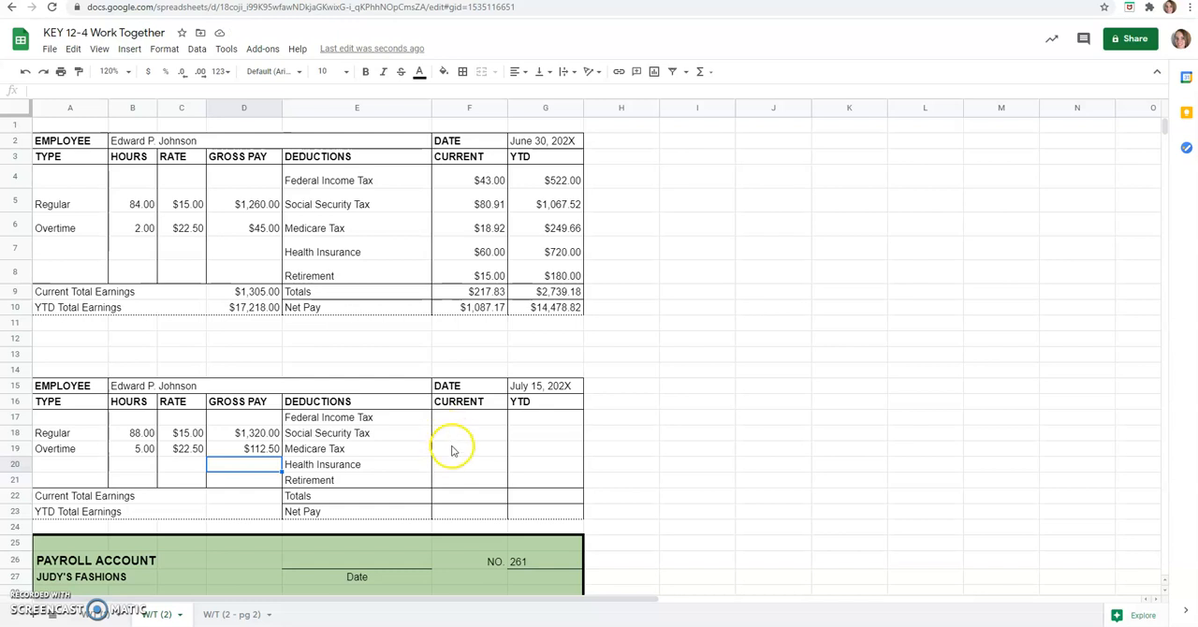
mouse_move(466, 442)
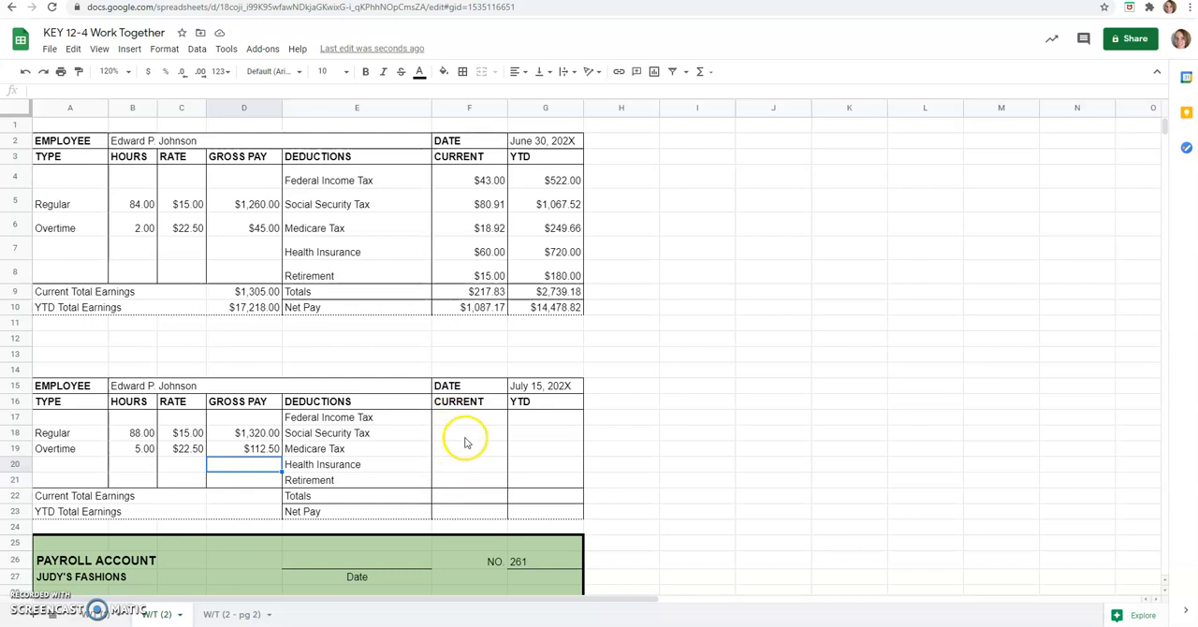
mouse_move(154, 605)
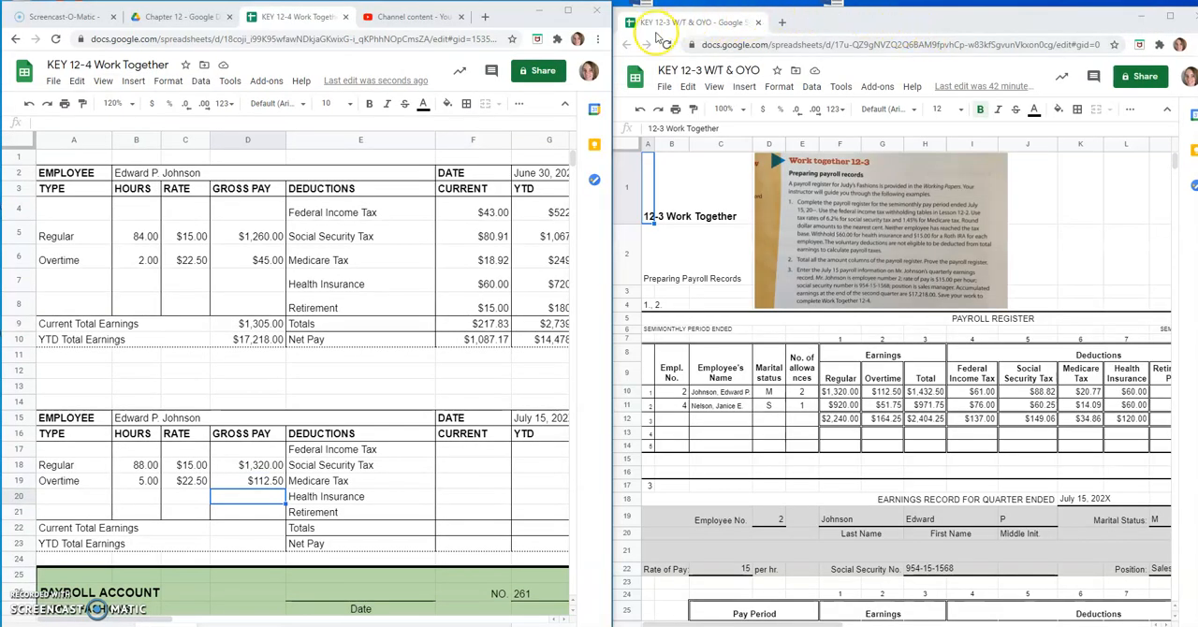
mouse_move(715, 71)
type("=")
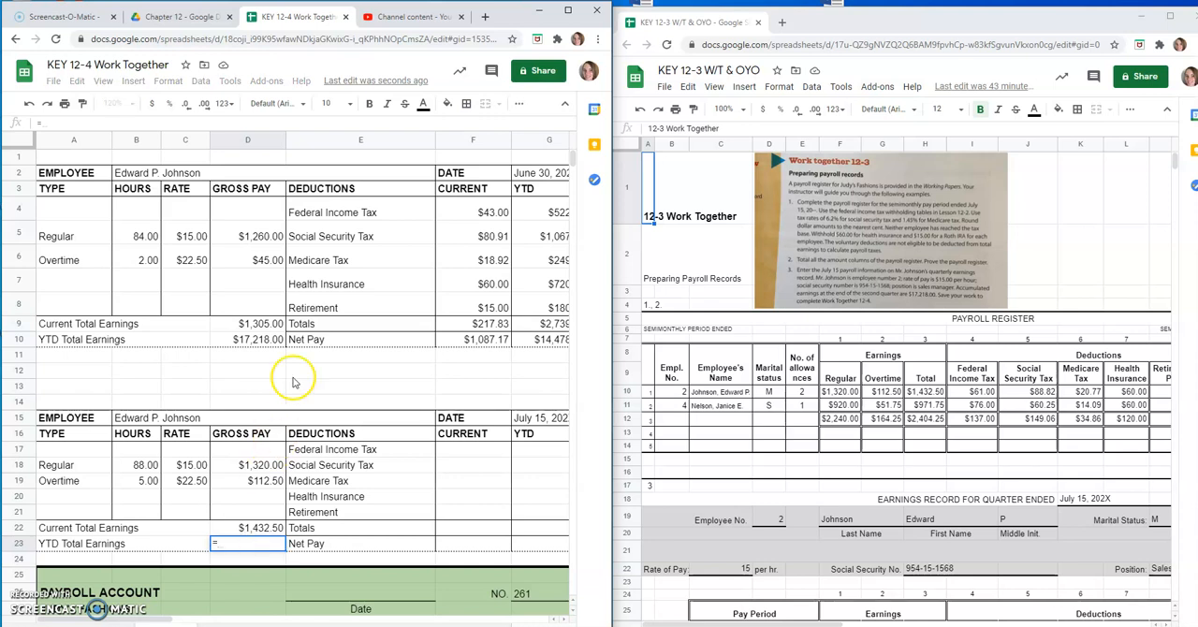
mouse_move(260, 345)
type("D10+")
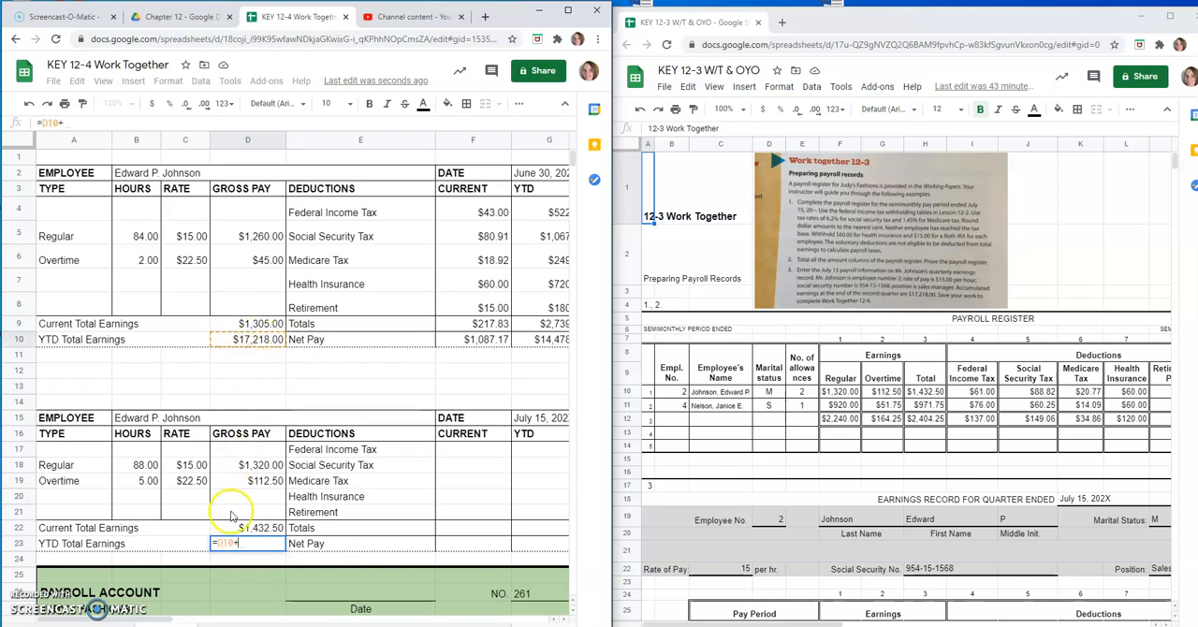
Confirm the year-to-date total earnings formula =D11+D21 giving $18,650.50
key("Return")
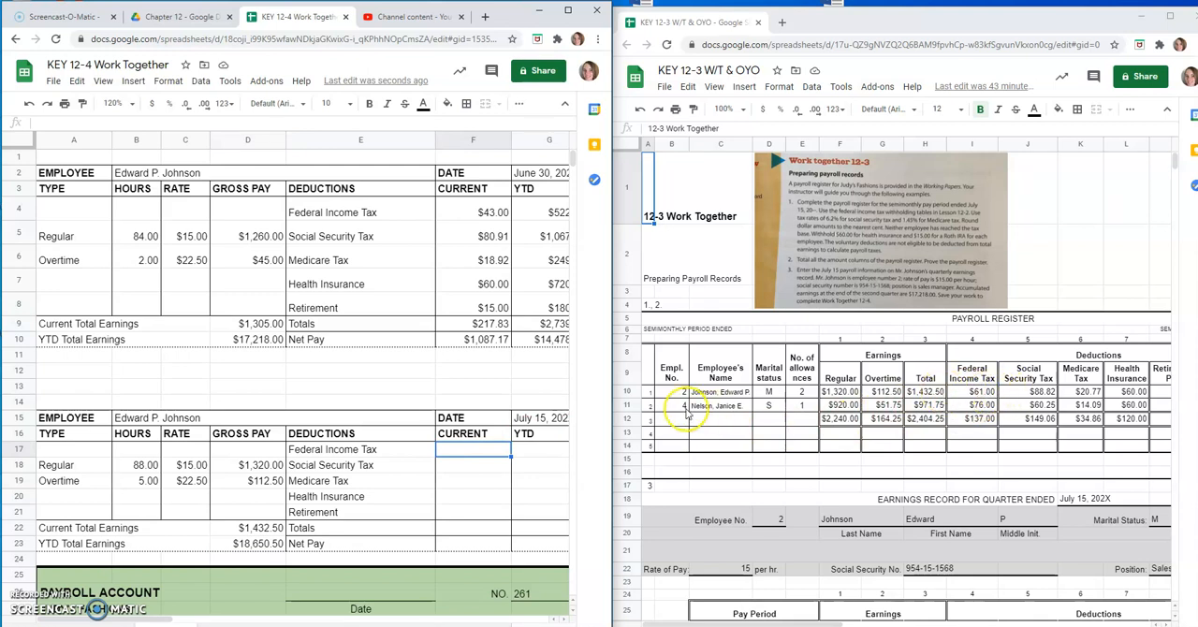
Enter the current deductions: federal income tax, social security 88.82, Medicare, health insurance 60
left_click(472, 452)
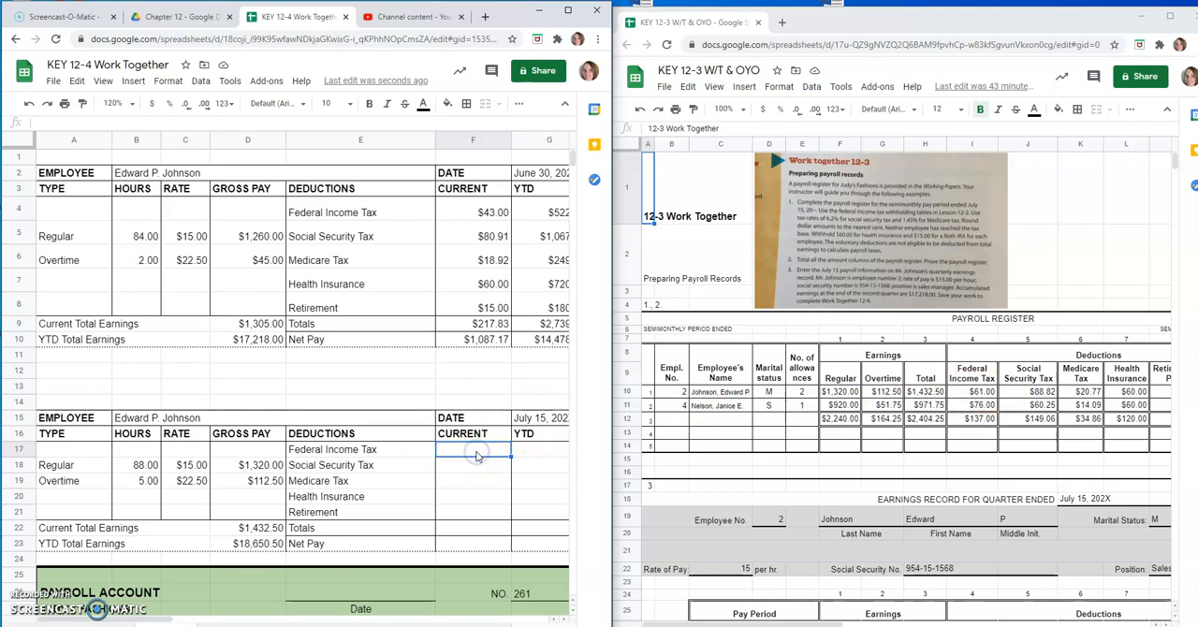
type("61")
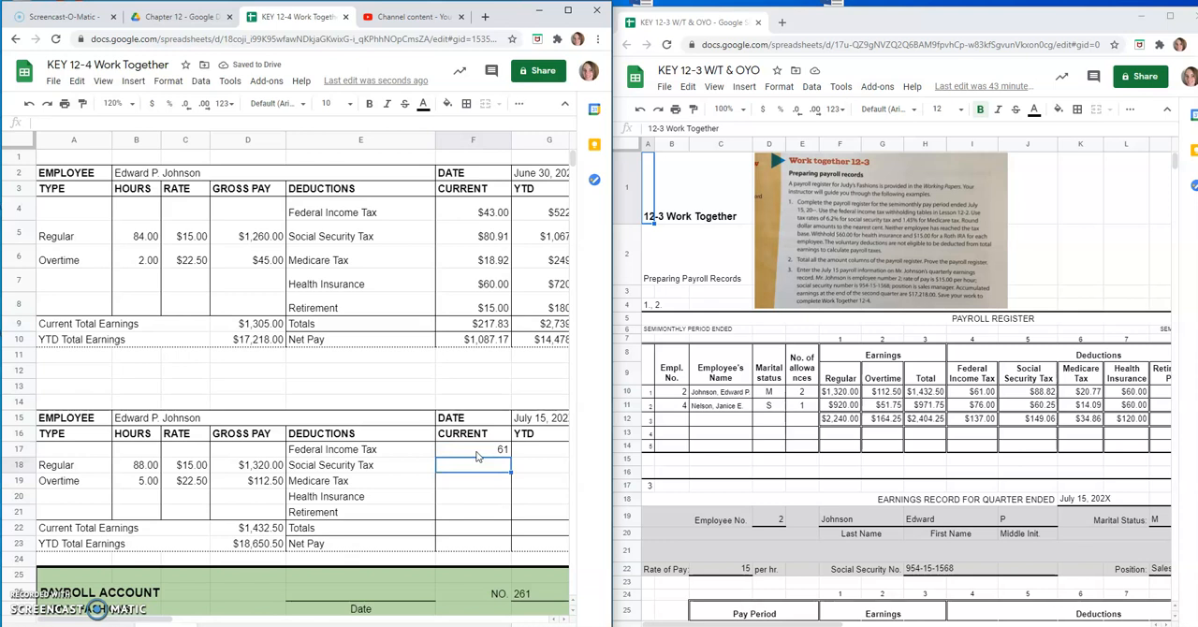
left_click(1040, 399)
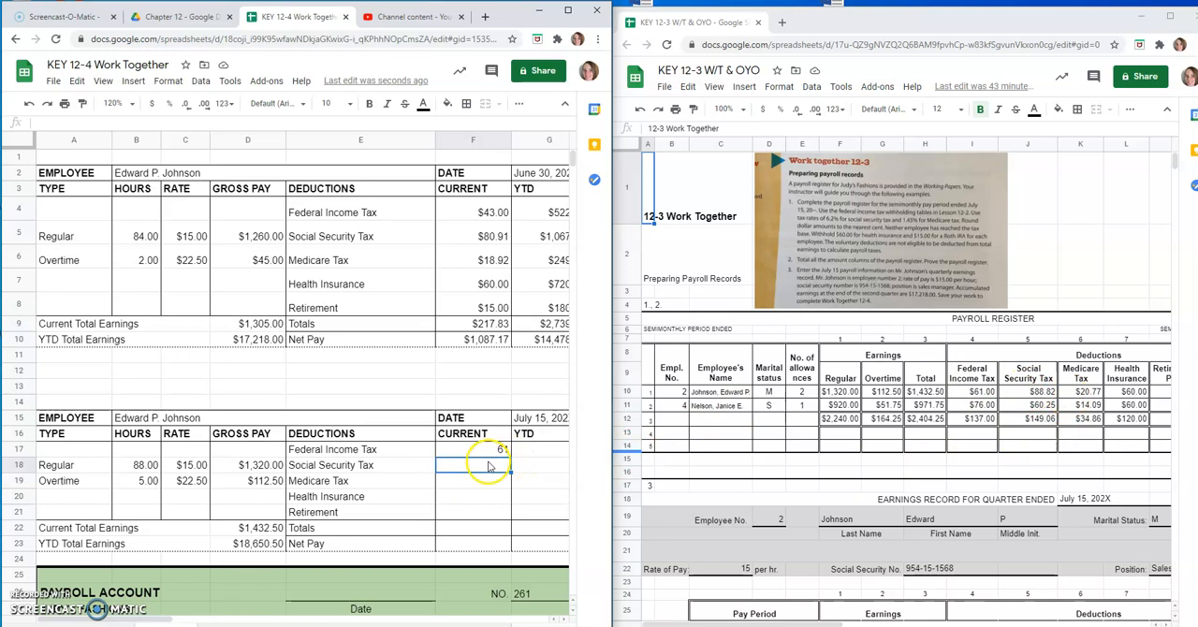
type("88.82")
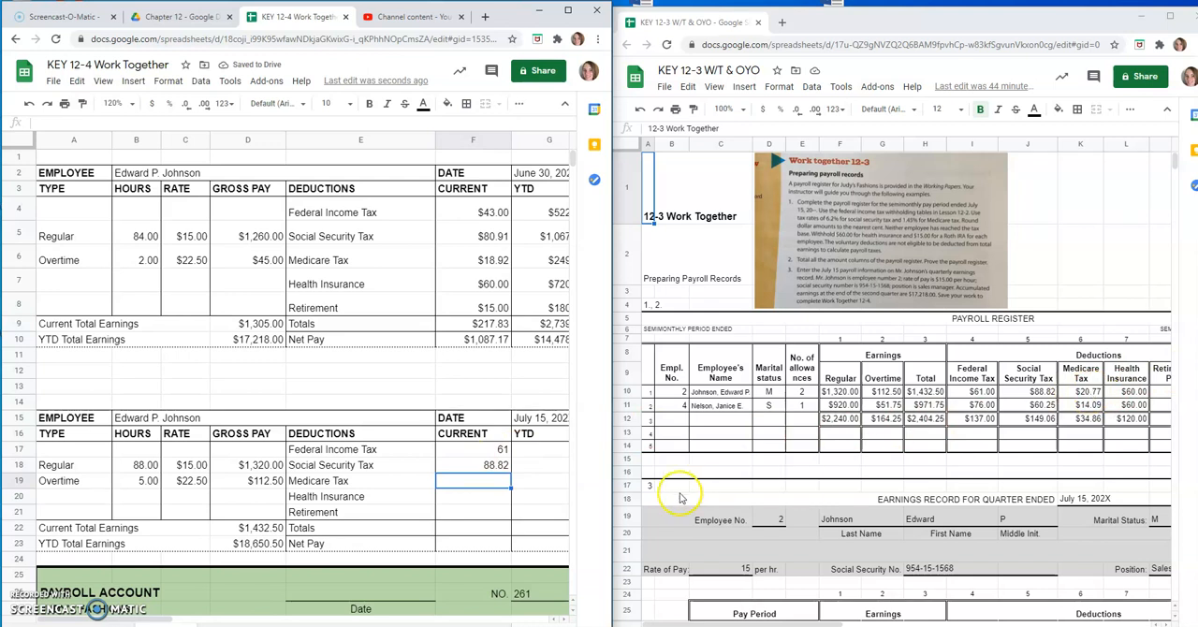
type("20")
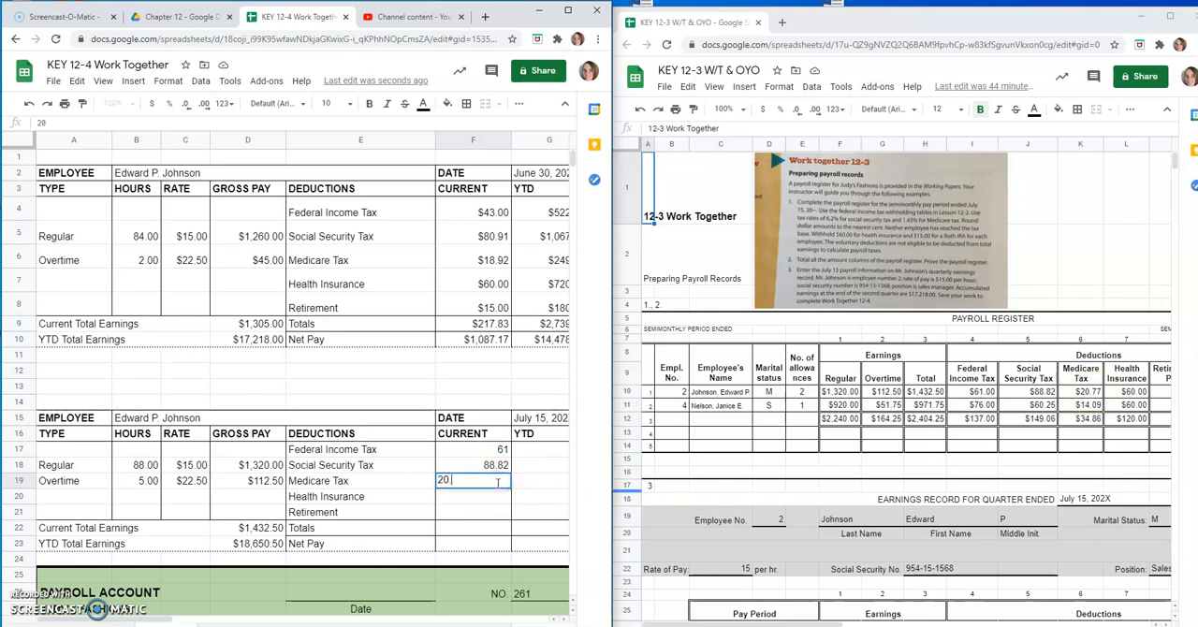
key("Return")
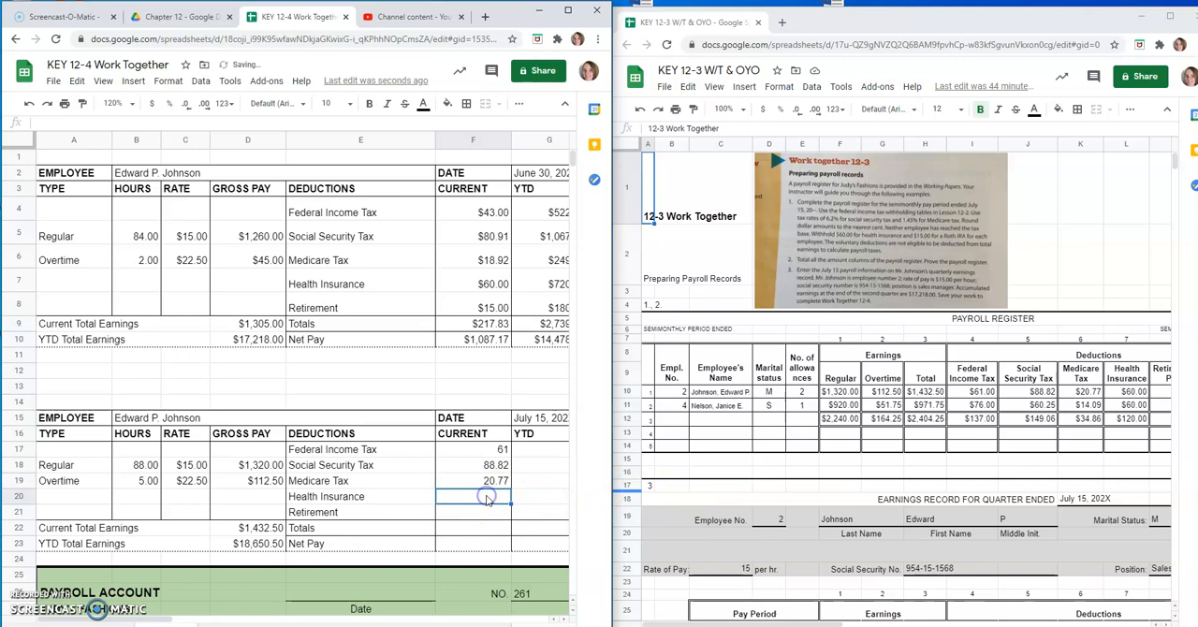
type("60")
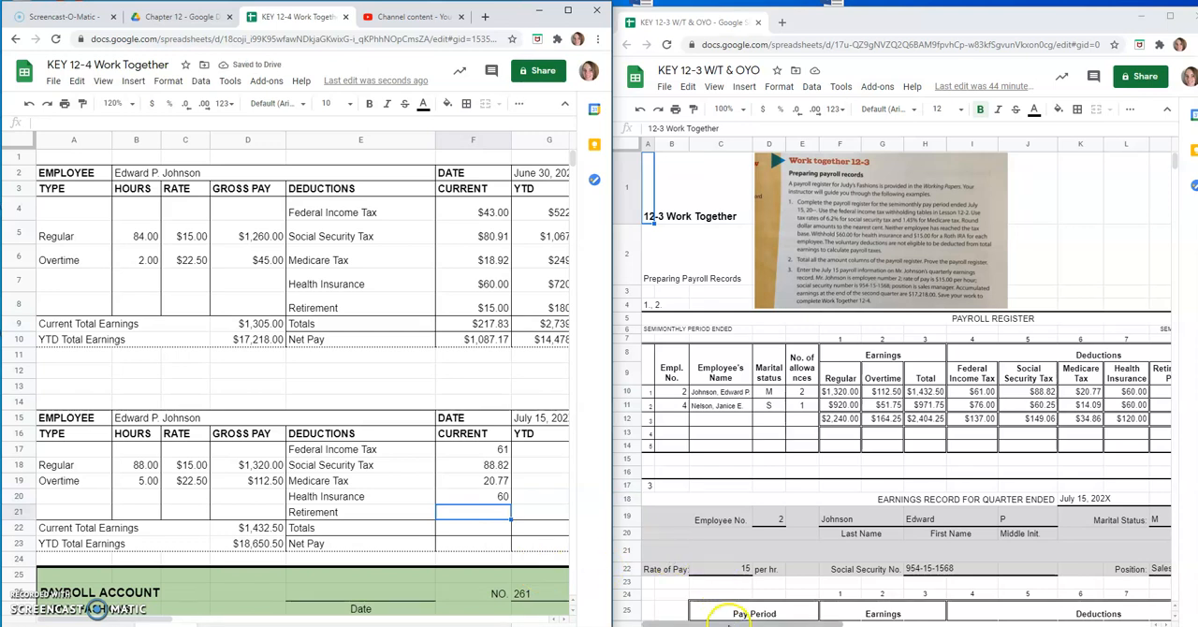
Enter retirement 15 and start the =SUM total of current deductions
scroll("right", 3)
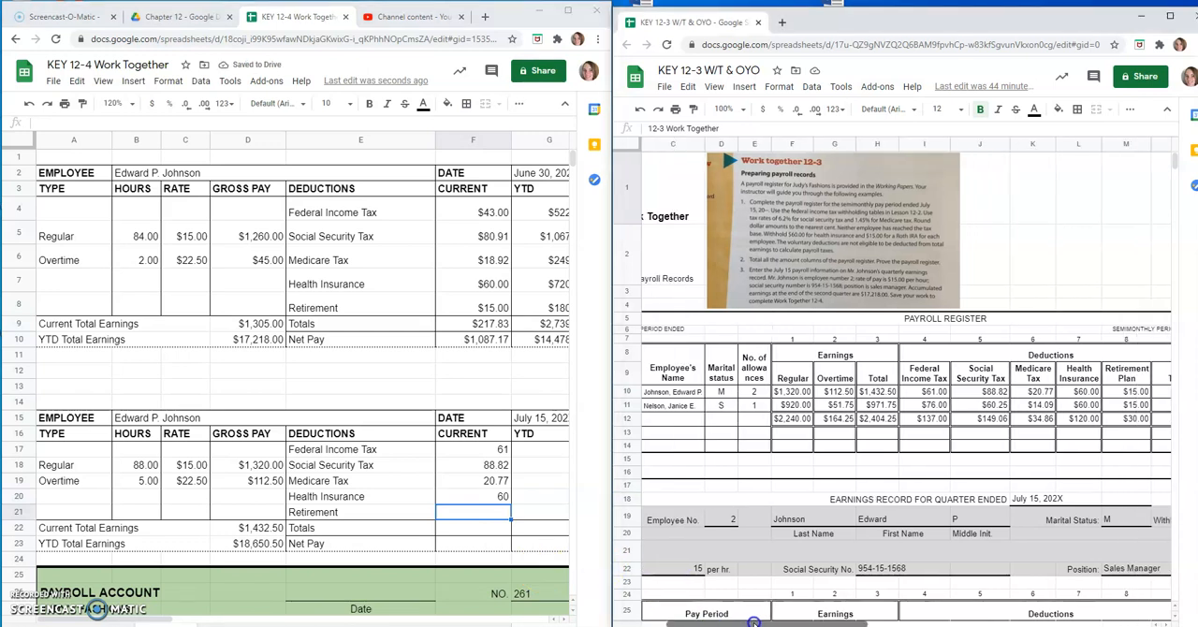
scroll("right", 3)
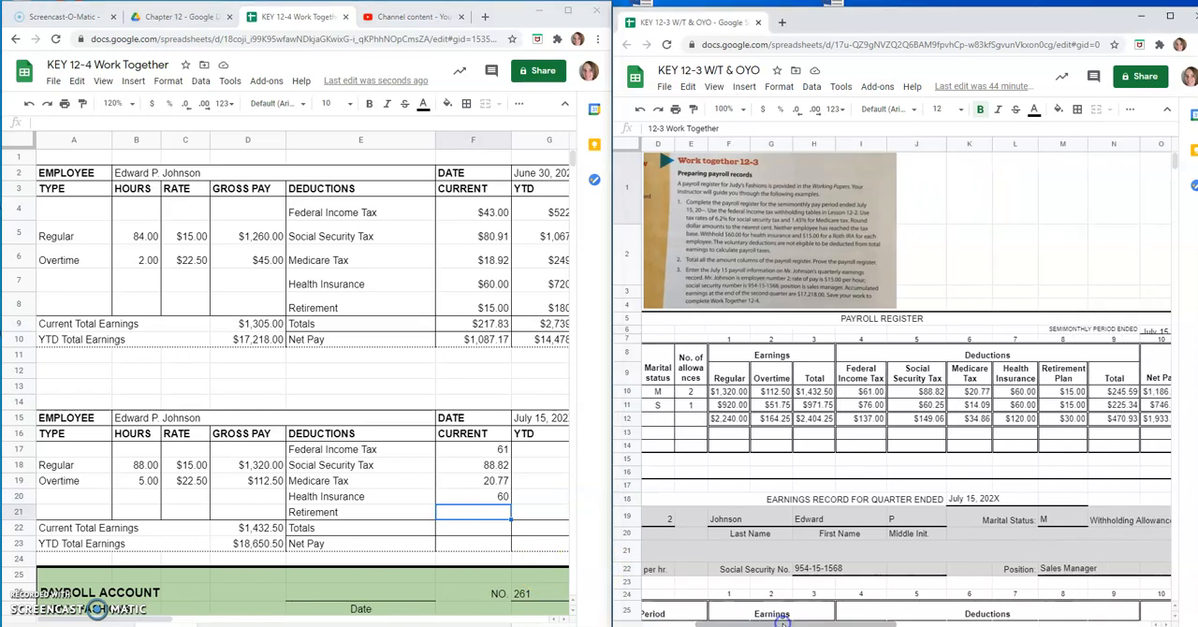
type("15")
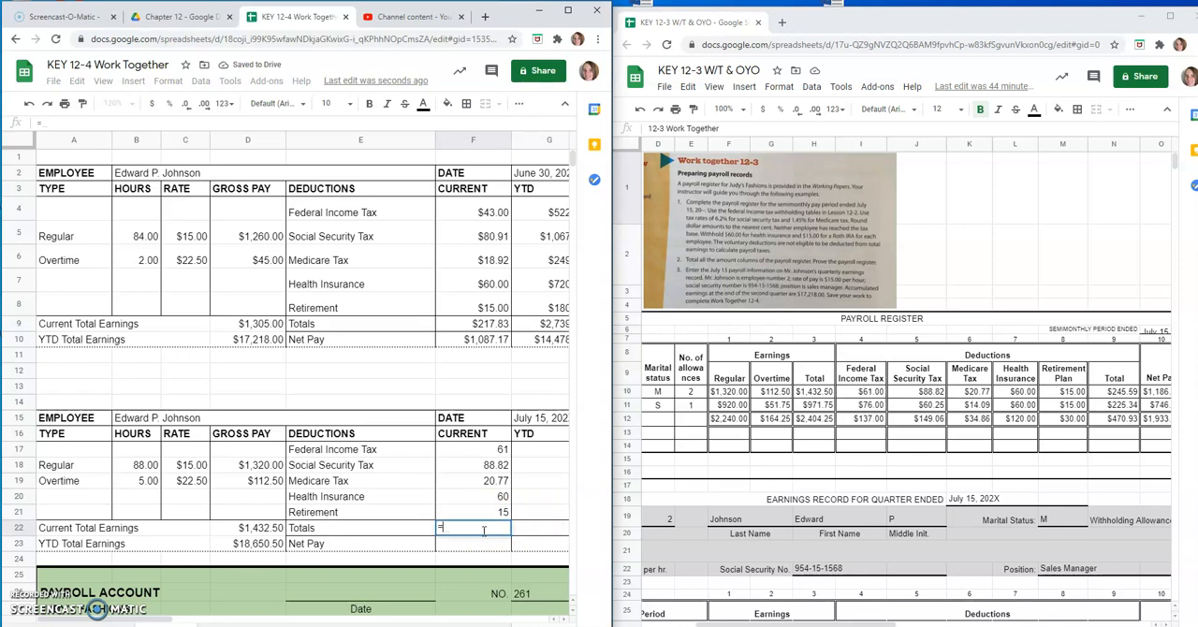
type("=sum")
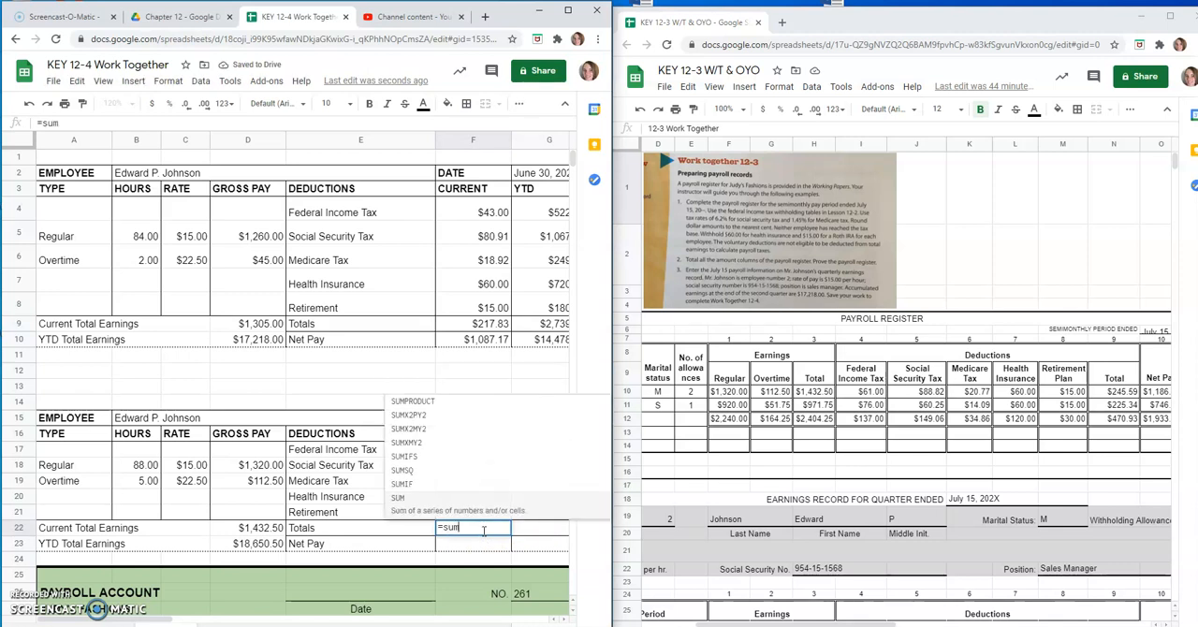
type("(")
left_click(472, 449)
type("61")
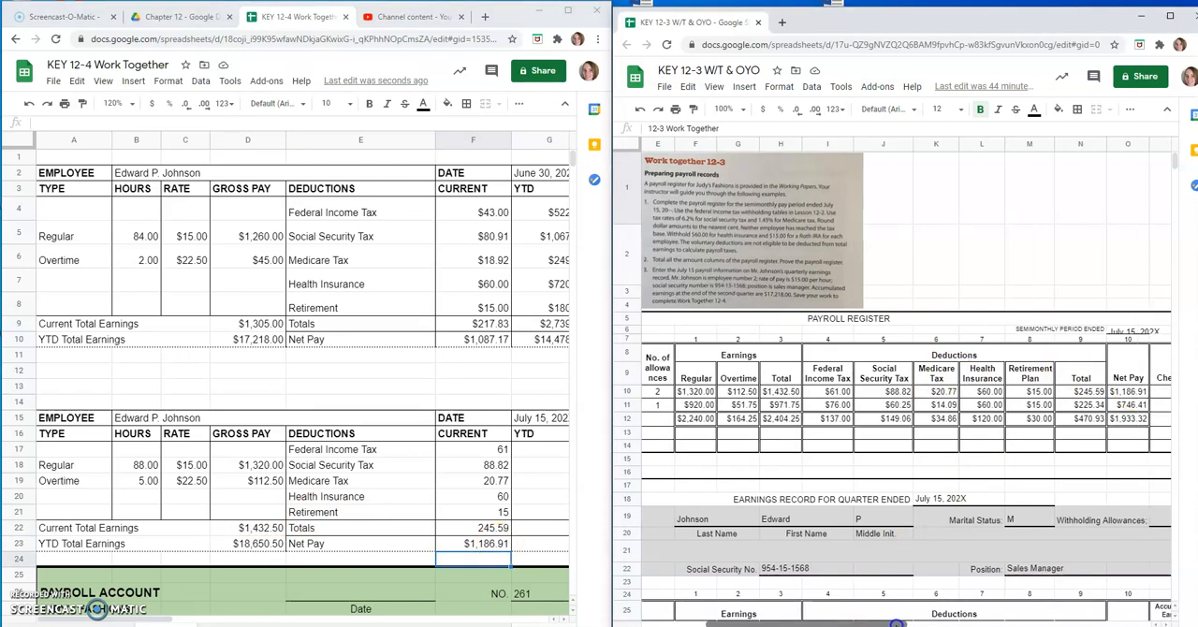
mouse_move(909, 569)
type("=")
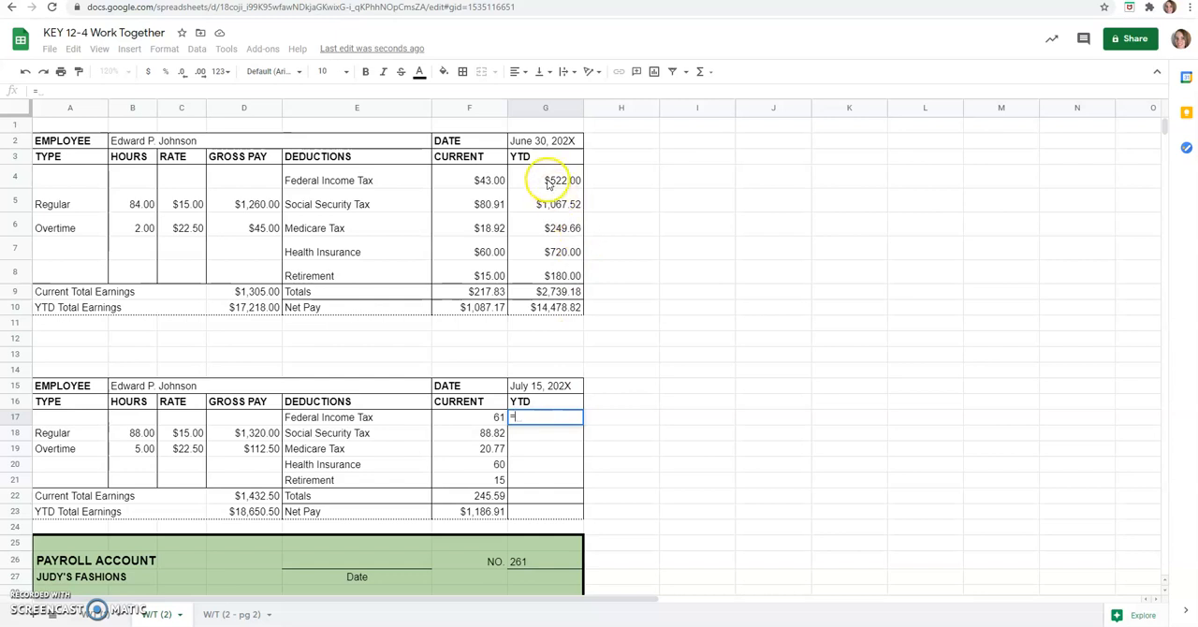
Compute YTD federal tax as =G4+F17 ($583.00) and paste the formula down G18:G21
left_click(547, 180)
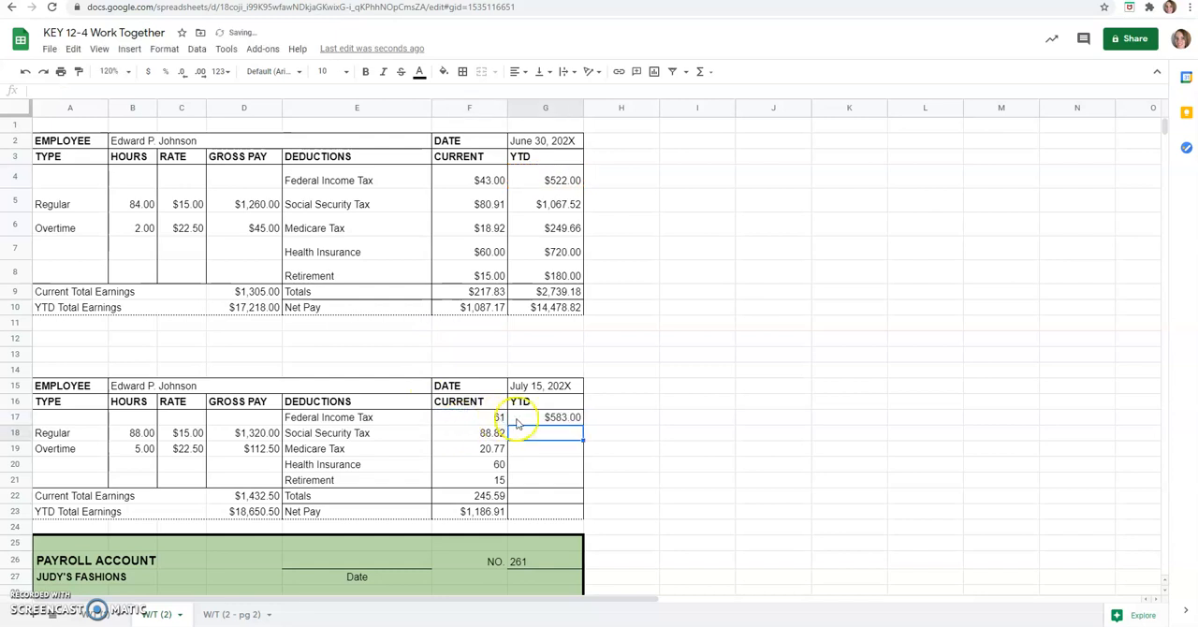
left_click(546, 418)
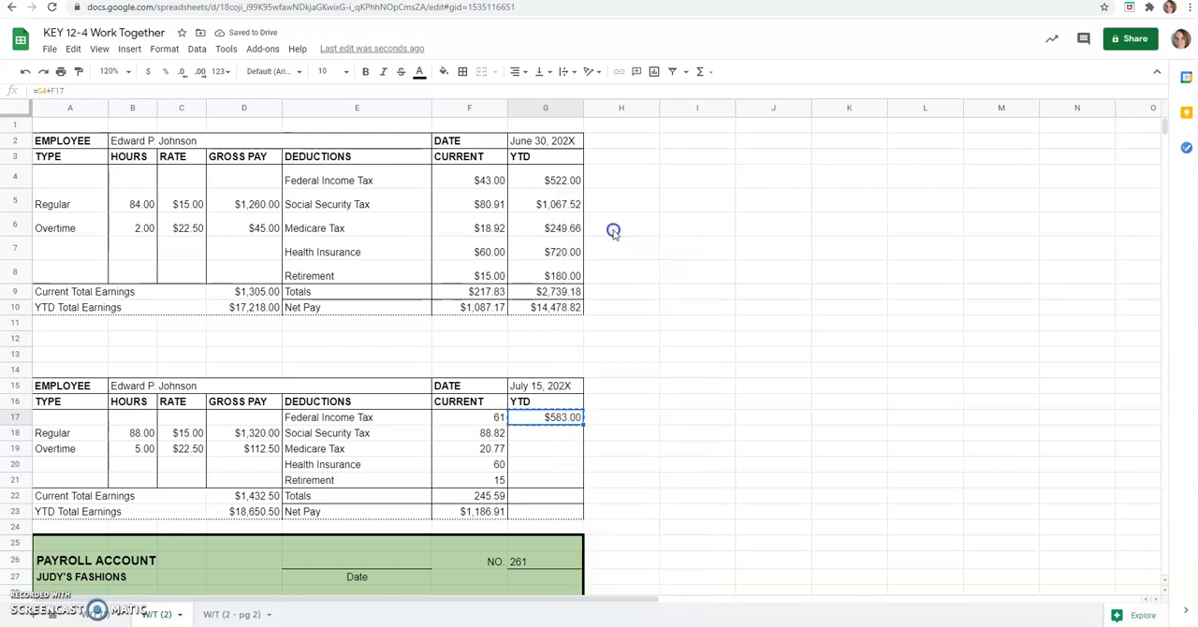
left_click(547, 479)
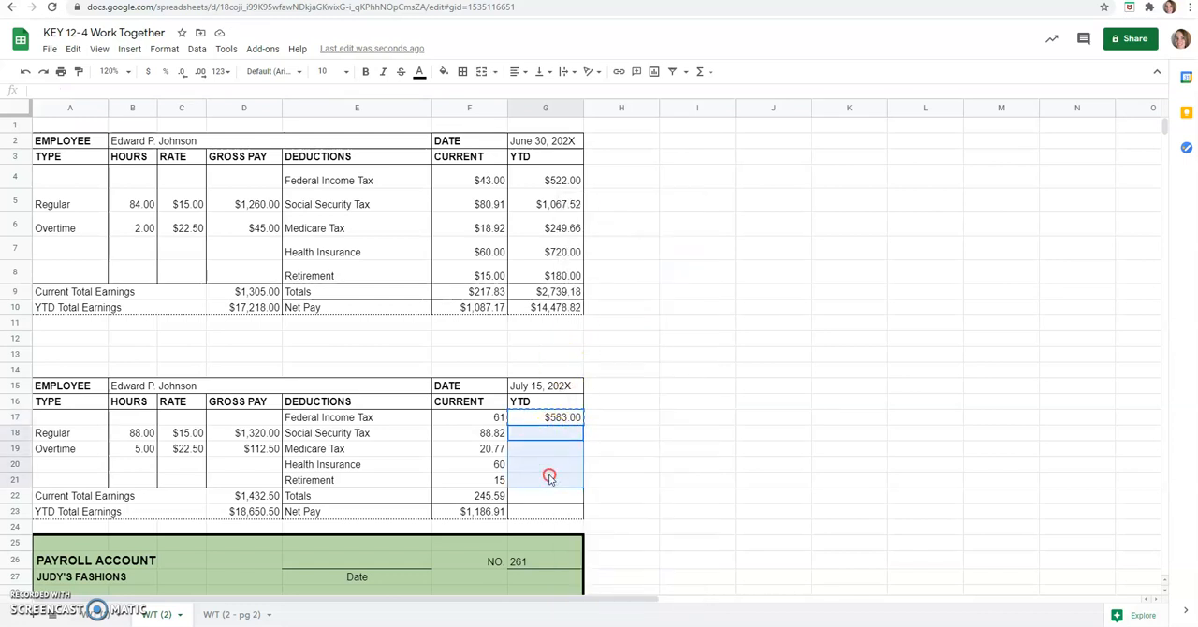
right_click(550, 475)
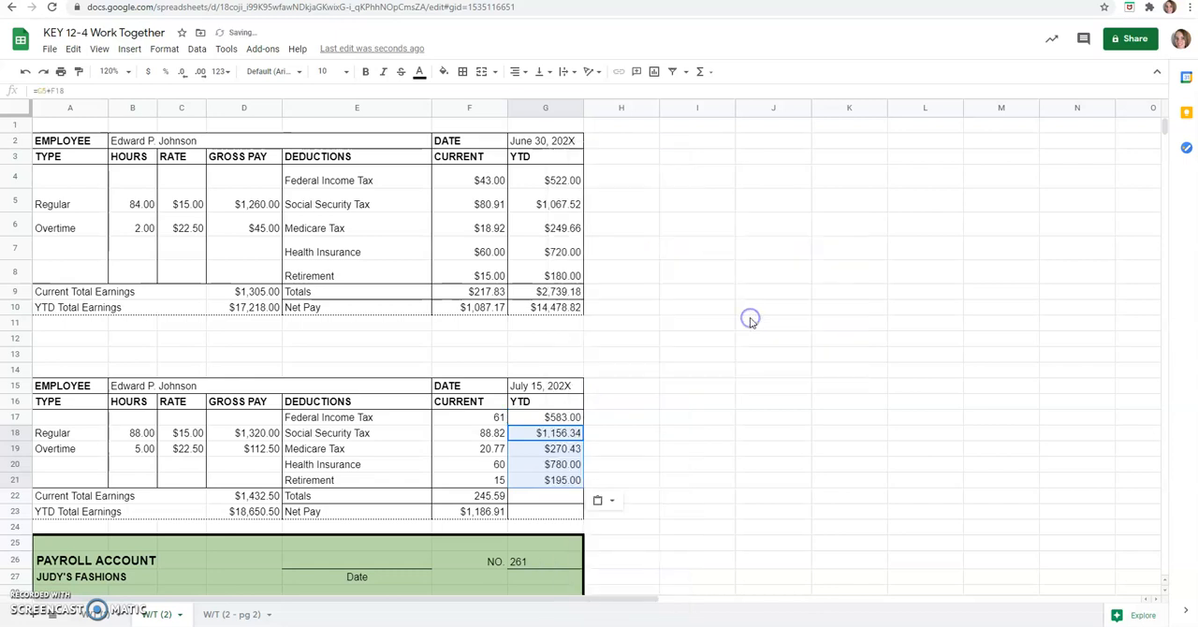
left_click(558, 449)
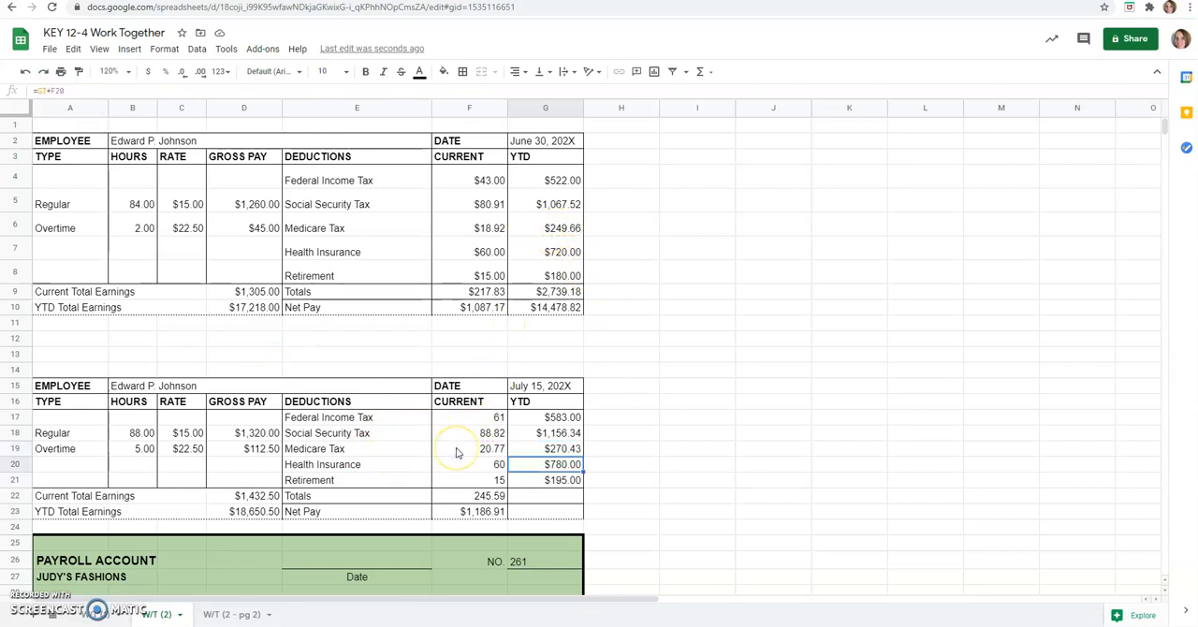
mouse_move(602, 438)
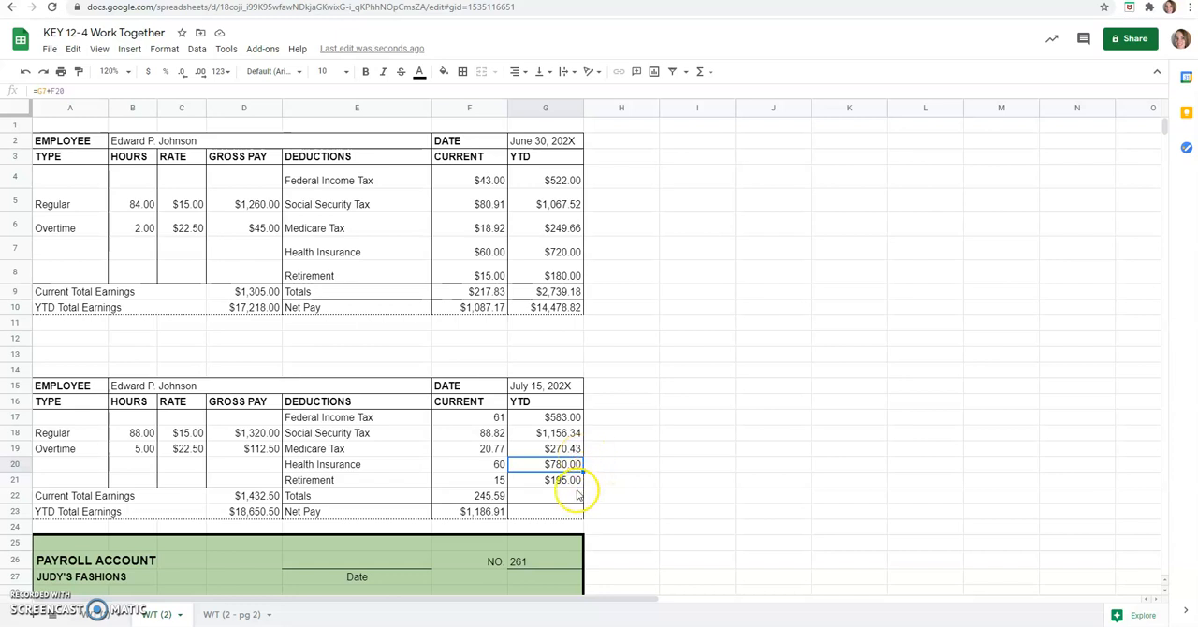
Total the YTD deductions with =SUM(G17:G21) giving $2,984.77
left_click(545, 494)
type("=")
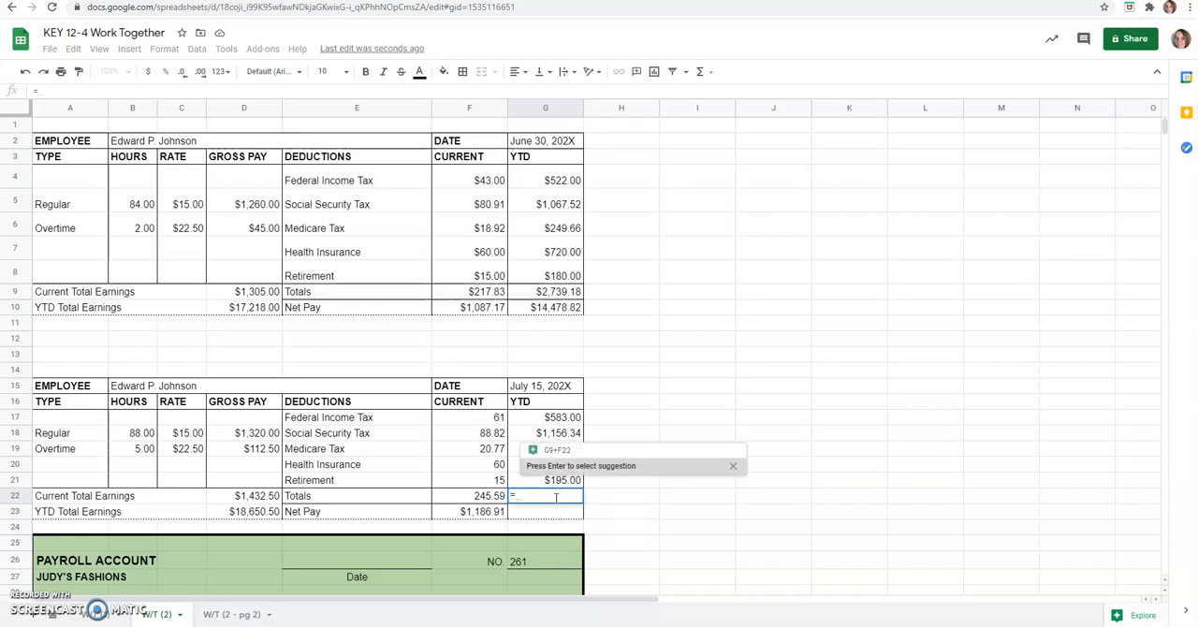
type("sum(")
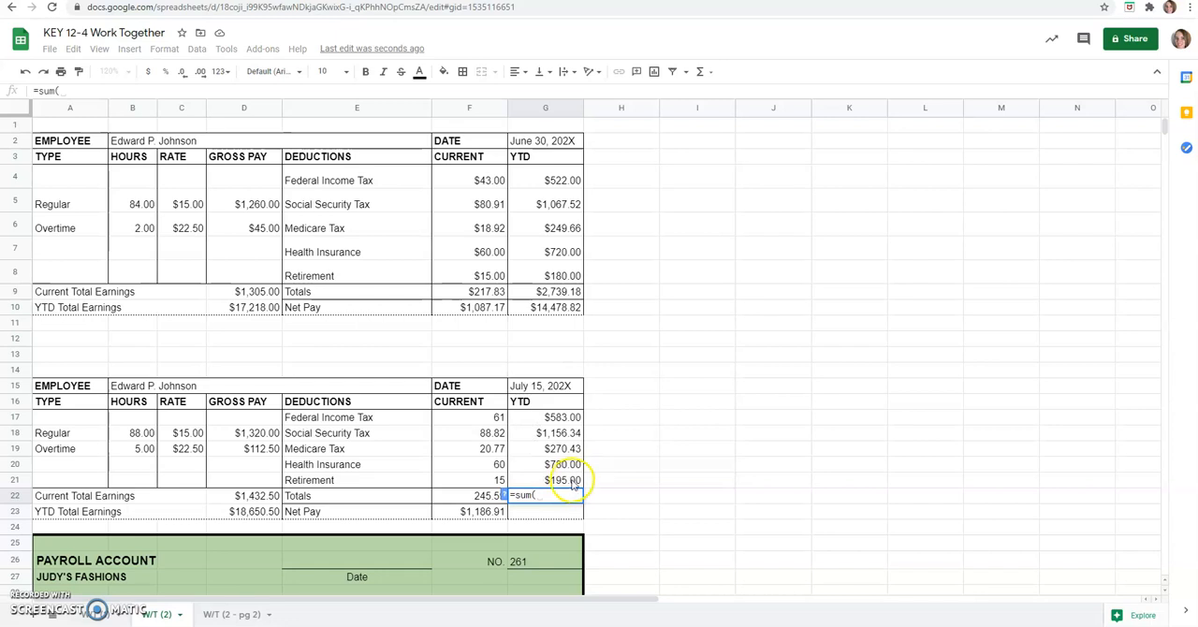
left_click_drag(547, 418, 546, 480)
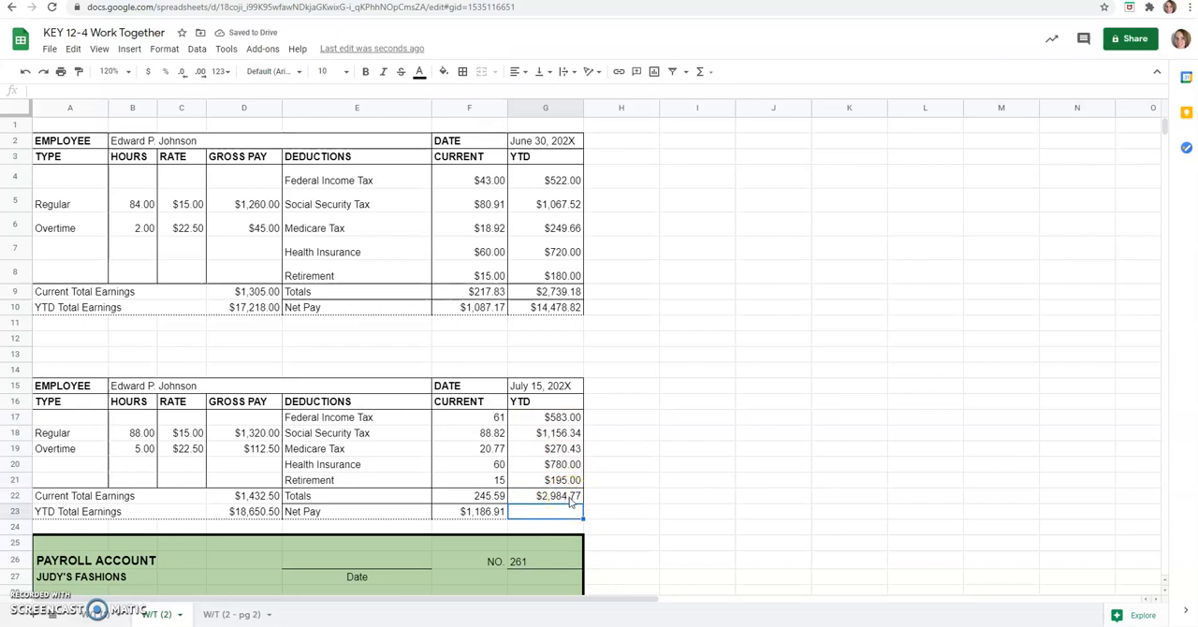
left_click(621, 494)
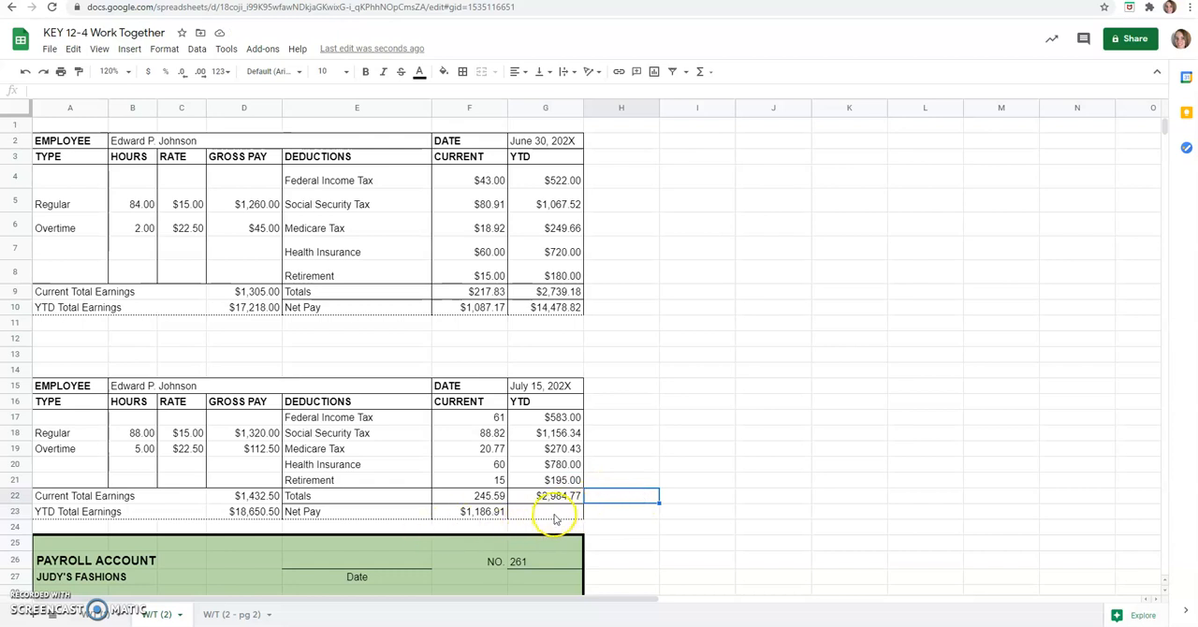
Compute YTD net pay as prior YTD plus current net pay, $15,665.73
left_click(545, 511)
type("$15,665.73")
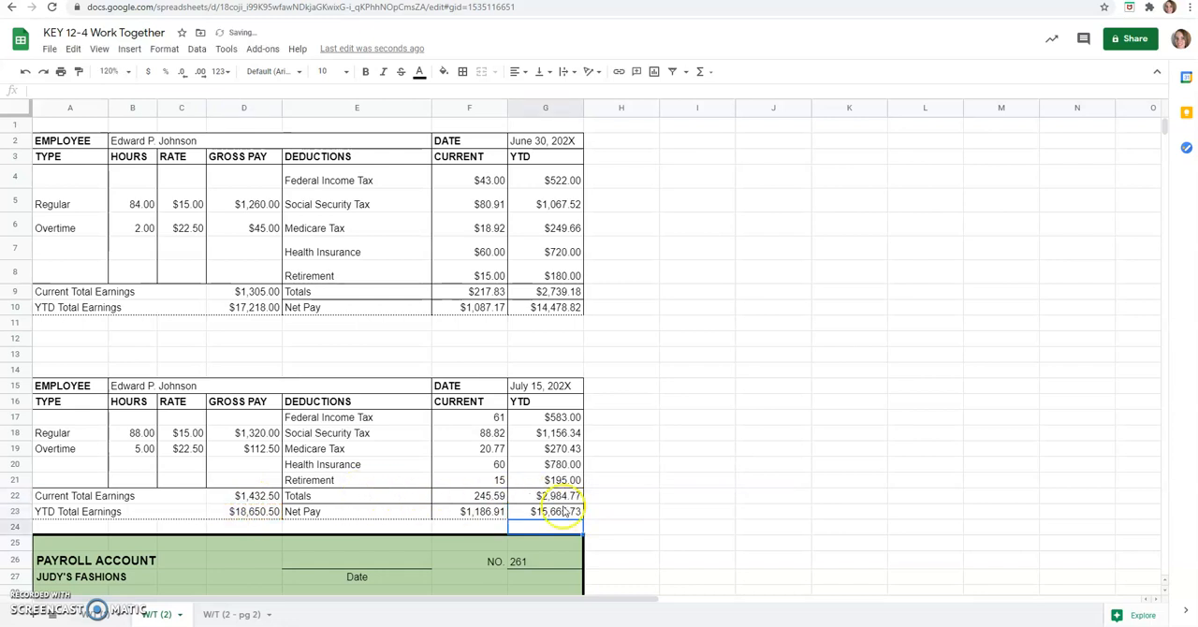
left_click(544, 511)
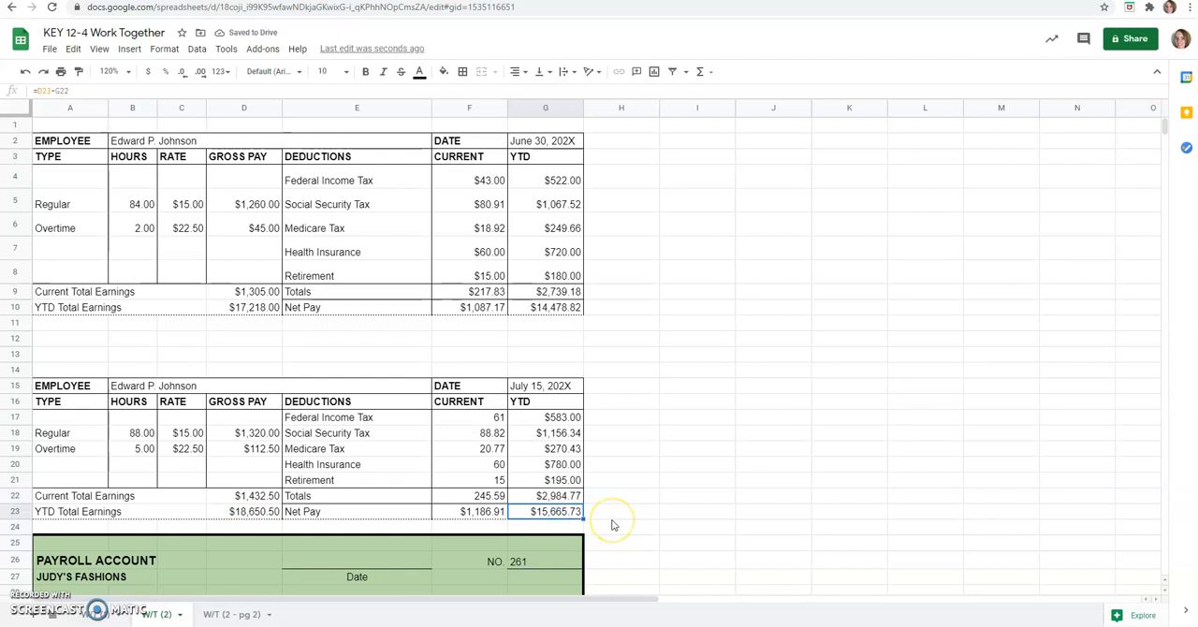
left_click(621, 511)
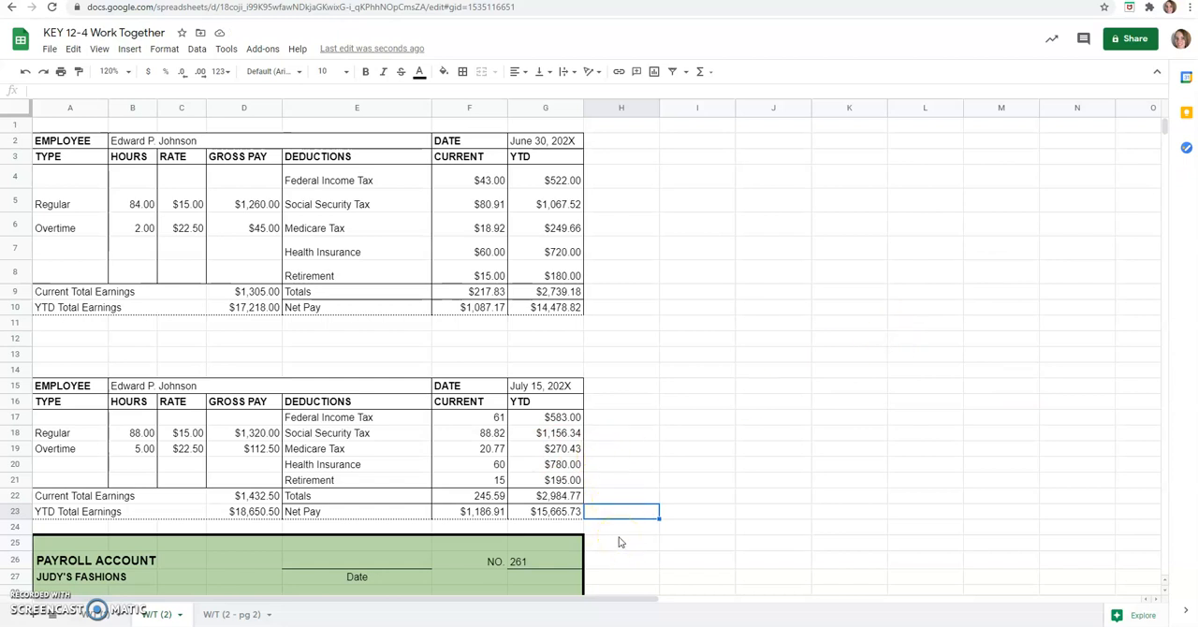
left_click(622, 526)
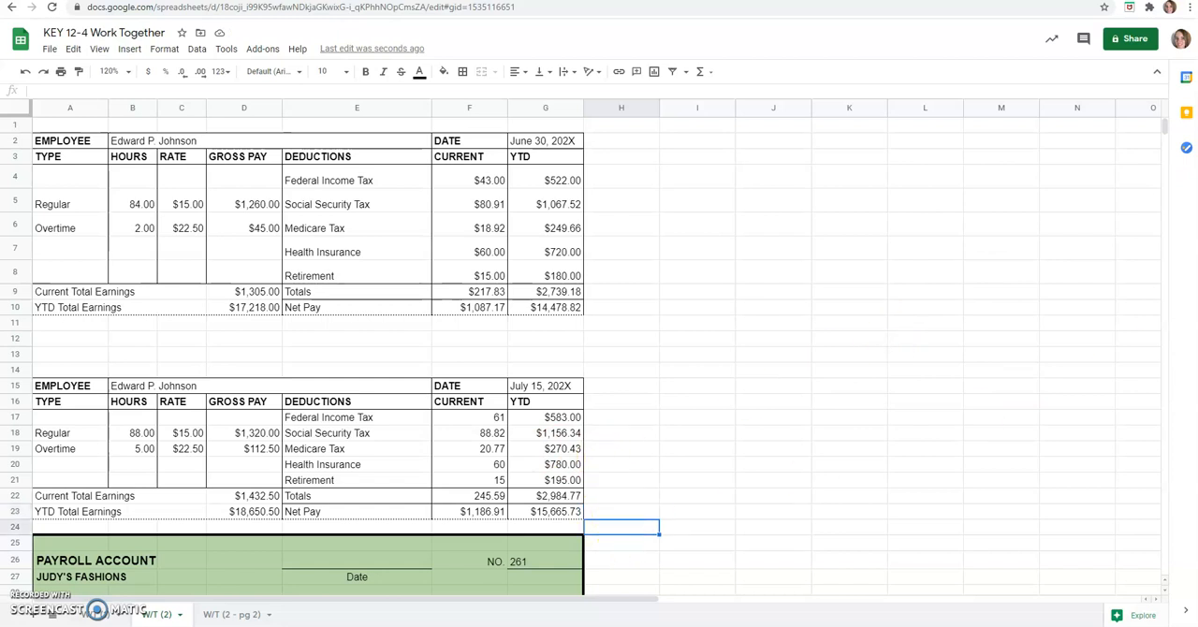
scroll("down", 3)
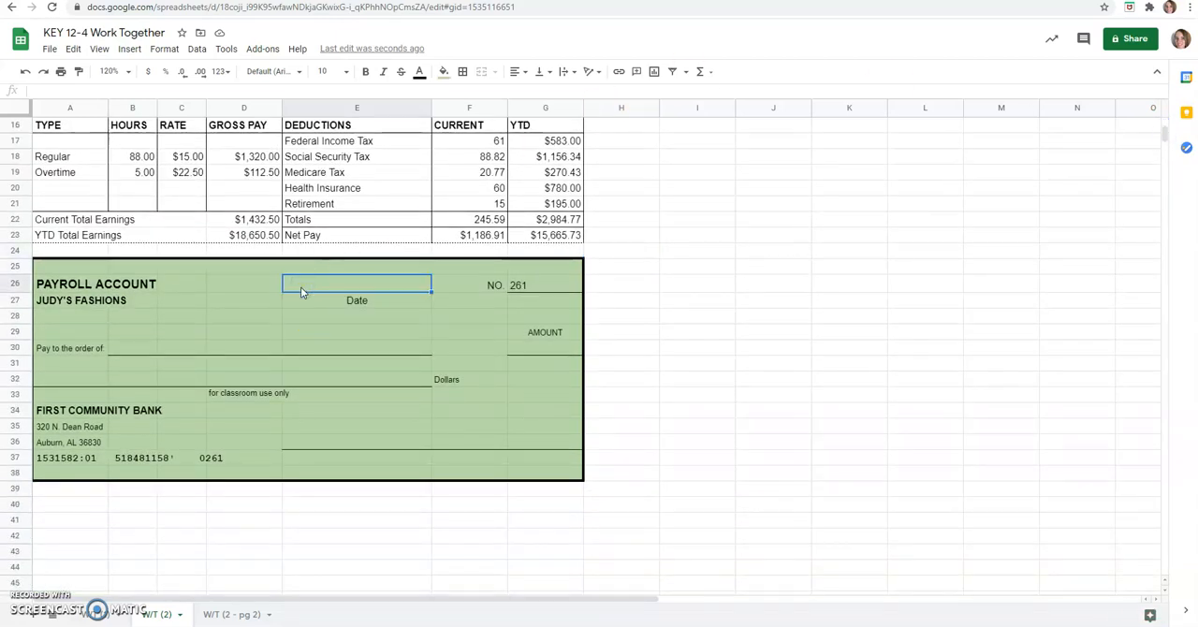
type("July 15,")
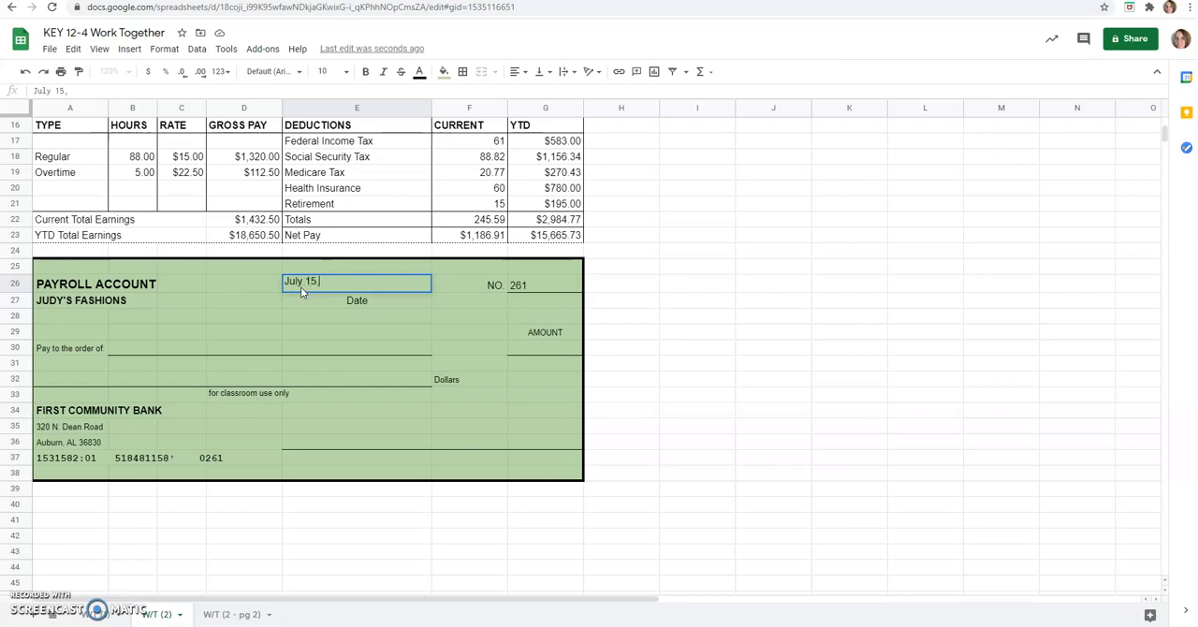
type("202")
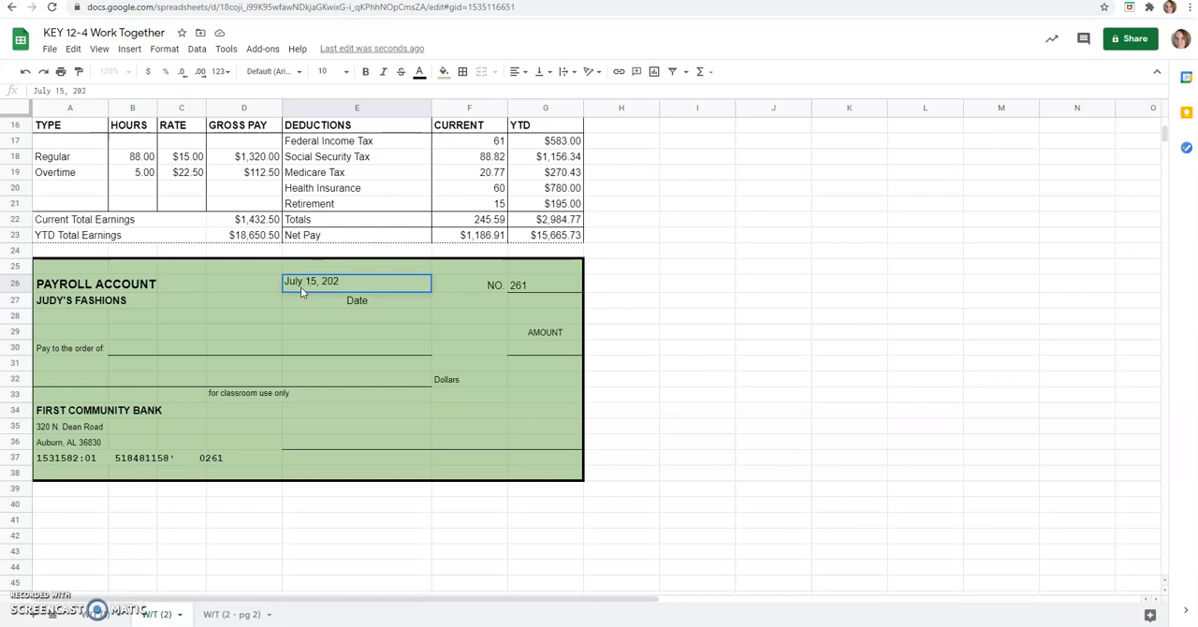
type("X")
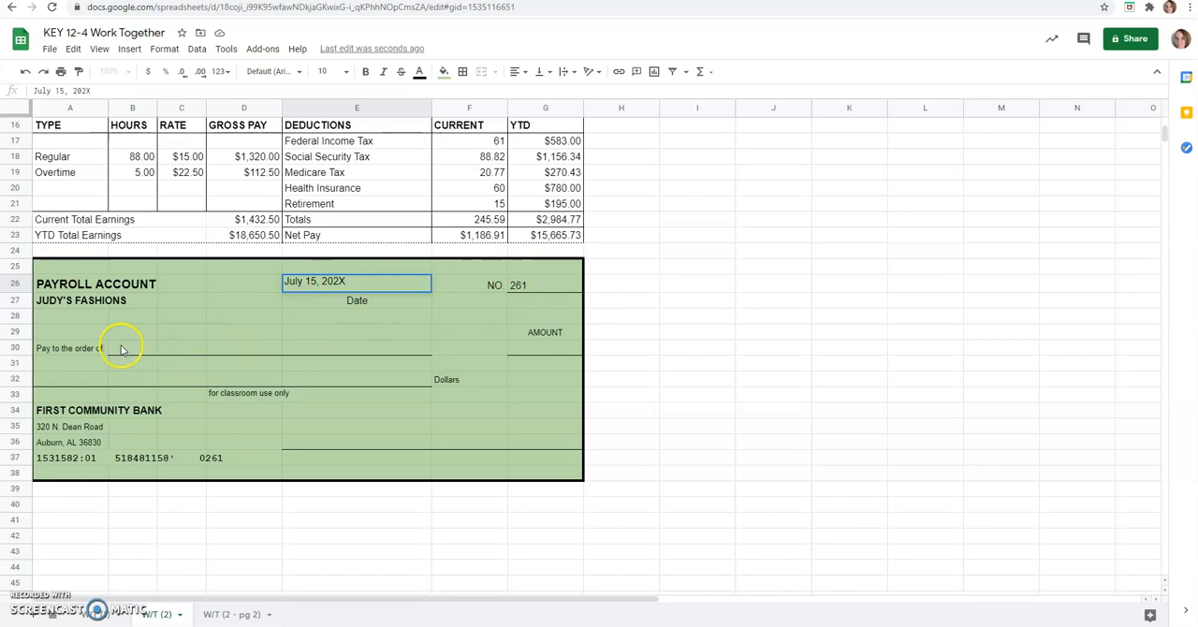
left_click(131, 348)
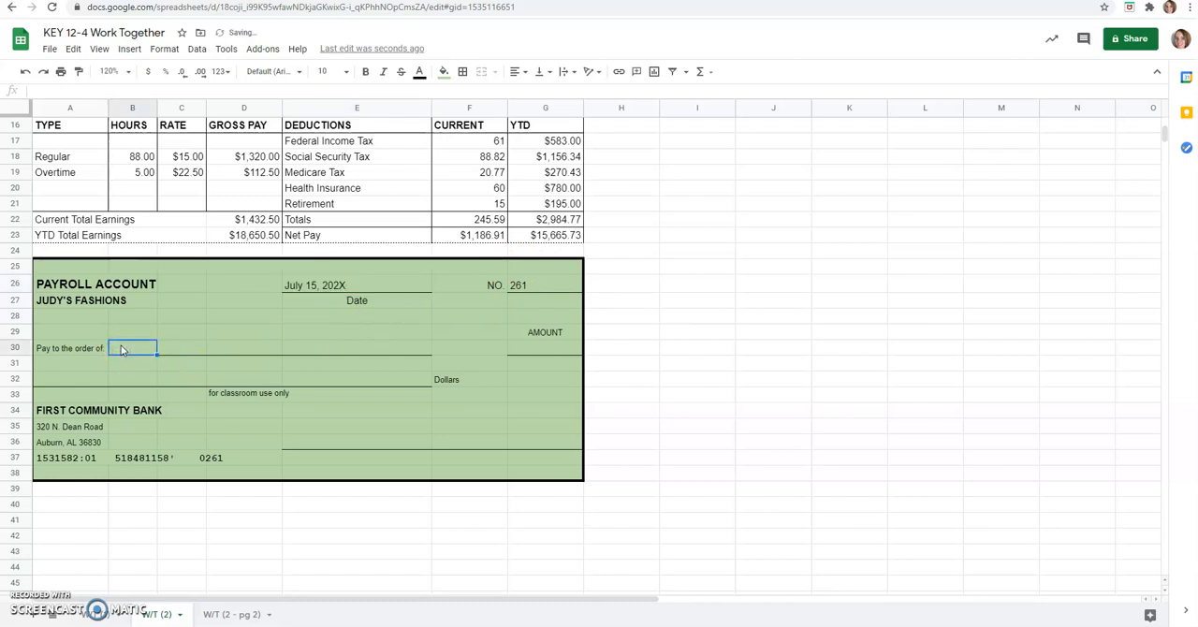
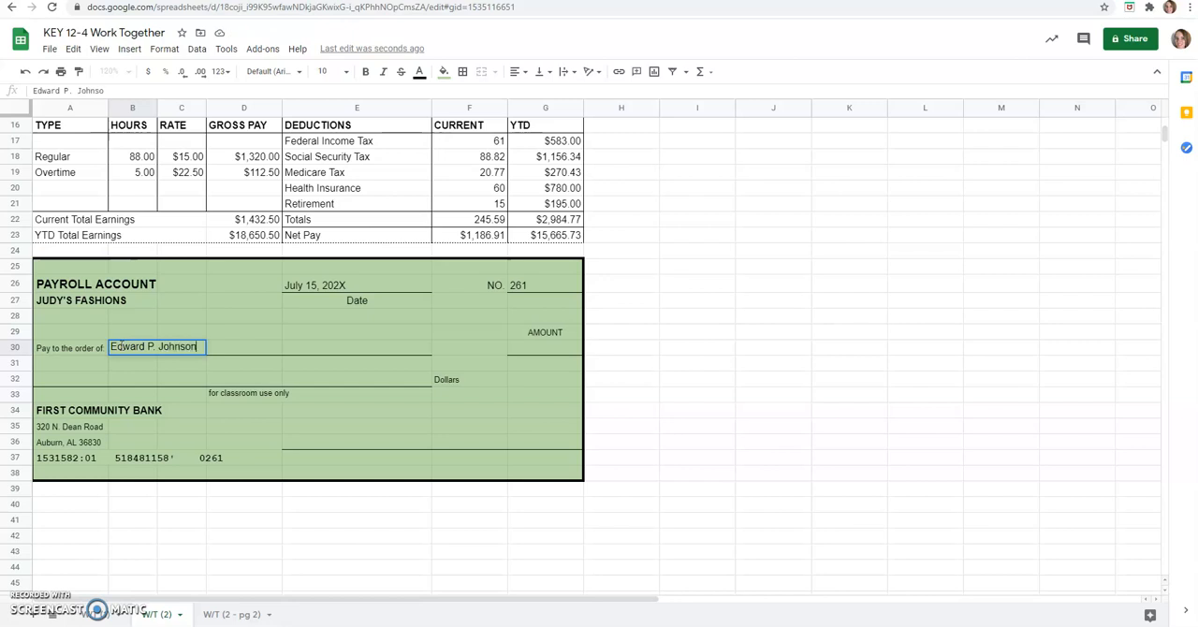
Enter the net pay $1,186.91 as the check amount
left_click(546, 349)
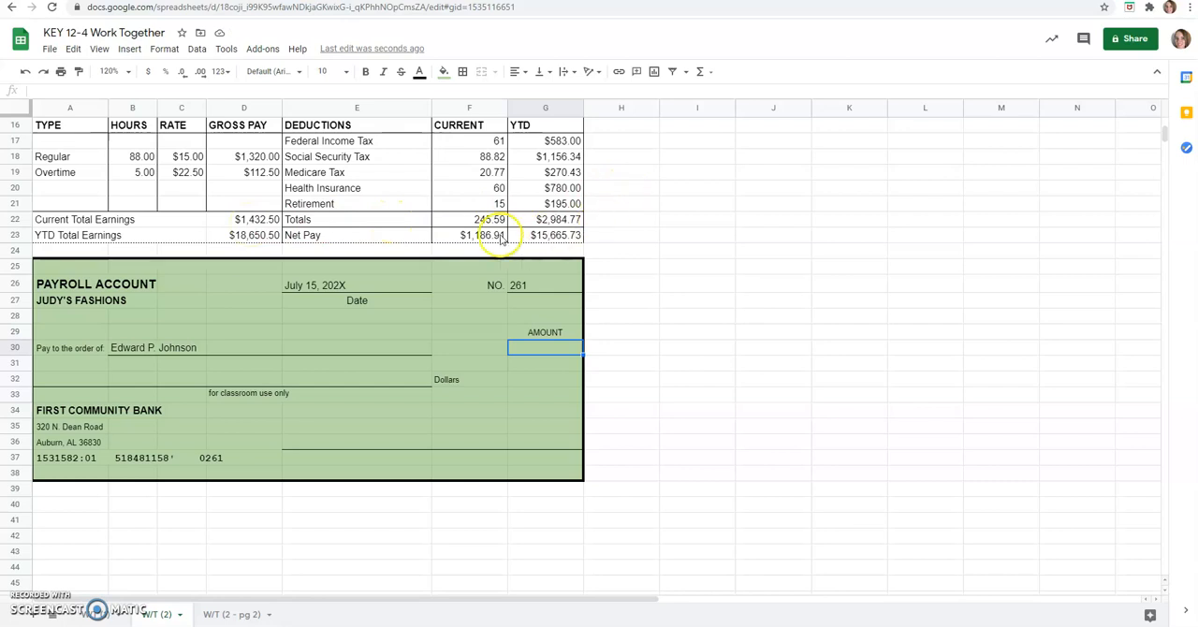
mouse_move(539, 354)
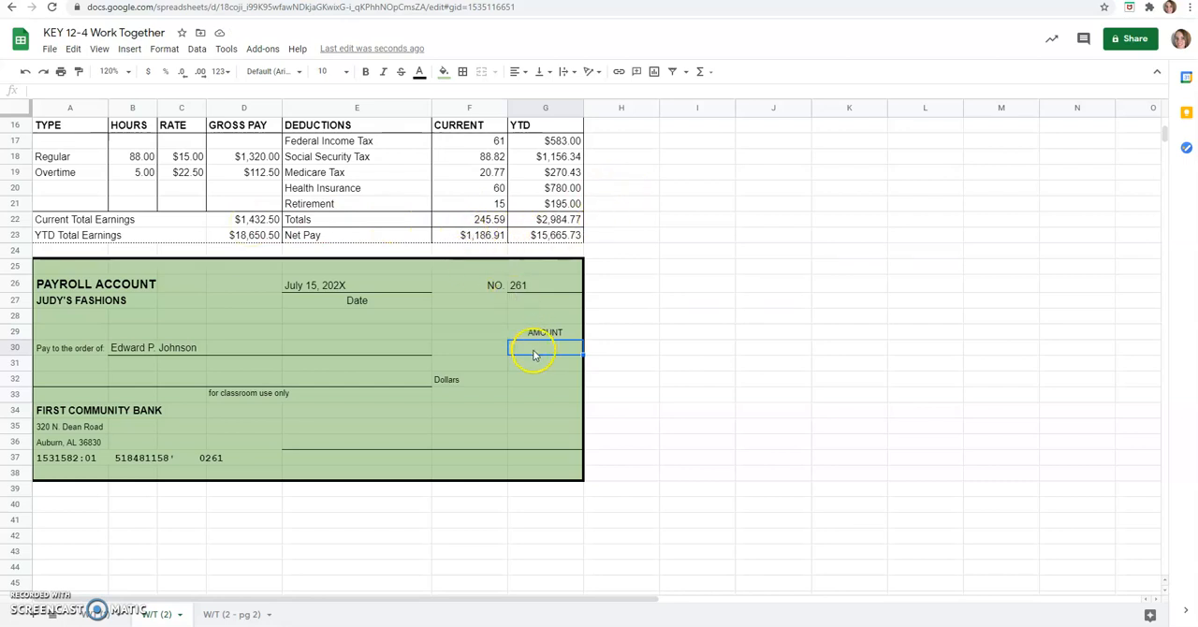
type("1186")
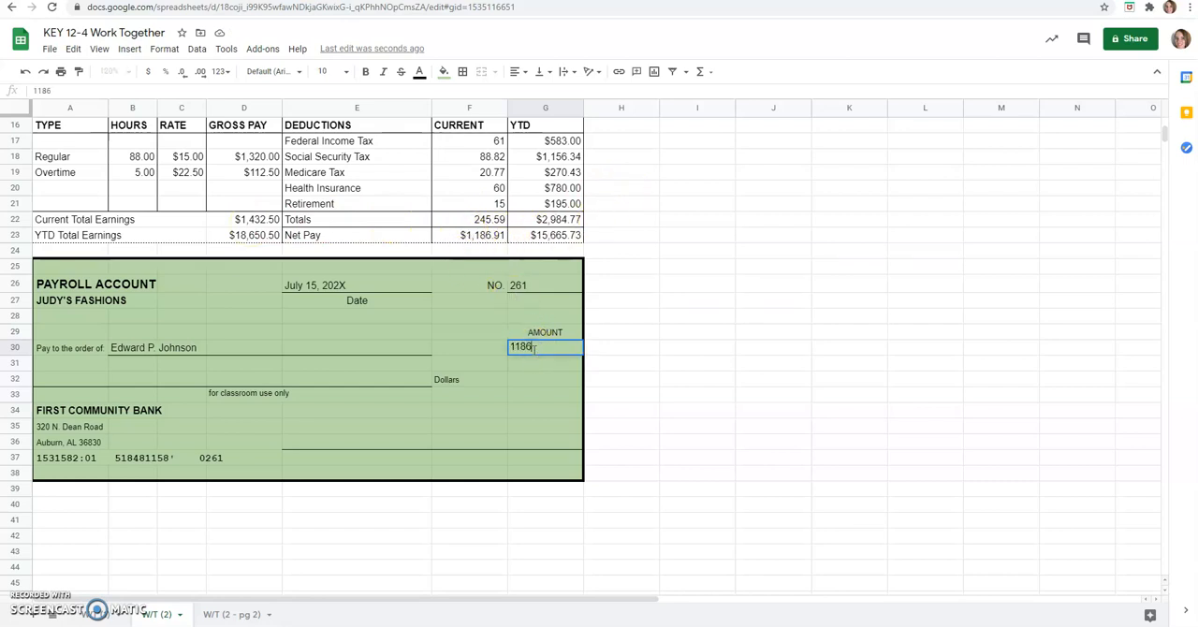
type(".91")
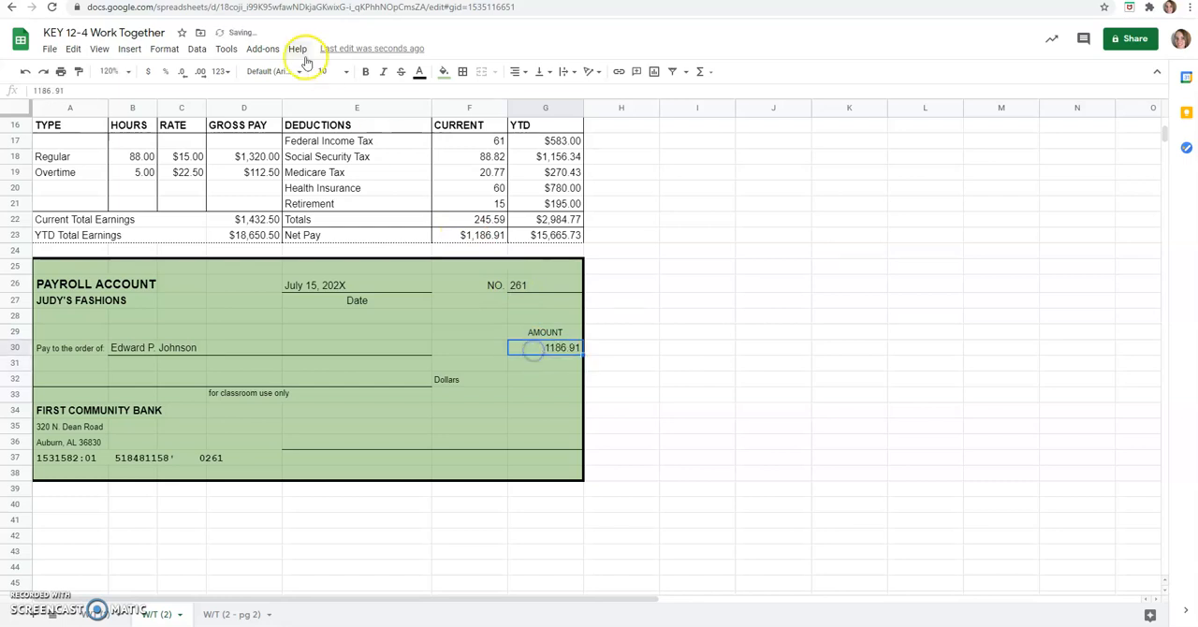
left_click(148, 71)
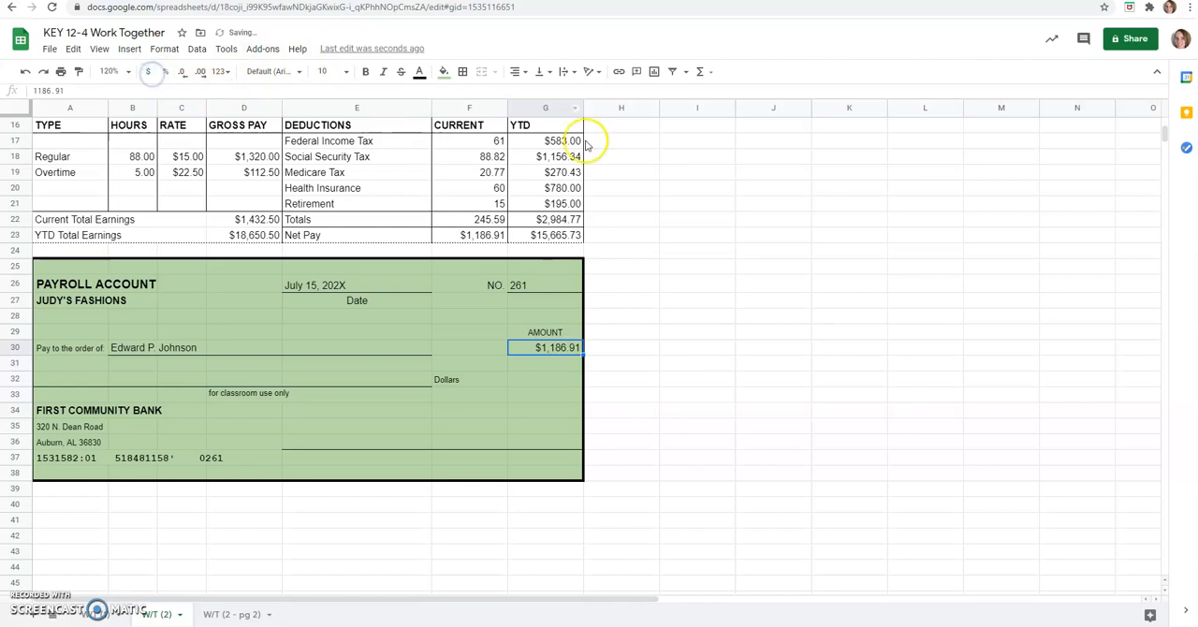
mouse_move(457, 172)
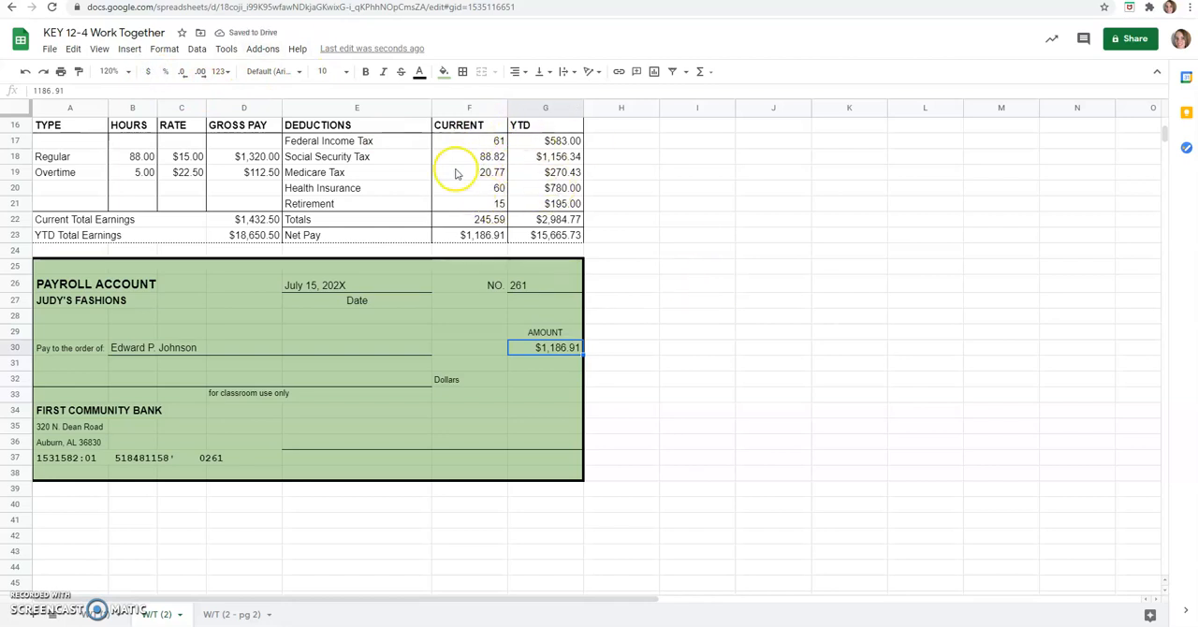
mouse_move(322, 225)
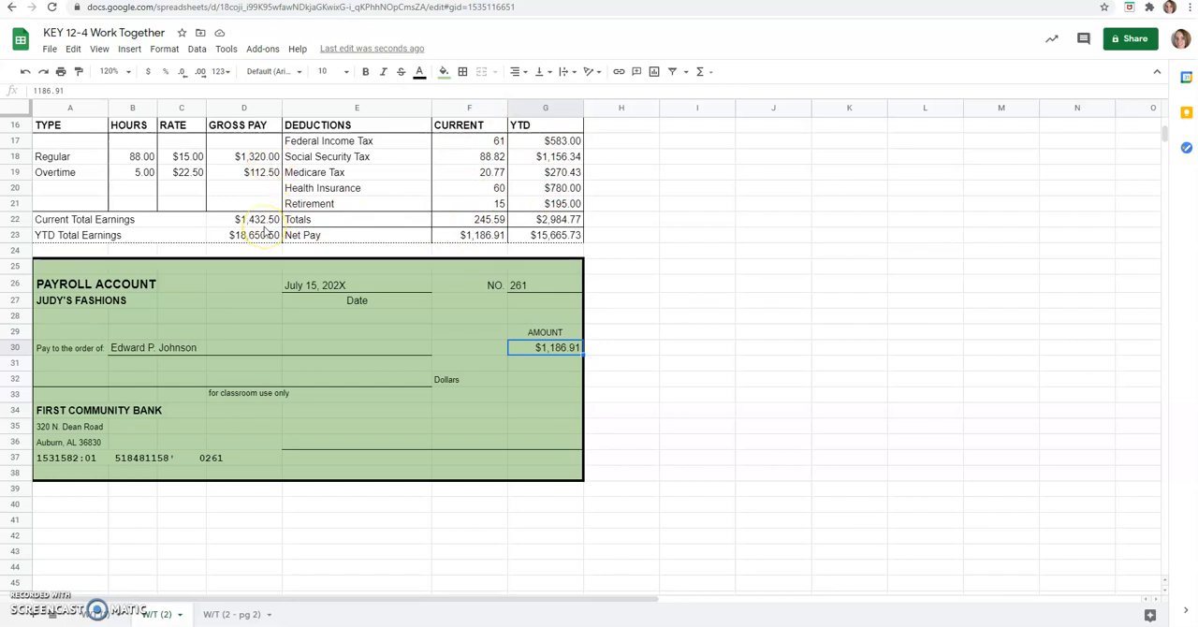
mouse_move(172, 367)
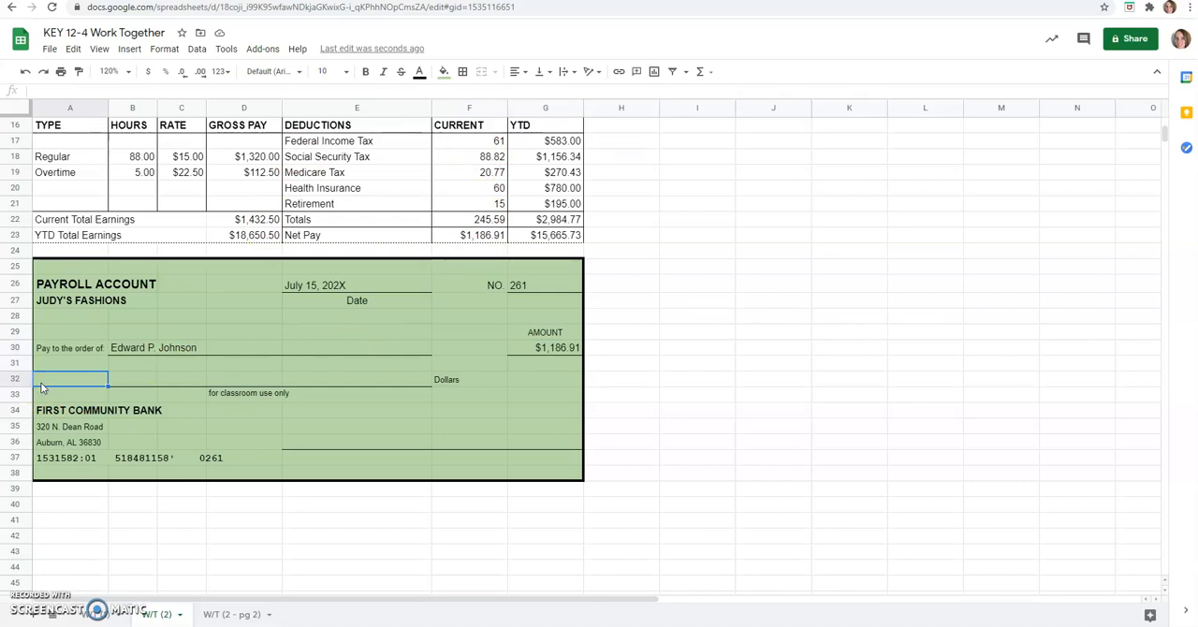
Write the amount in words ending 91/100 with dashes and sign as Ms. Libby
type("One thousand, one hundred eighty six dollars")
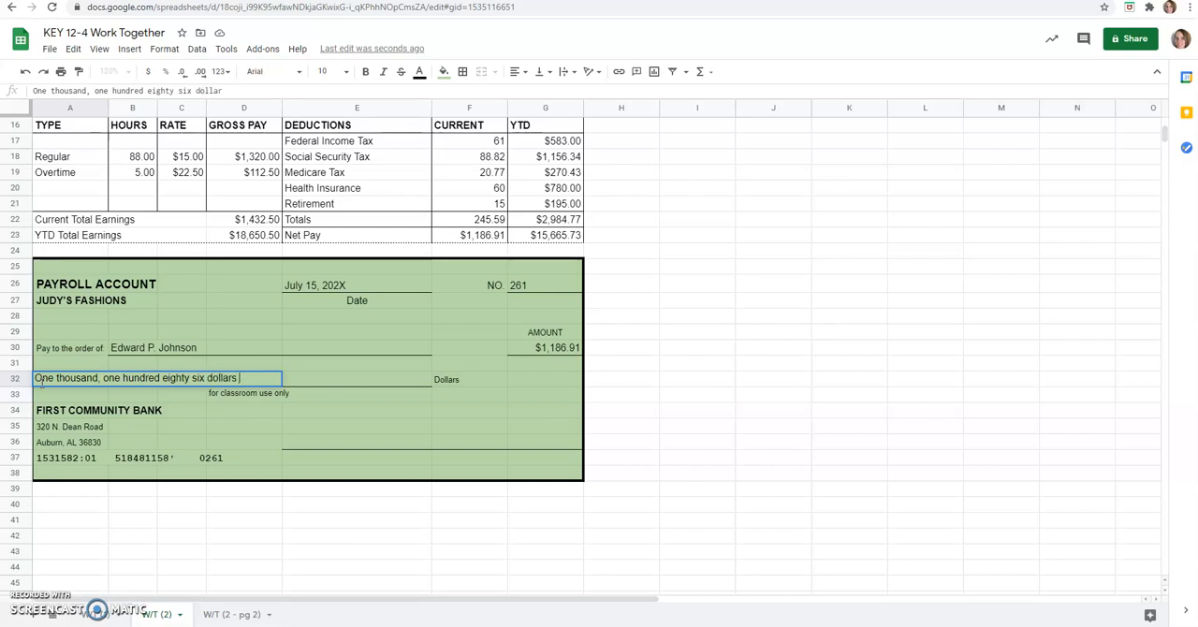
type("and 91/100")
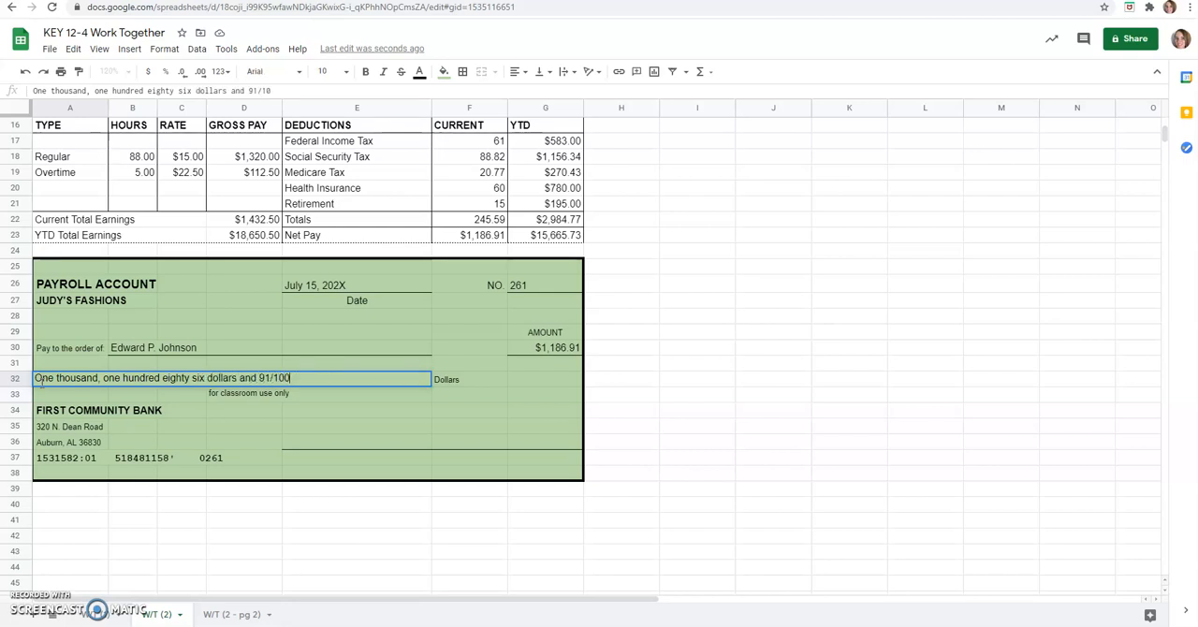
type("----------------------------------")
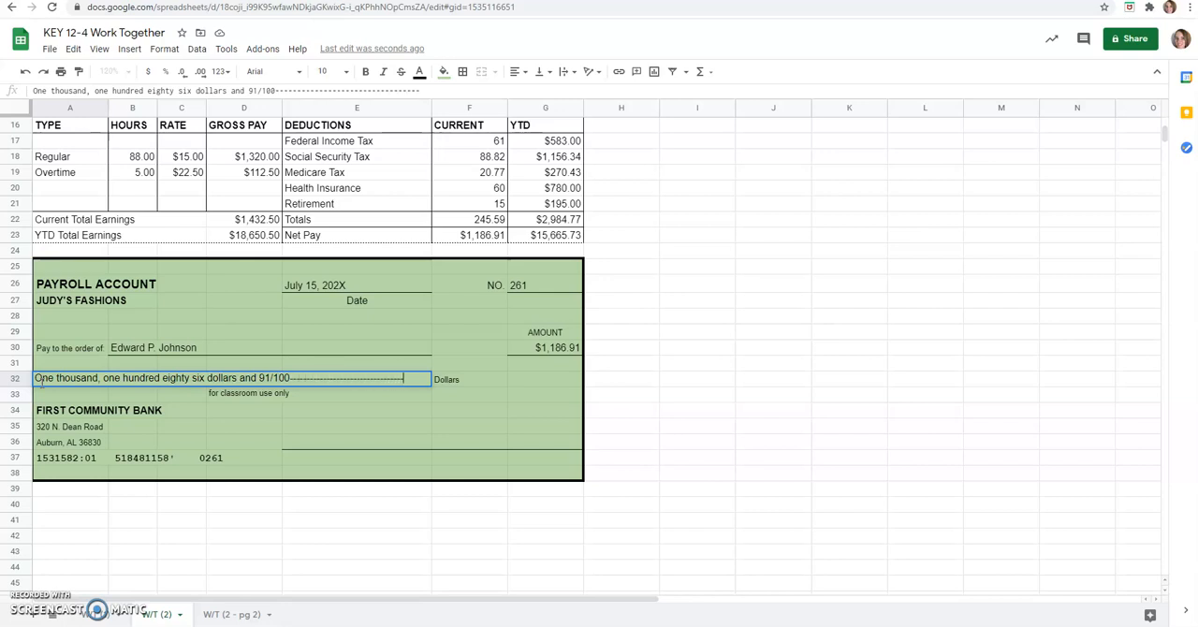
mouse_move(370, 416)
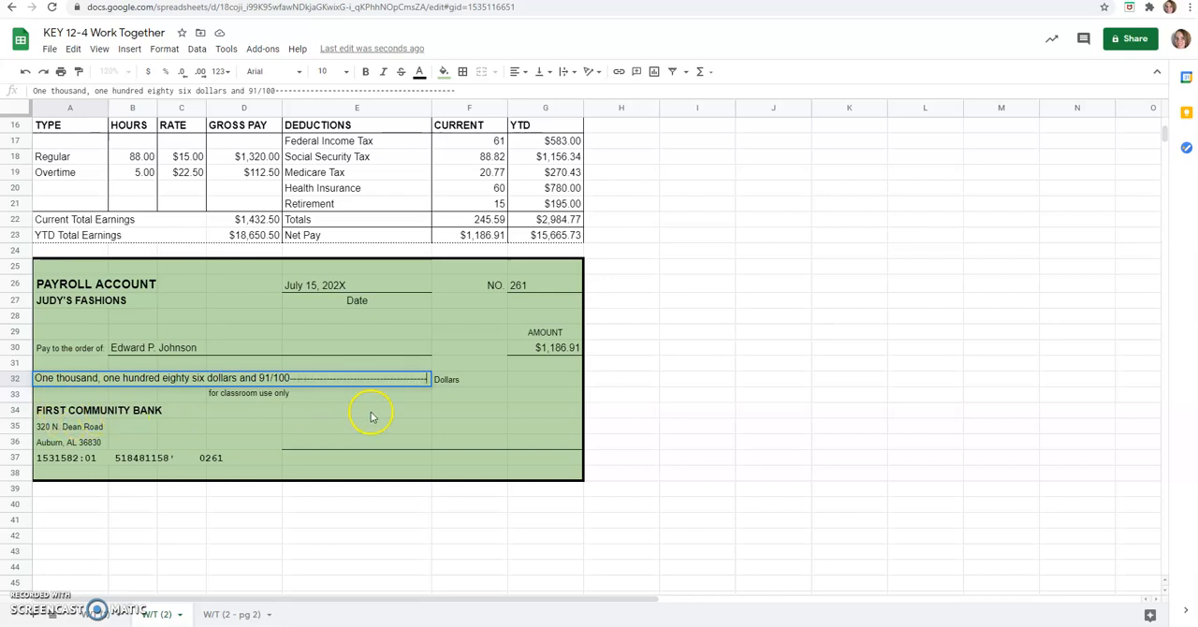
left_click(356, 393)
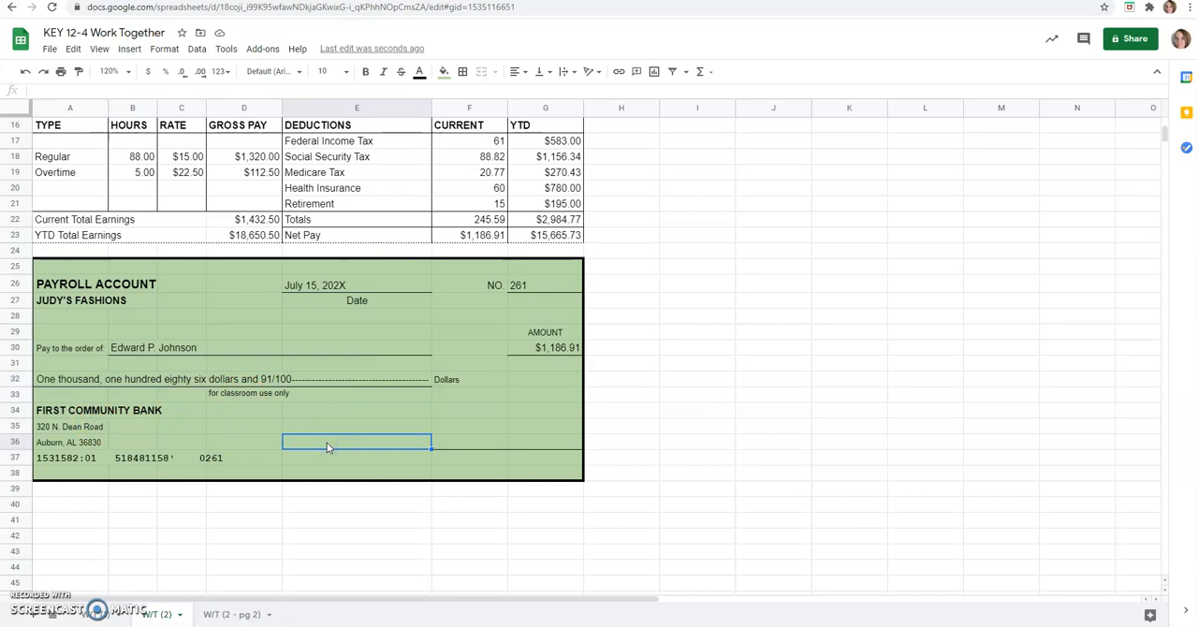
type("Ms. Libby")
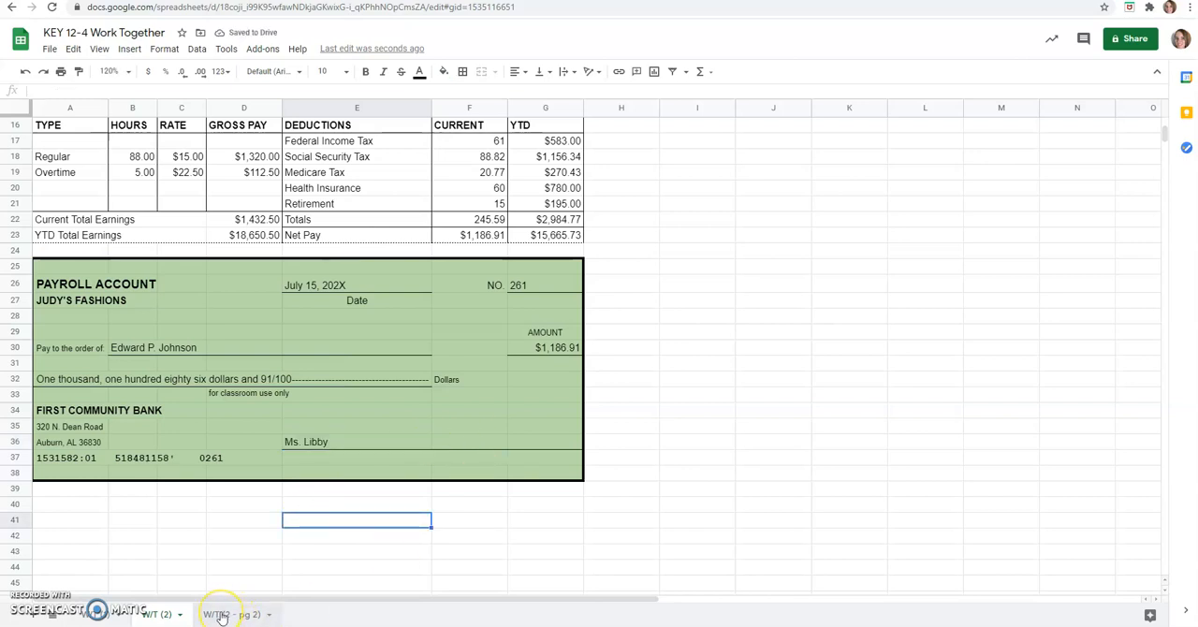
On the WIT (2 - pg 2) sheet, compute gross pay =B18*C18 filled down: $920.00 and $51.75
left_click(232, 614)
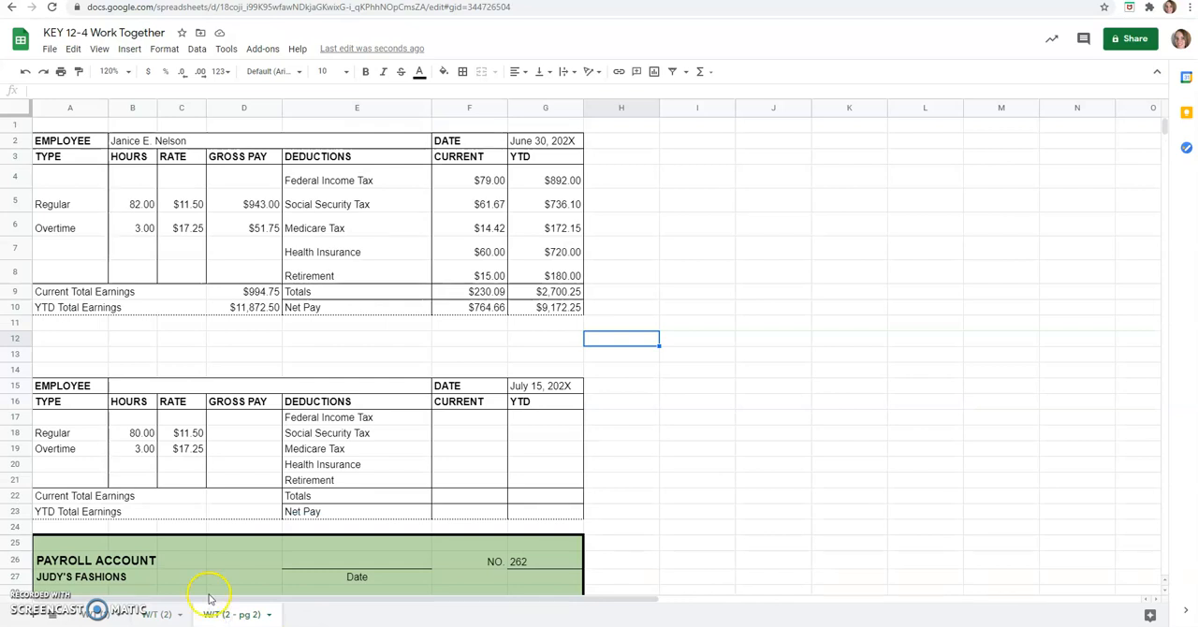
mouse_move(253, 438)
type("=B18")
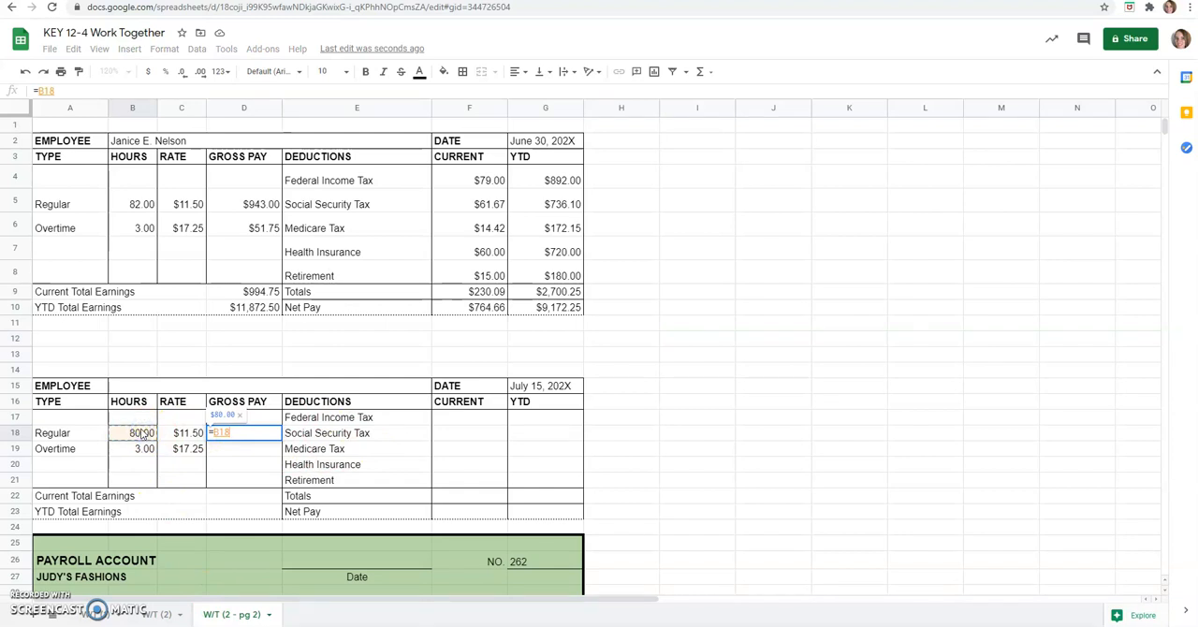
type("*")
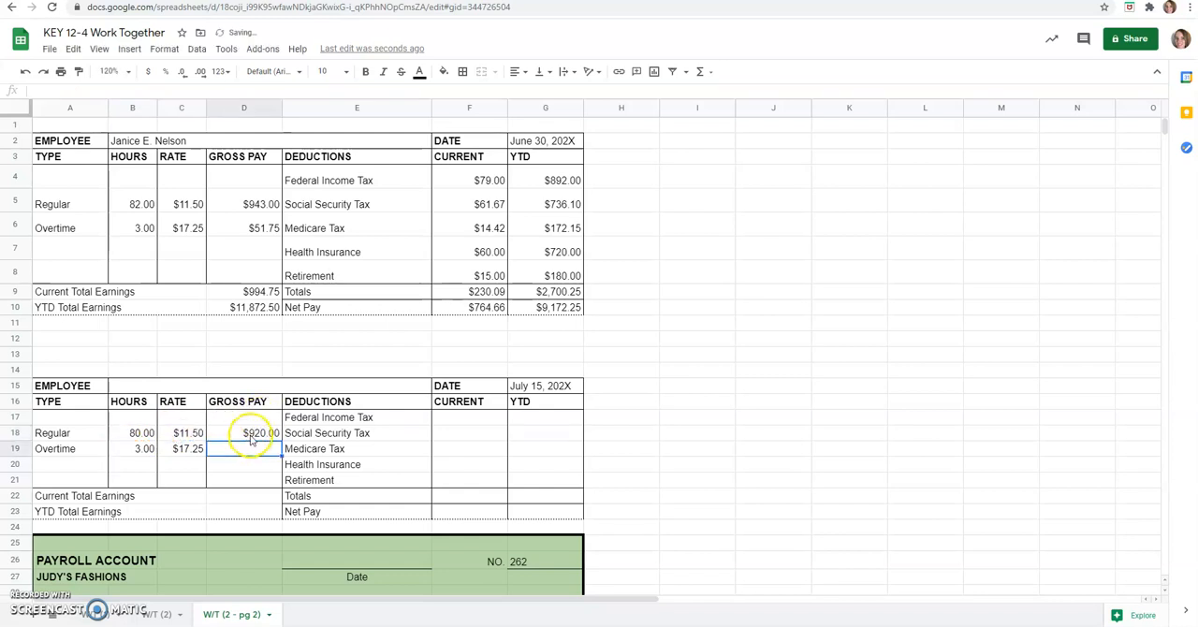
left_click(243, 432)
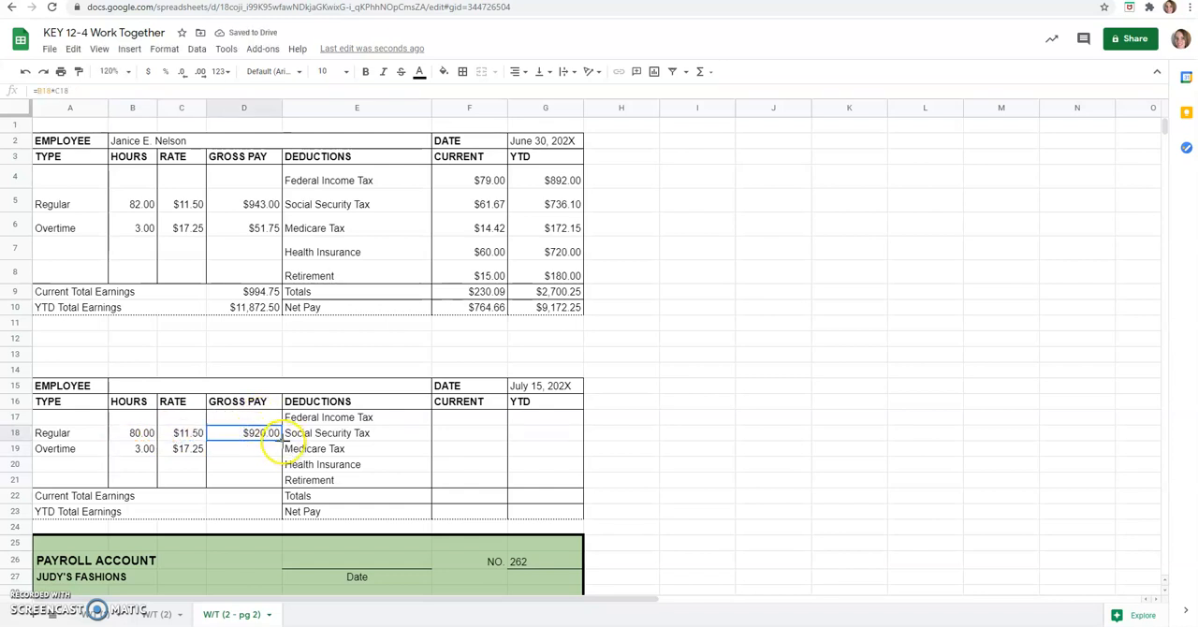
left_click(260, 449)
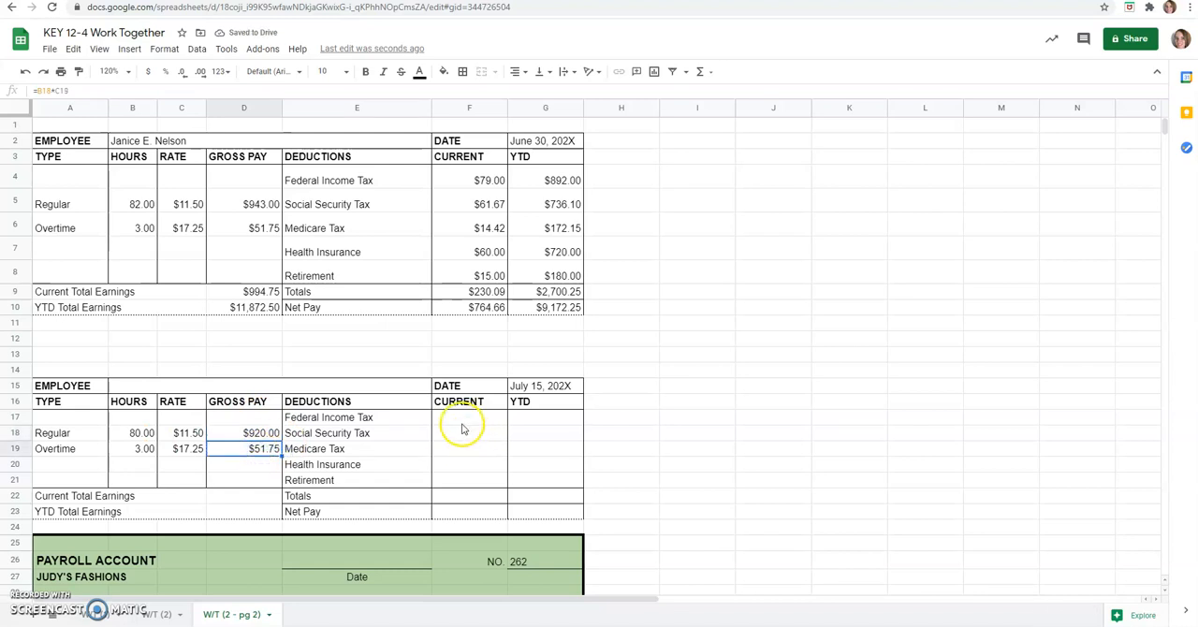
left_click(468, 418)
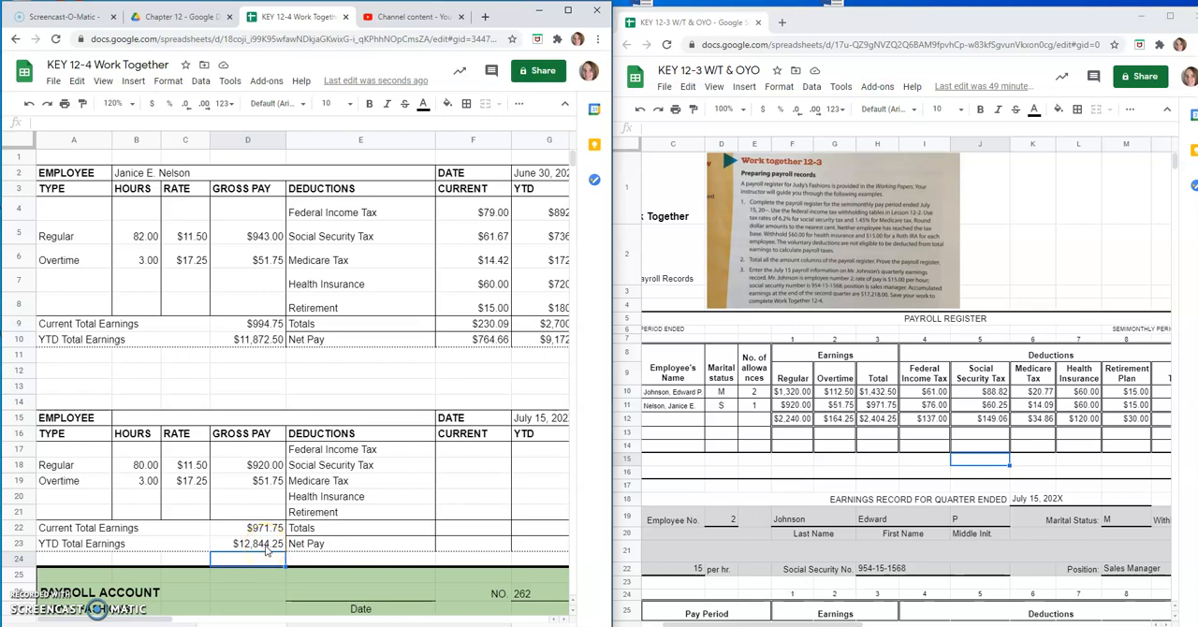
mouse_move(483, 491)
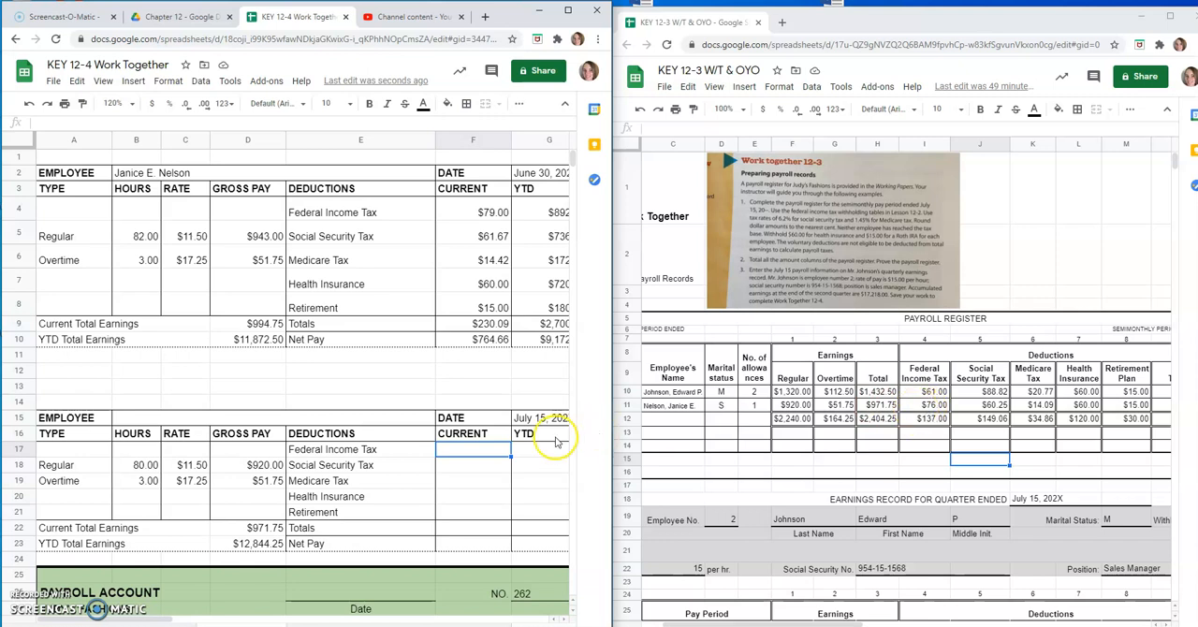
Enter the current deductions and YTD formula =G4+F17 pasted down the deduction rows
type("76")
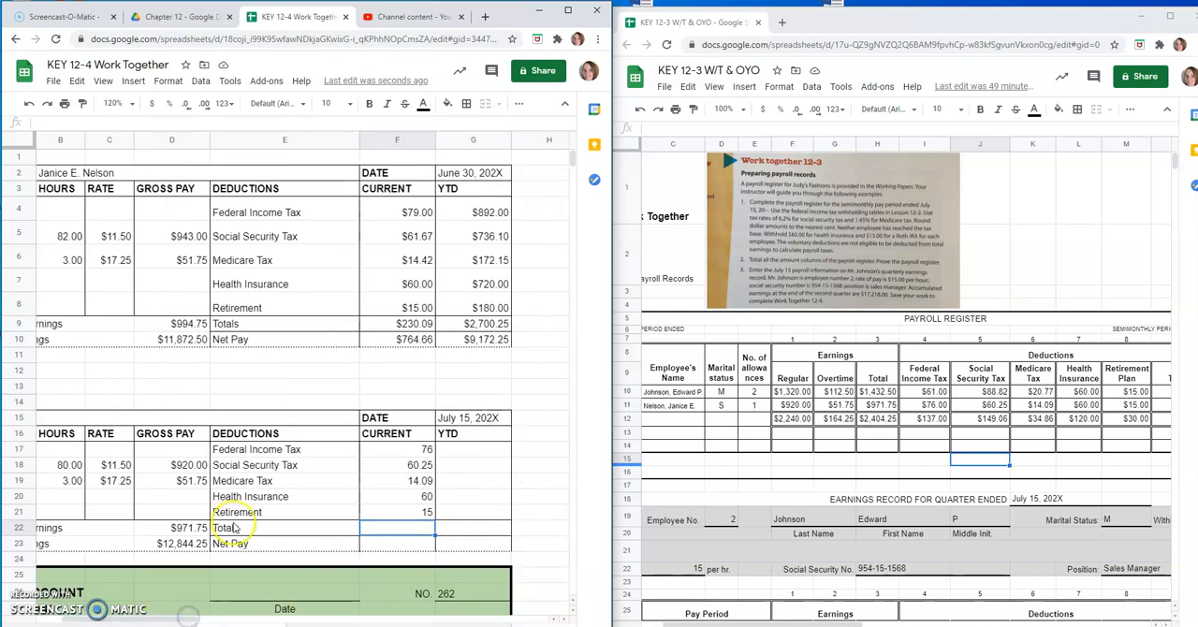
left_click(471, 449)
type("=G4+")
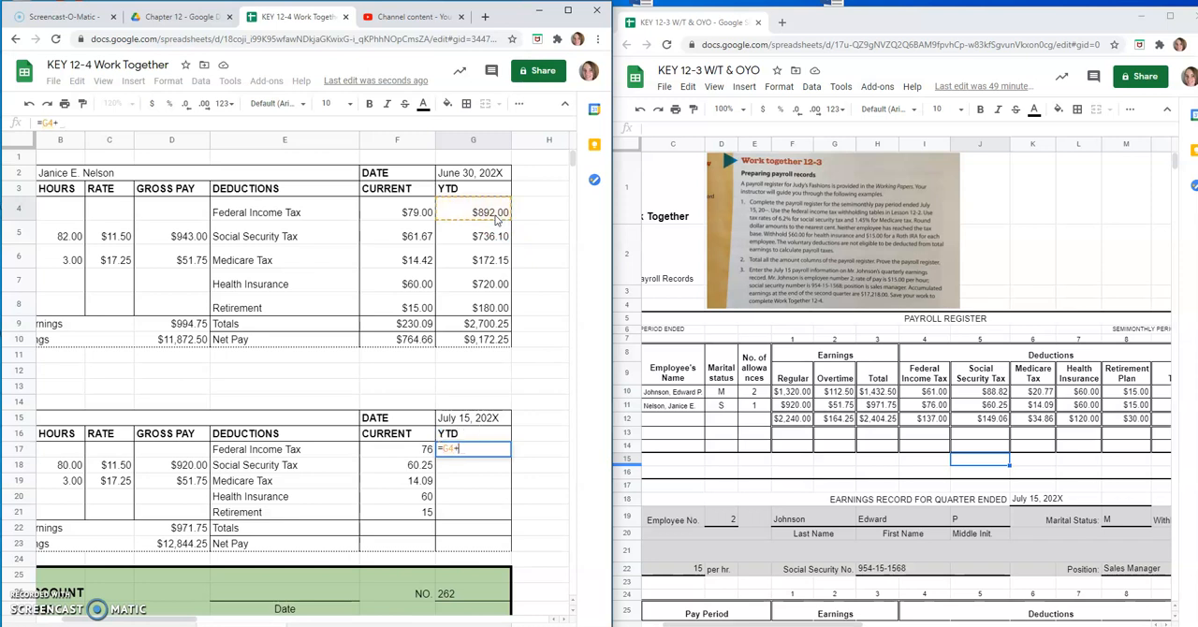
mouse_move(397, 456)
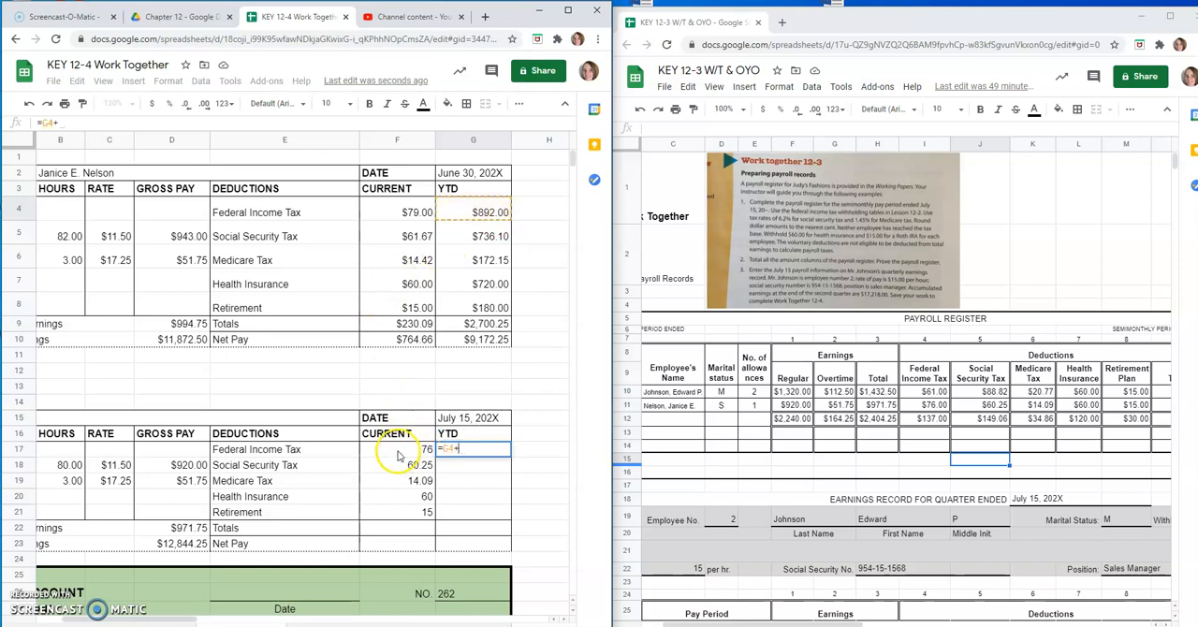
key("Return")
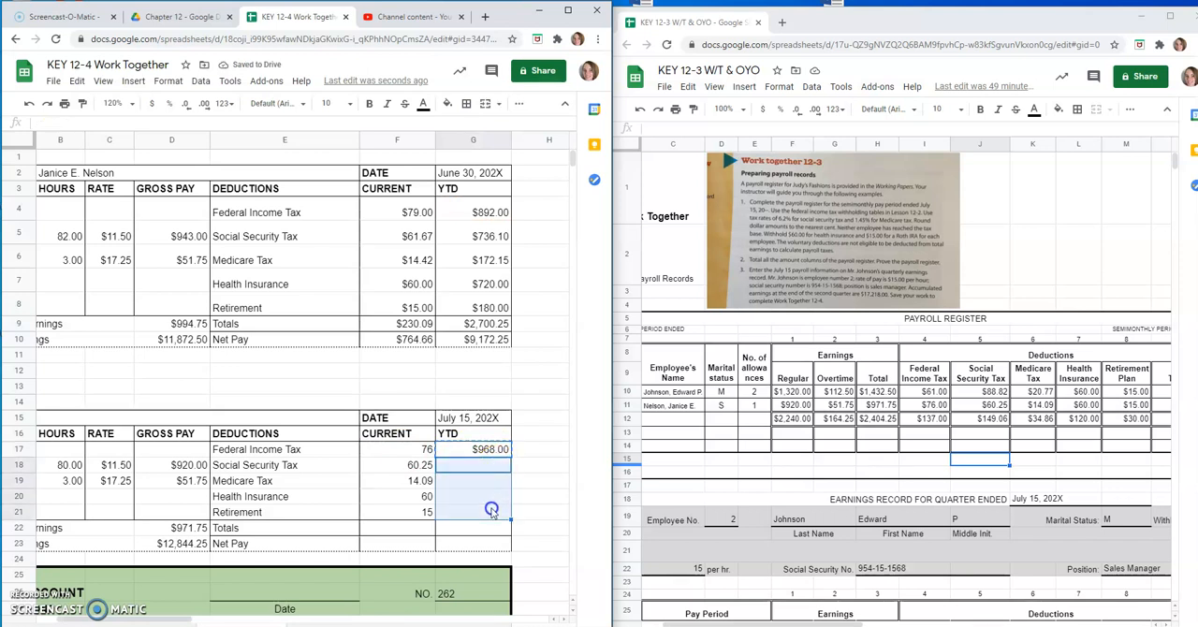
right_click(490, 509)
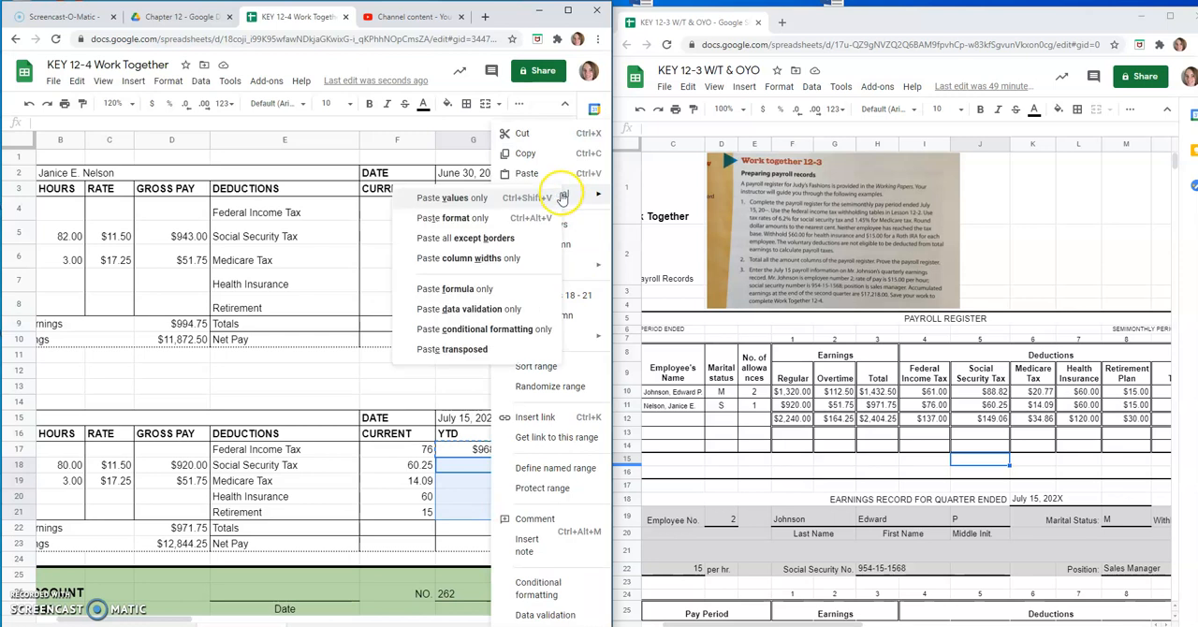
left_click(449, 196)
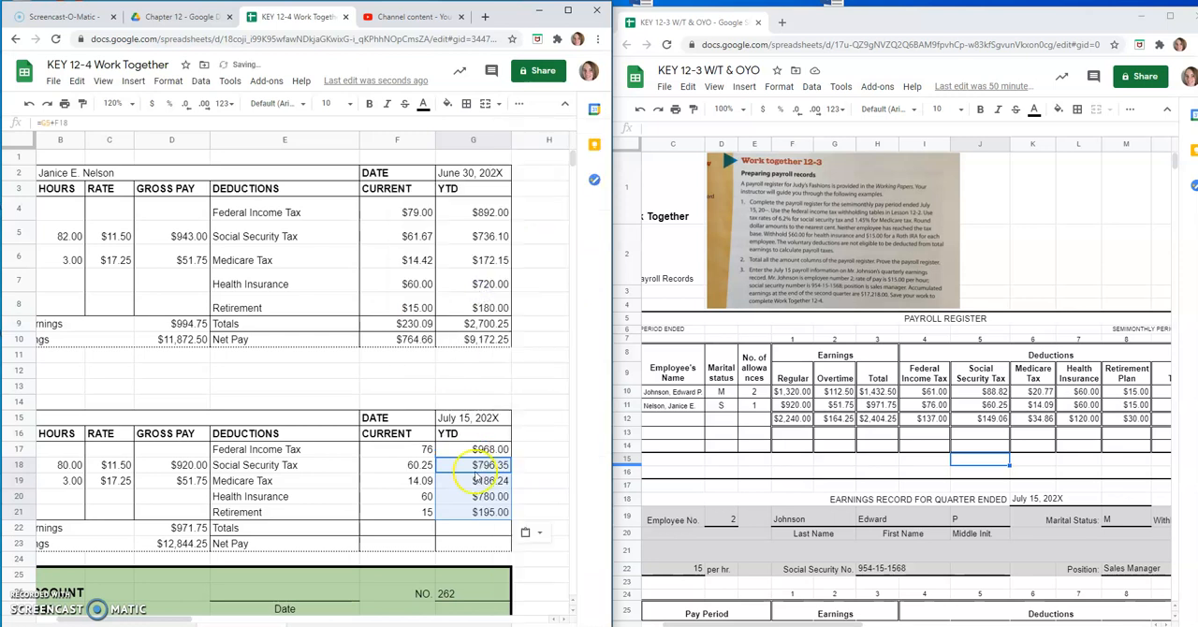
Total the deductions with =SUM: $225.34 current and $2,925.59 year-to-date
left_click(472, 496)
type("=sum(")
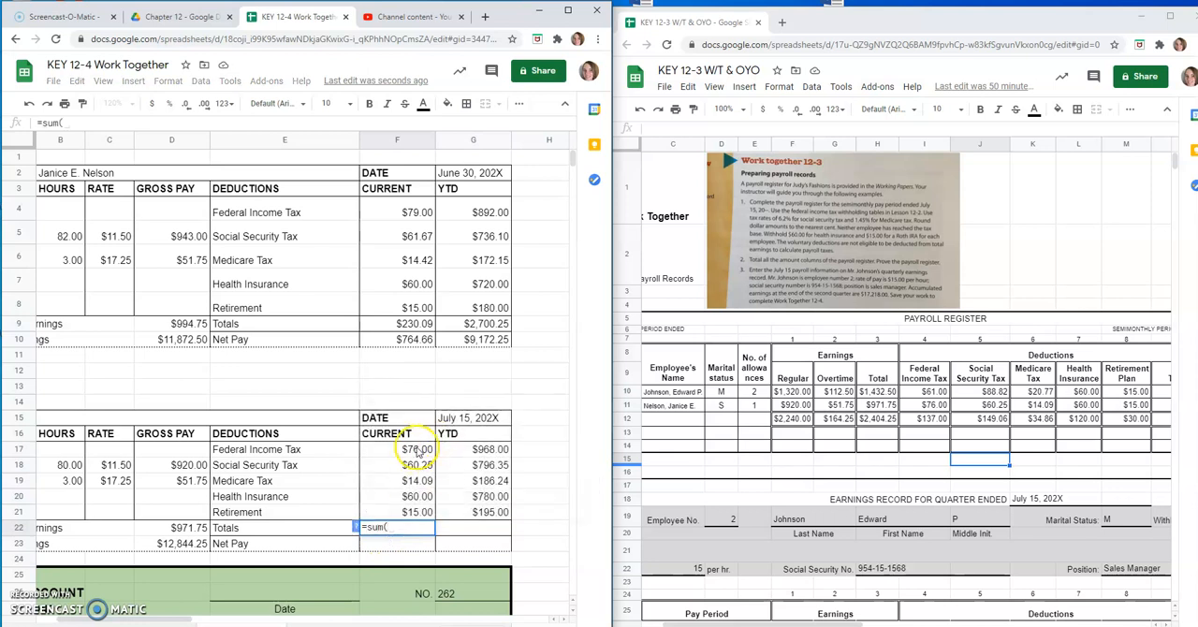
key("Return")
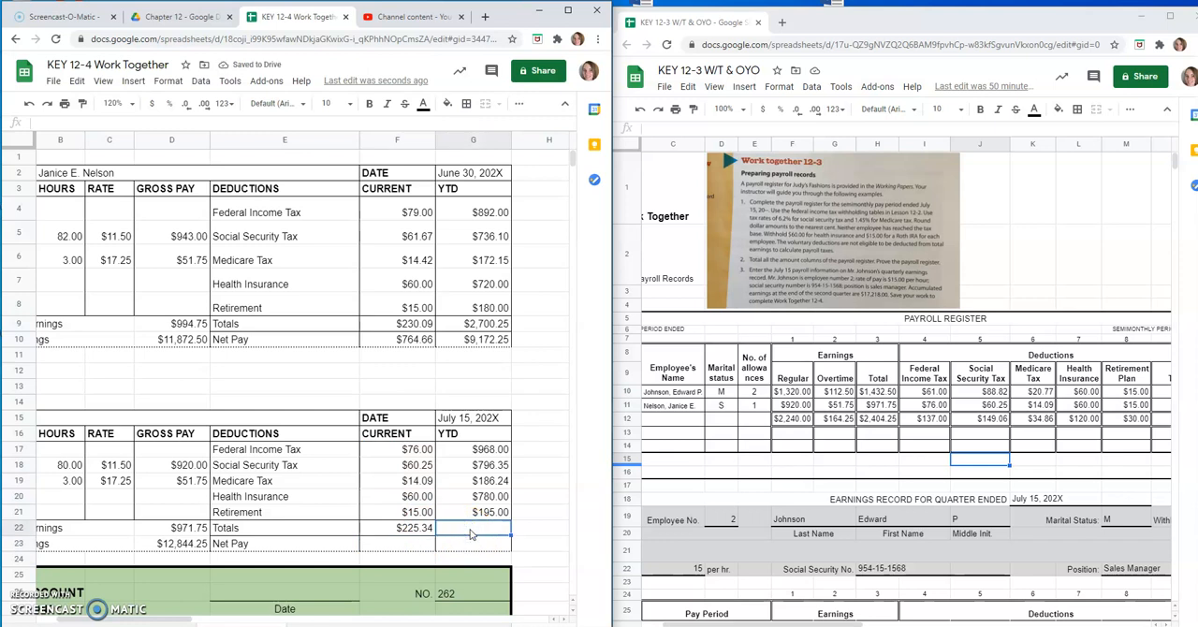
left_click(397, 527)
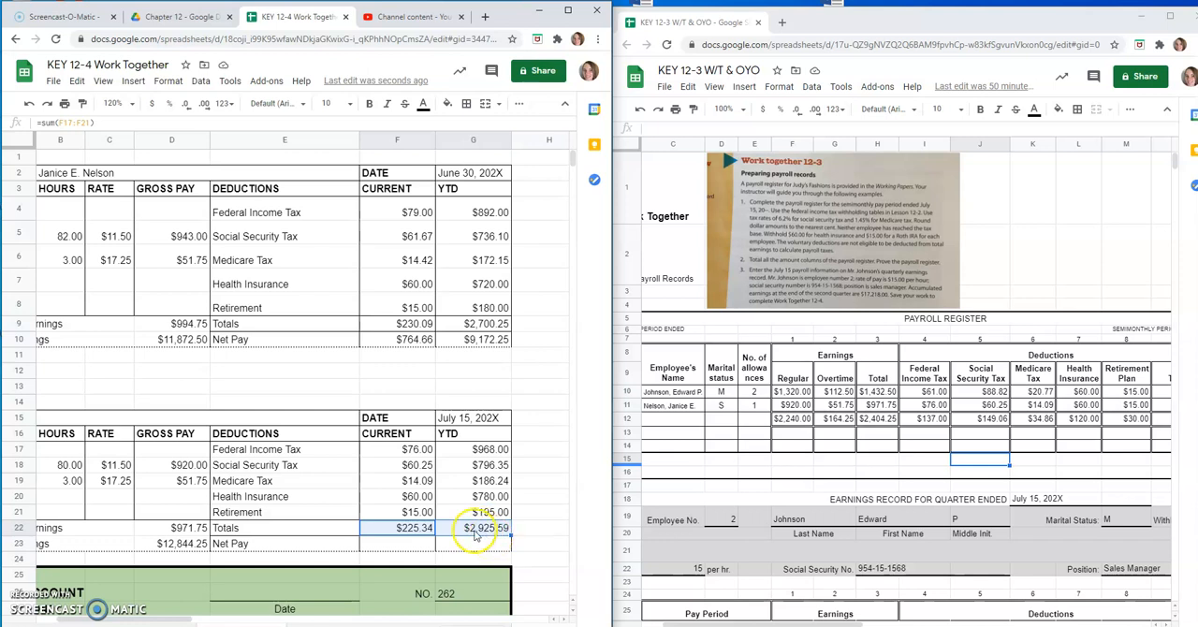
left_click(397, 543)
type("=")
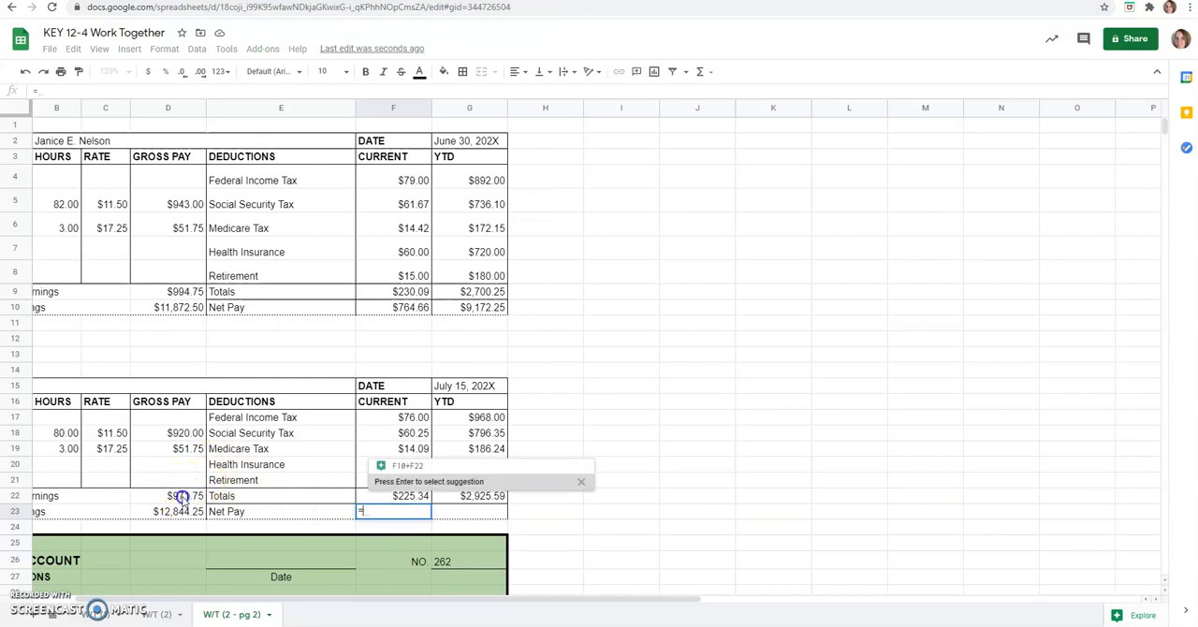
Enter the net pay formulas giving $746.41 current and $9,918.66 year-to-date on the second stub
type("022-")
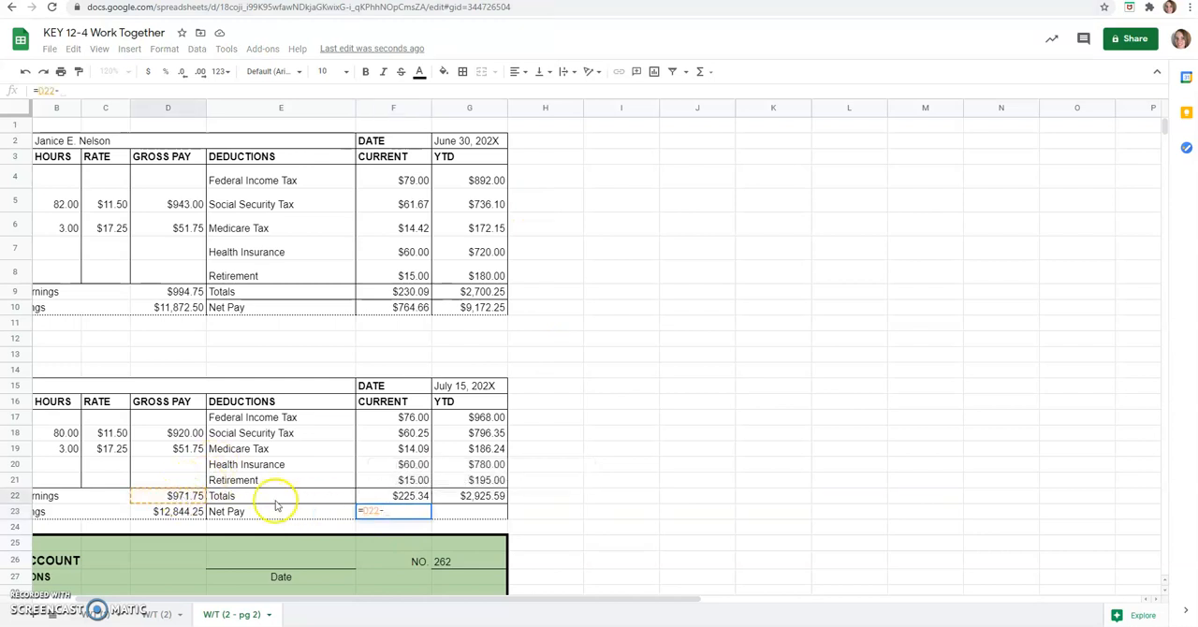
left_click(393, 496)
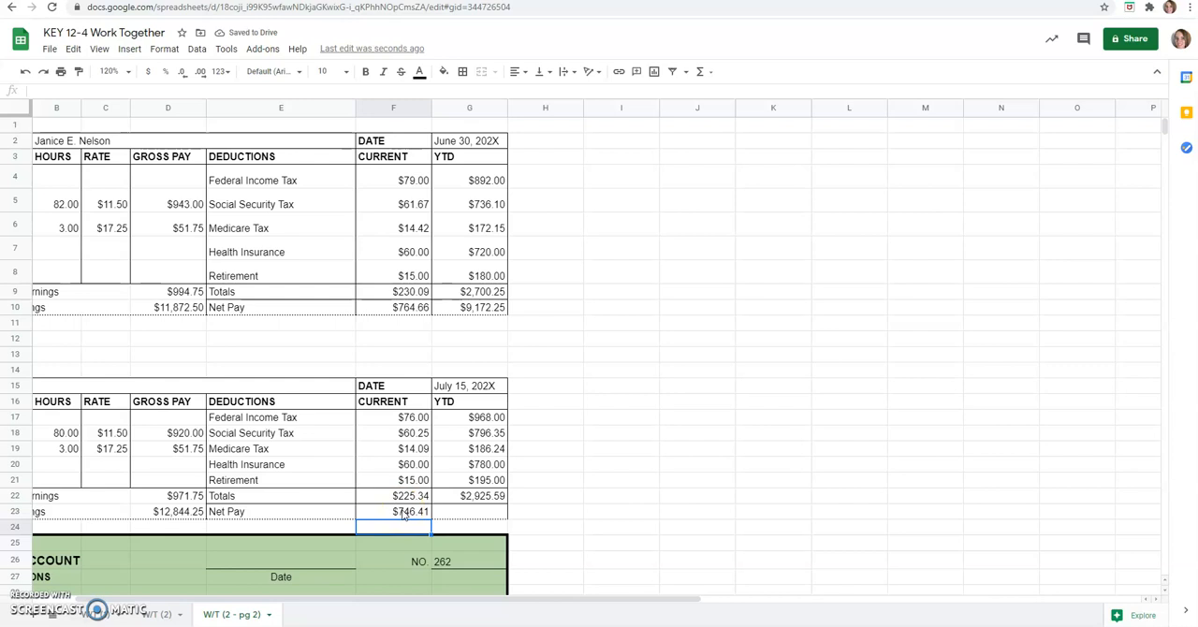
left_click(468, 511)
type("=")
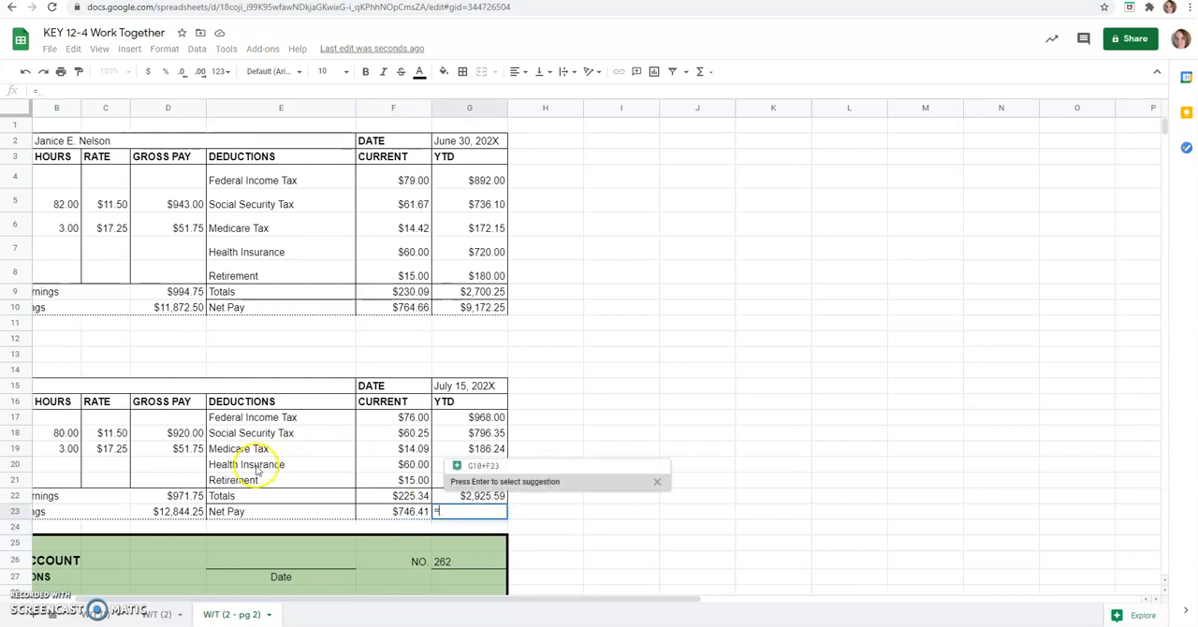
left_click(168, 511)
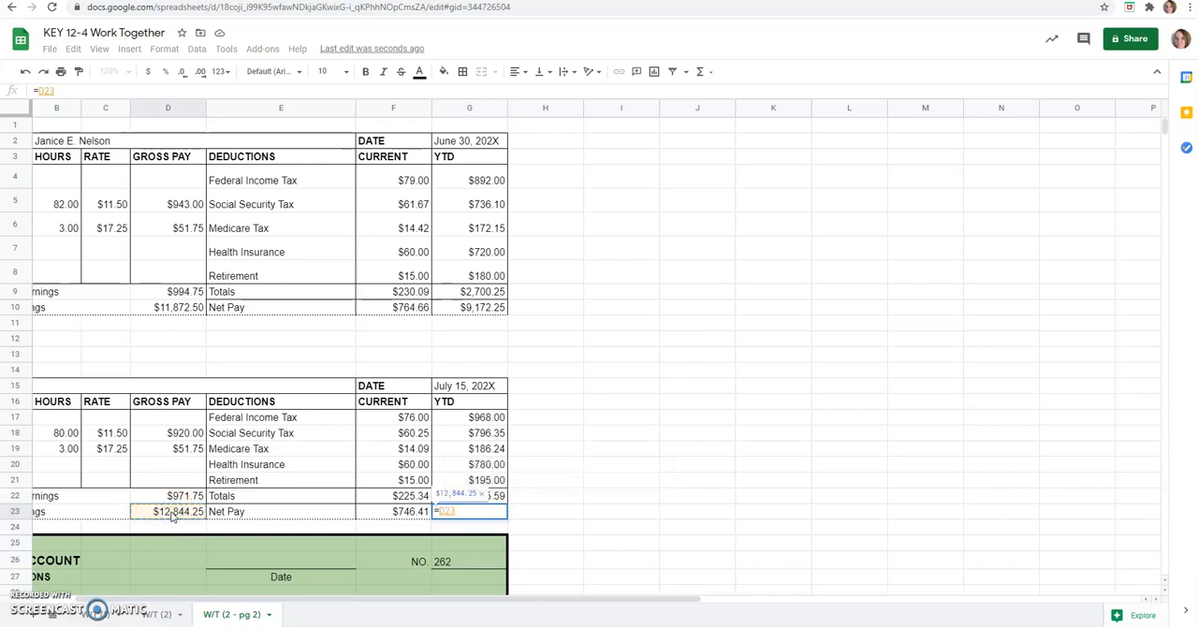
type("-")
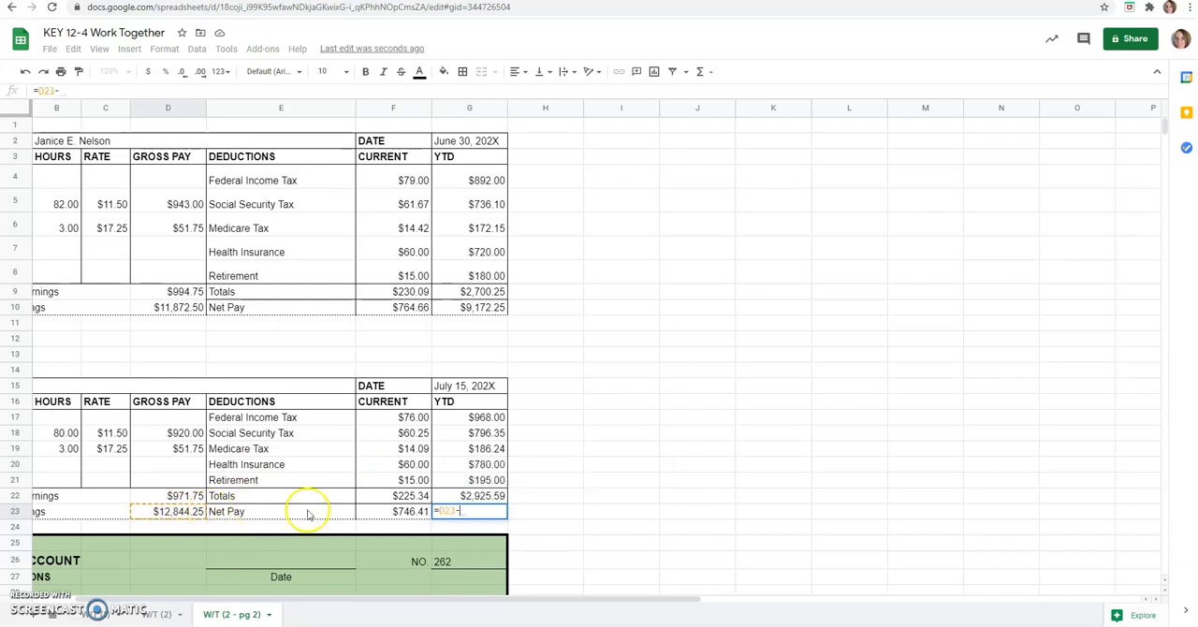
left_click(468, 495)
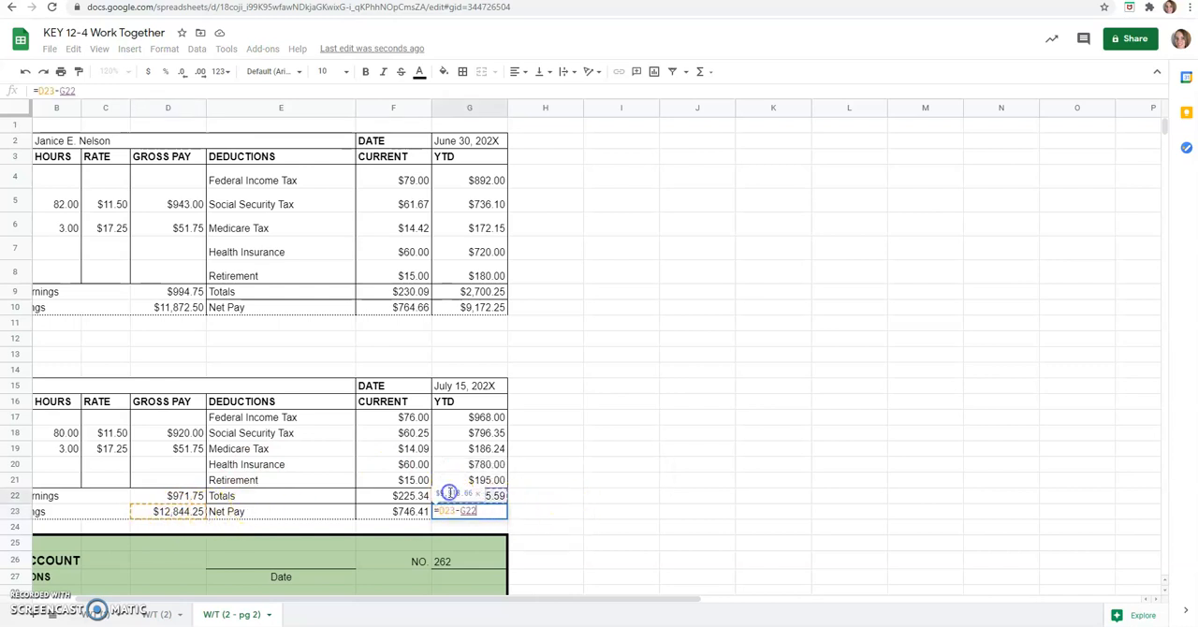
key("Return")
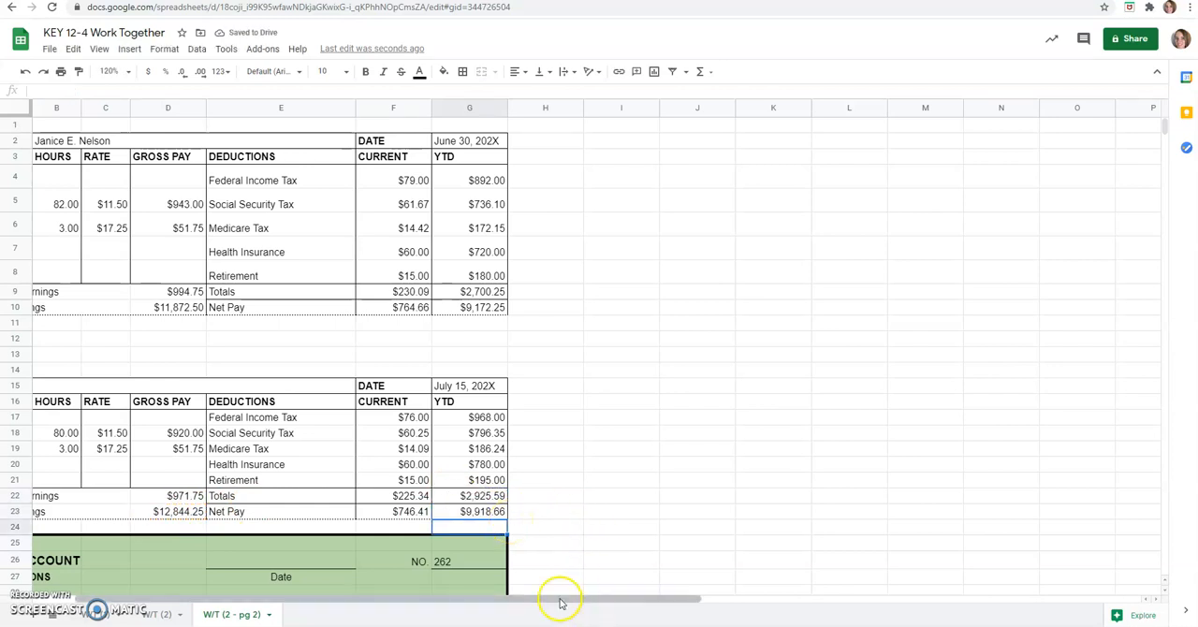
scroll("left", 3)
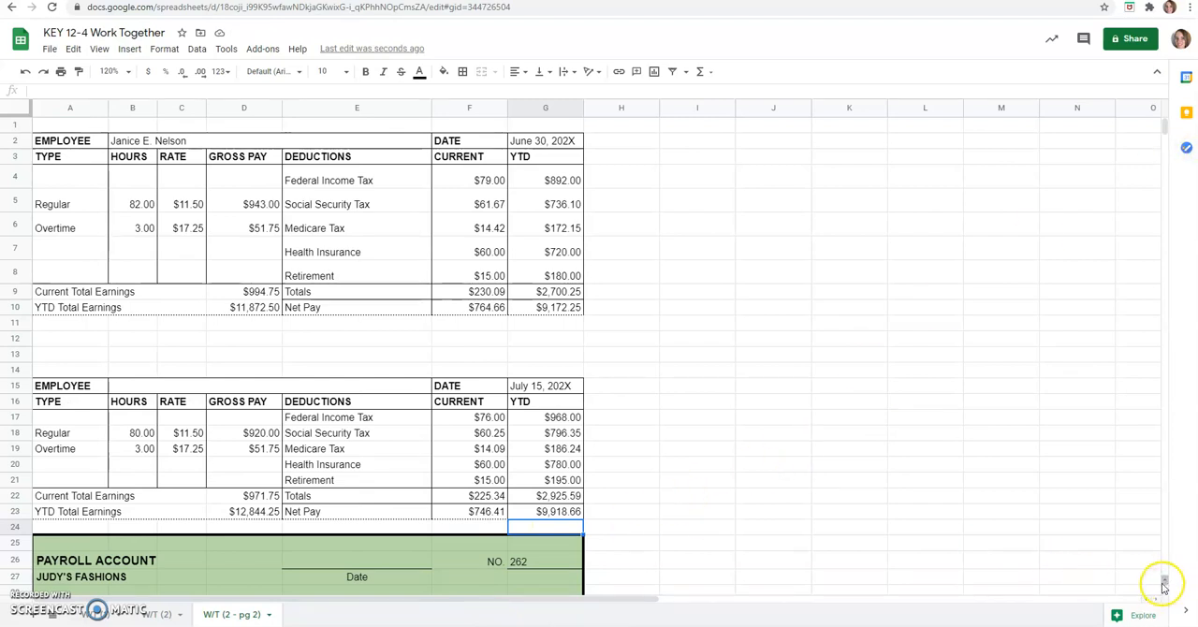
Date check 262 July 15, 202X, make Janice the payee, and enter Nelson on the stub
scroll("down", 3)
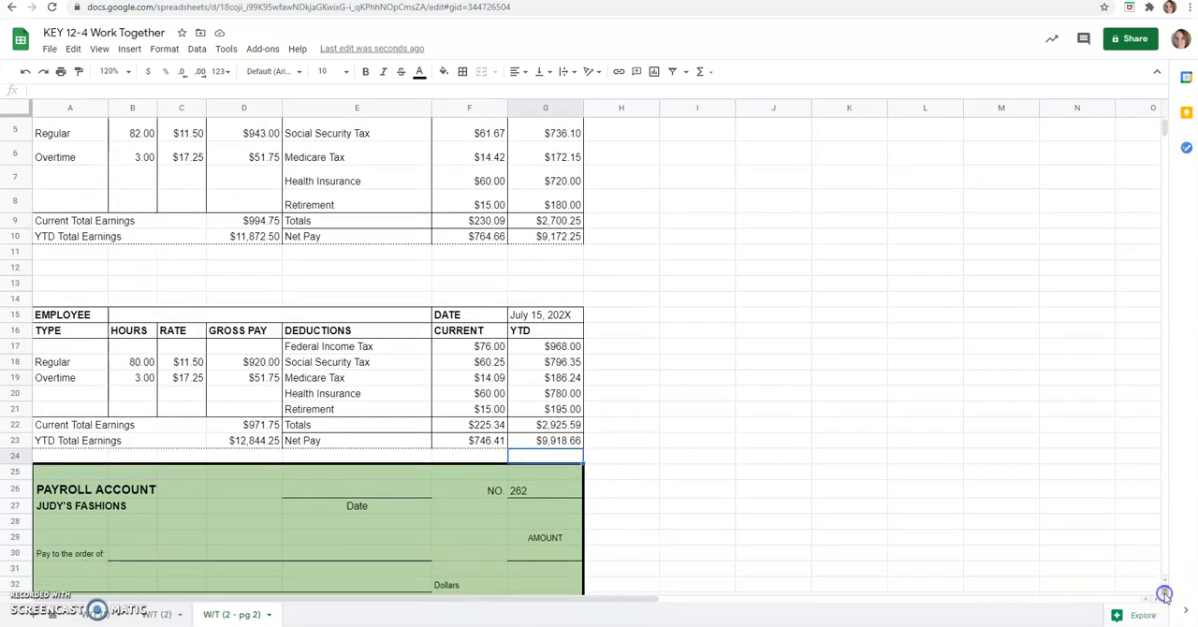
scroll("down", 3)
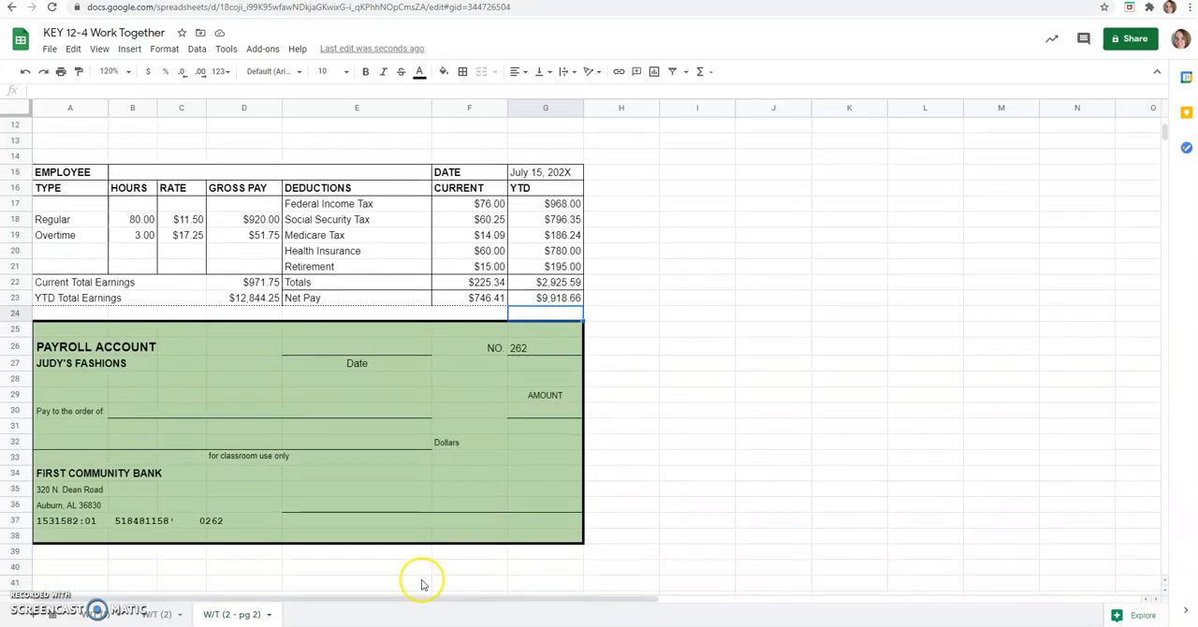
left_click(356, 348)
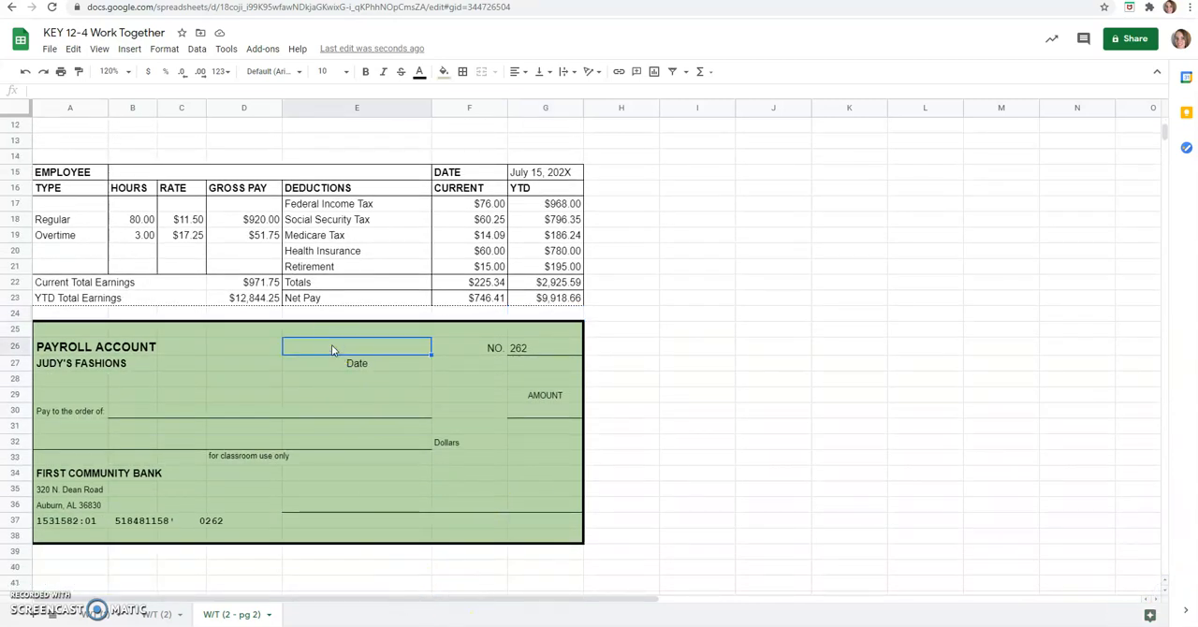
type("July 15,")
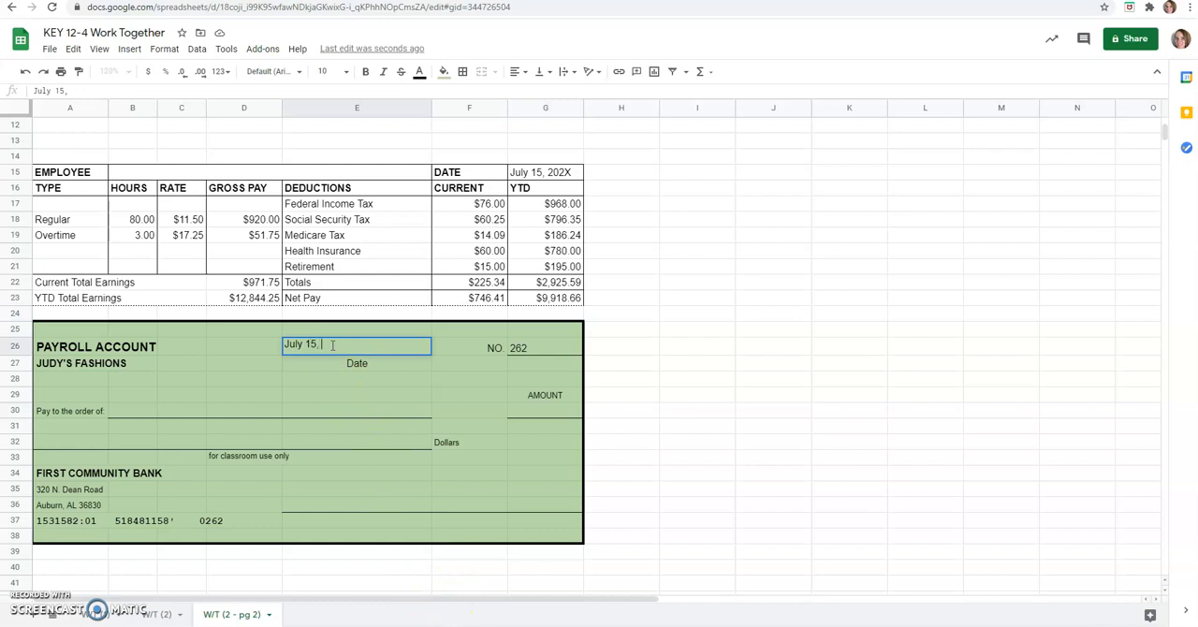
type("202X")
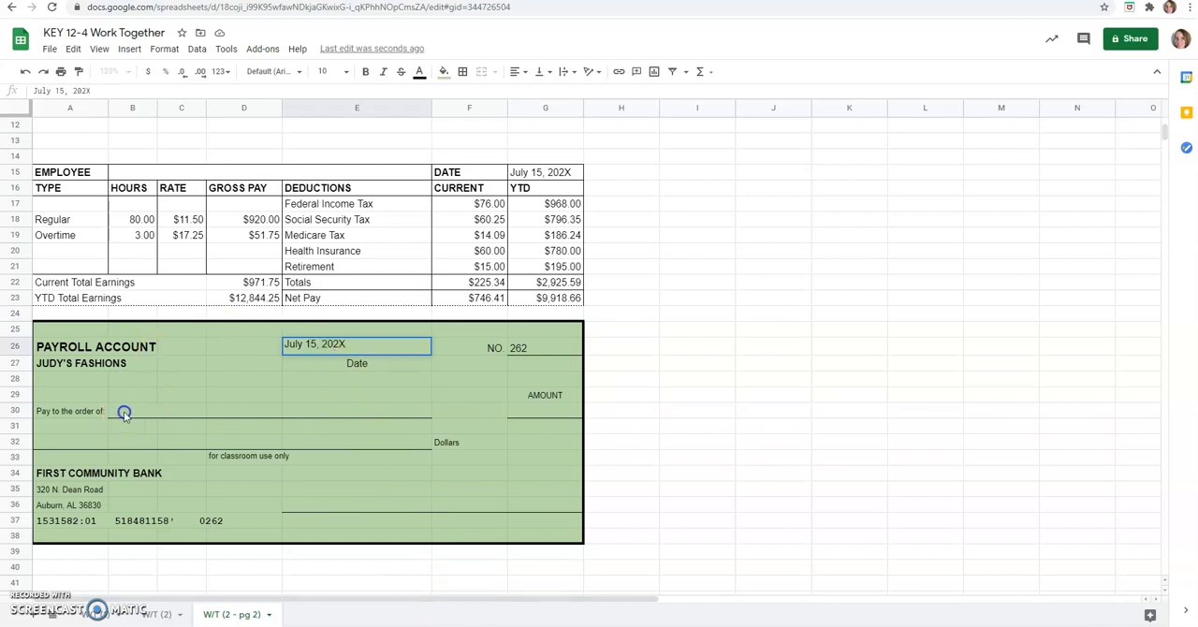
left_click(131, 411)
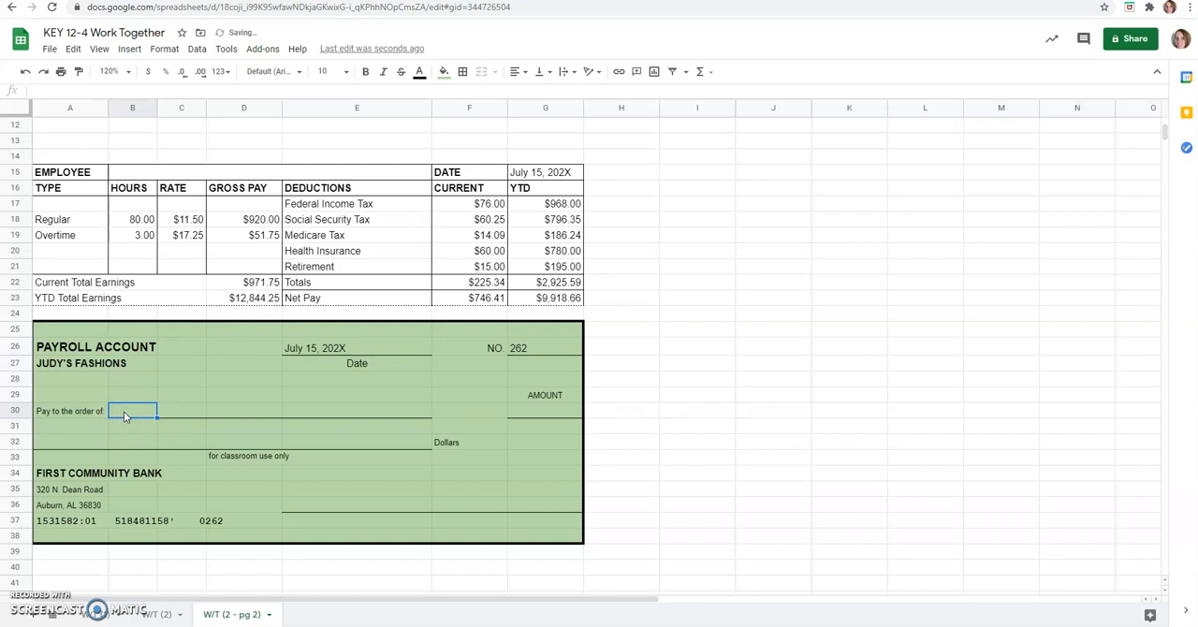
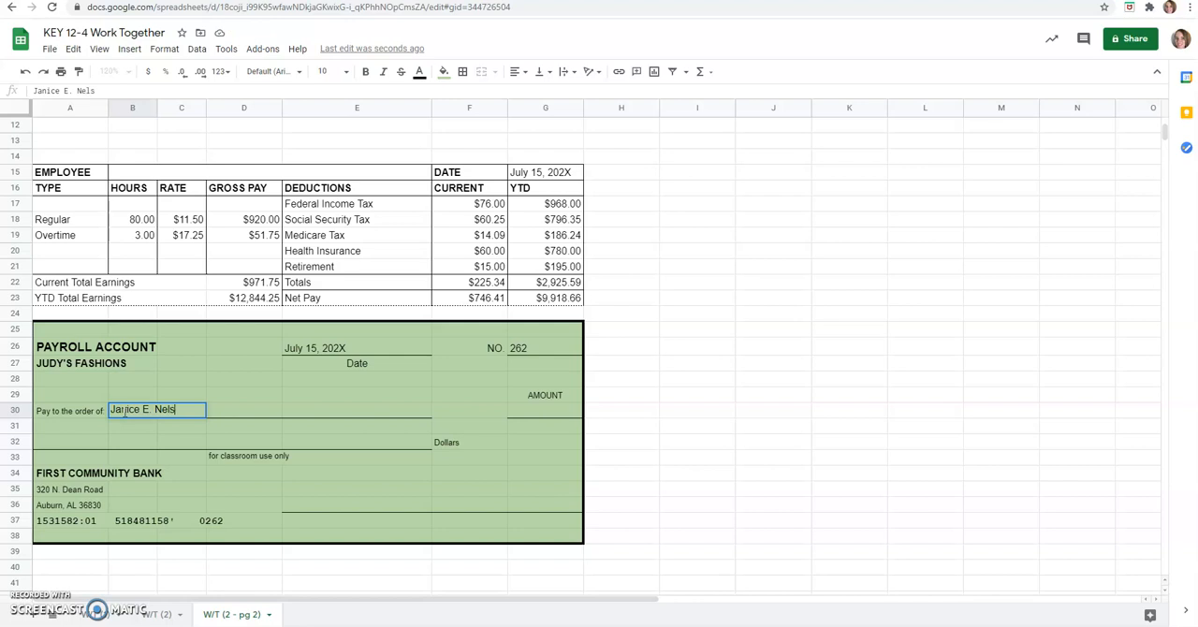
left_click(131, 172)
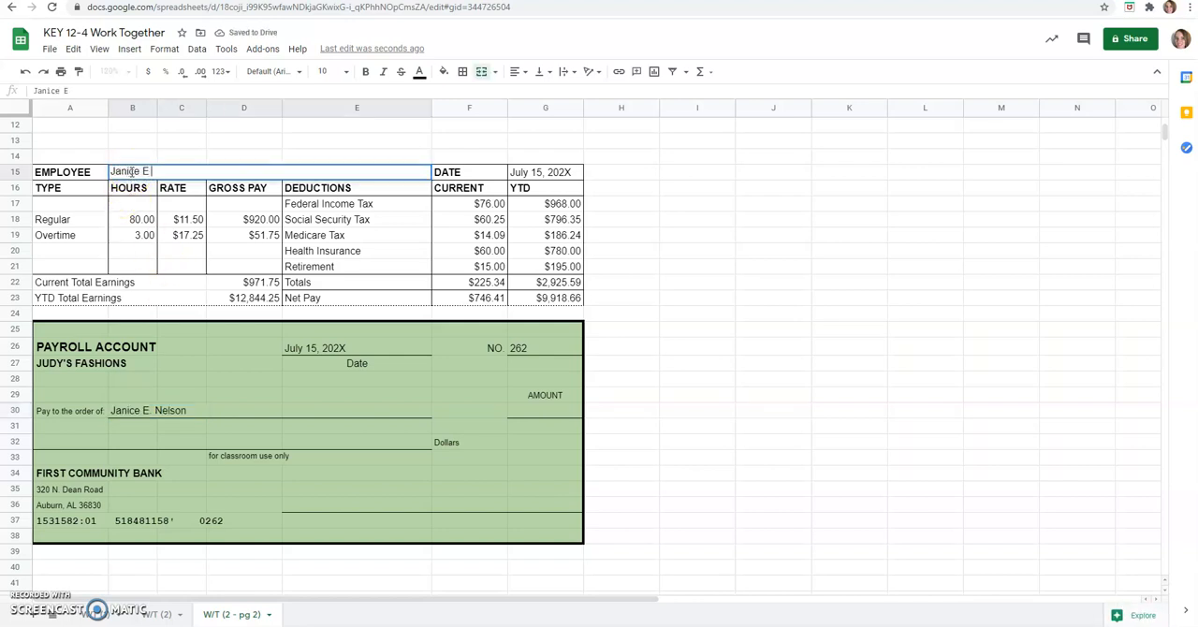
type("Nelson")
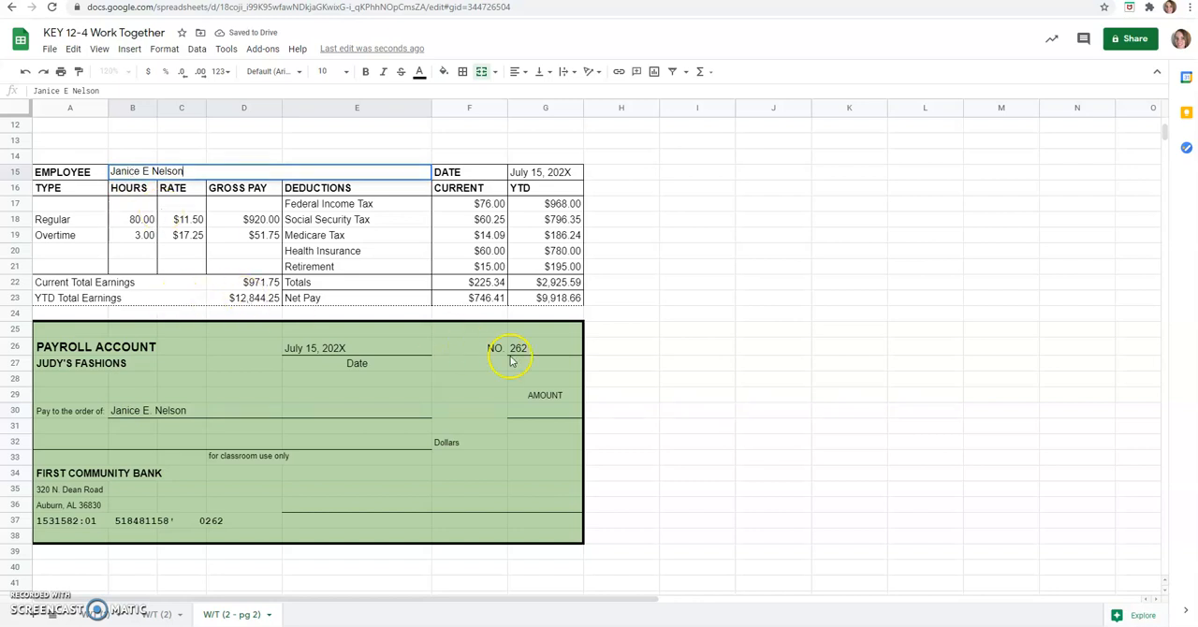
Write the $746.41 amount in words ('Seven hundred... six dollars and 41/100') and sign as Ms. Libby
left_click(545, 410)
type("=")
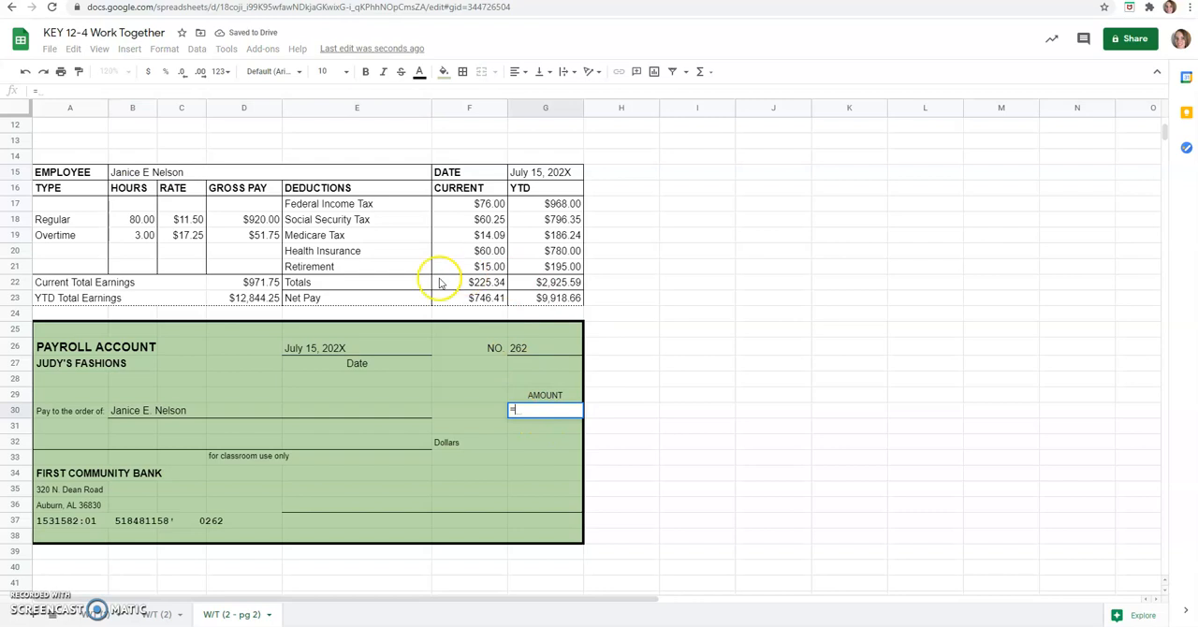
mouse_move(468, 290)
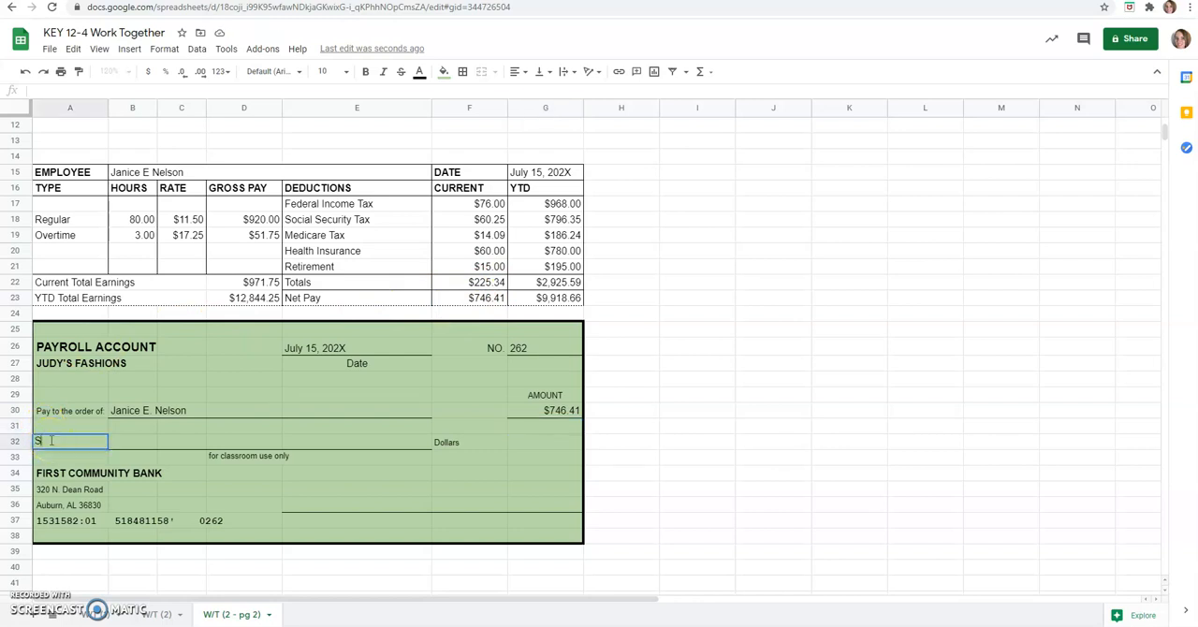
type("Seven hundred forty")
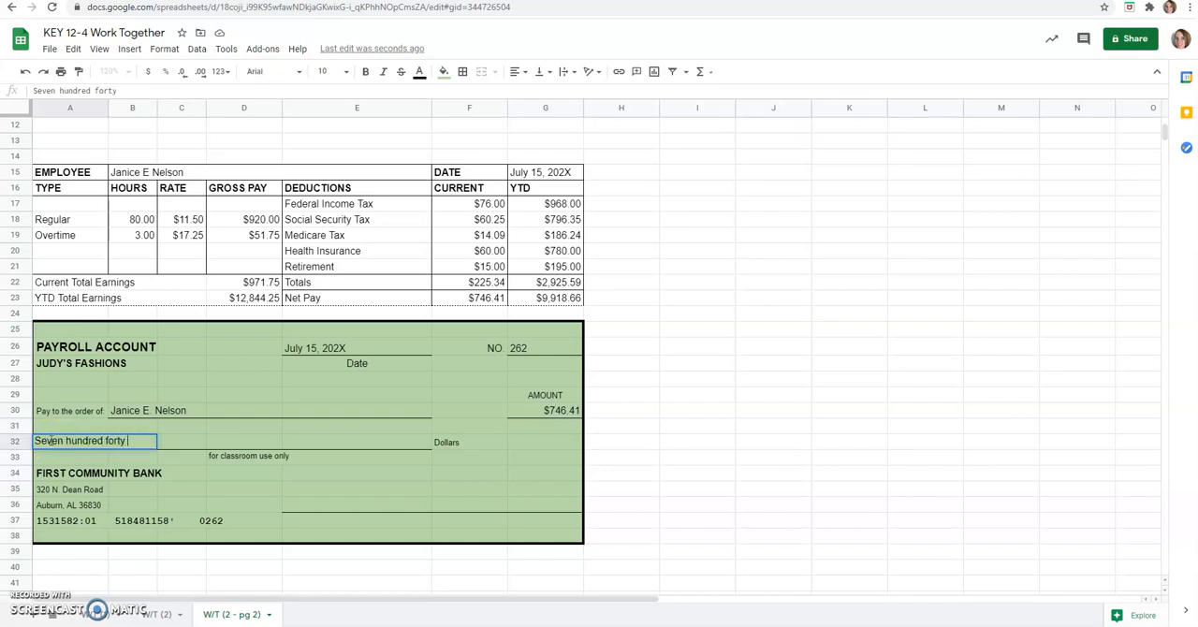
type("six do")
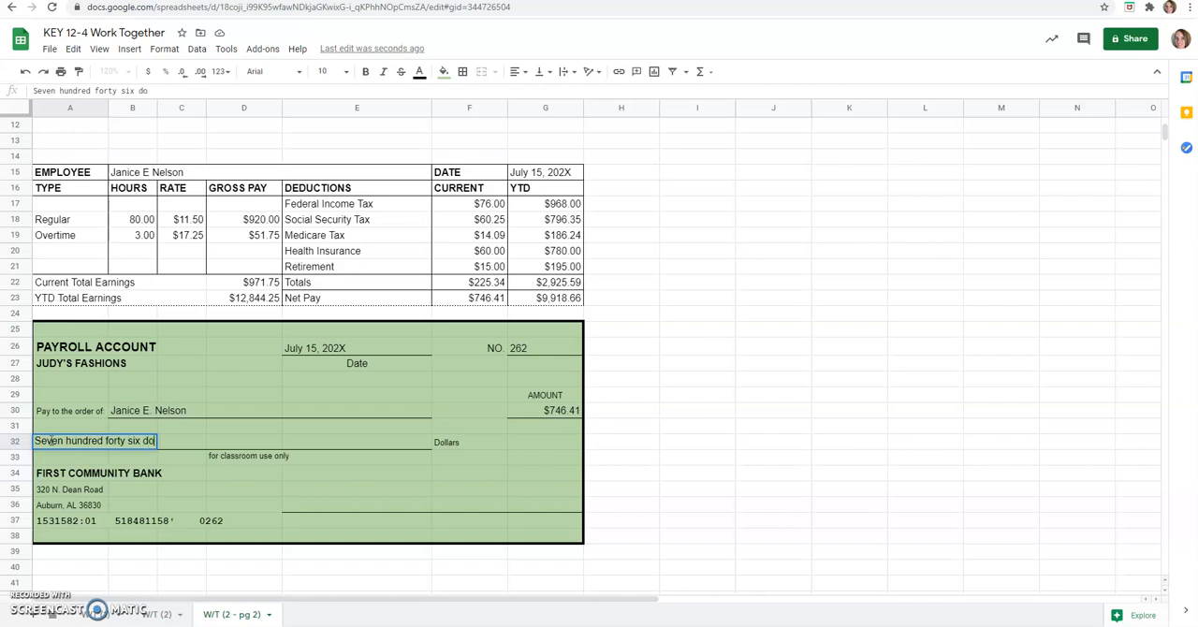
type("llars and 41")
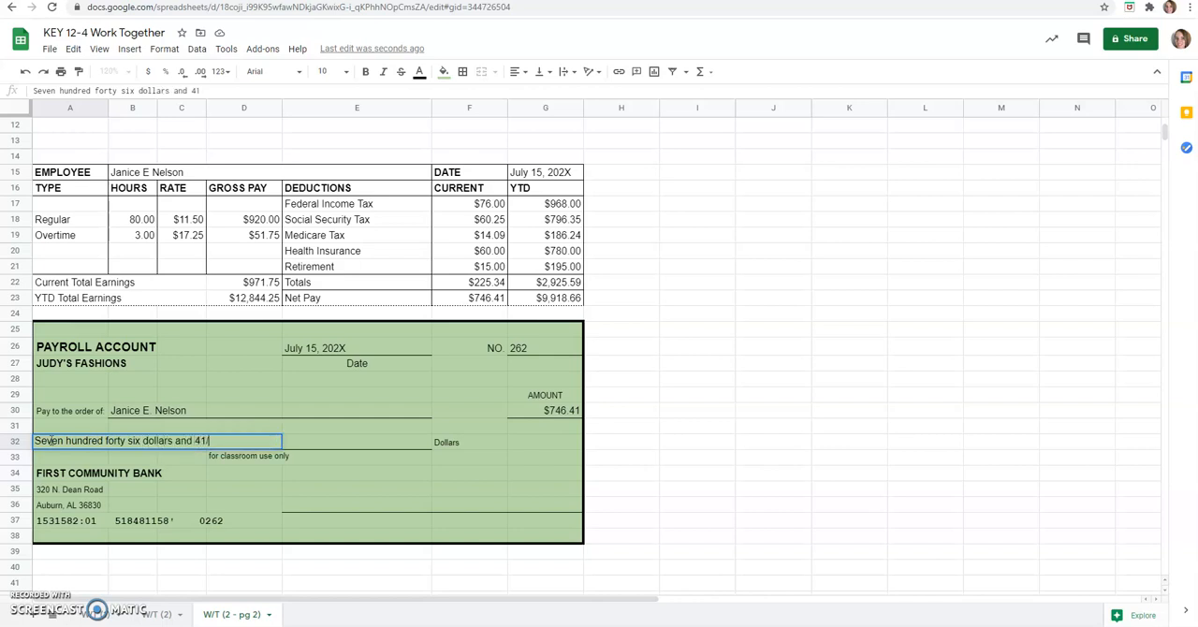
type("/100-")
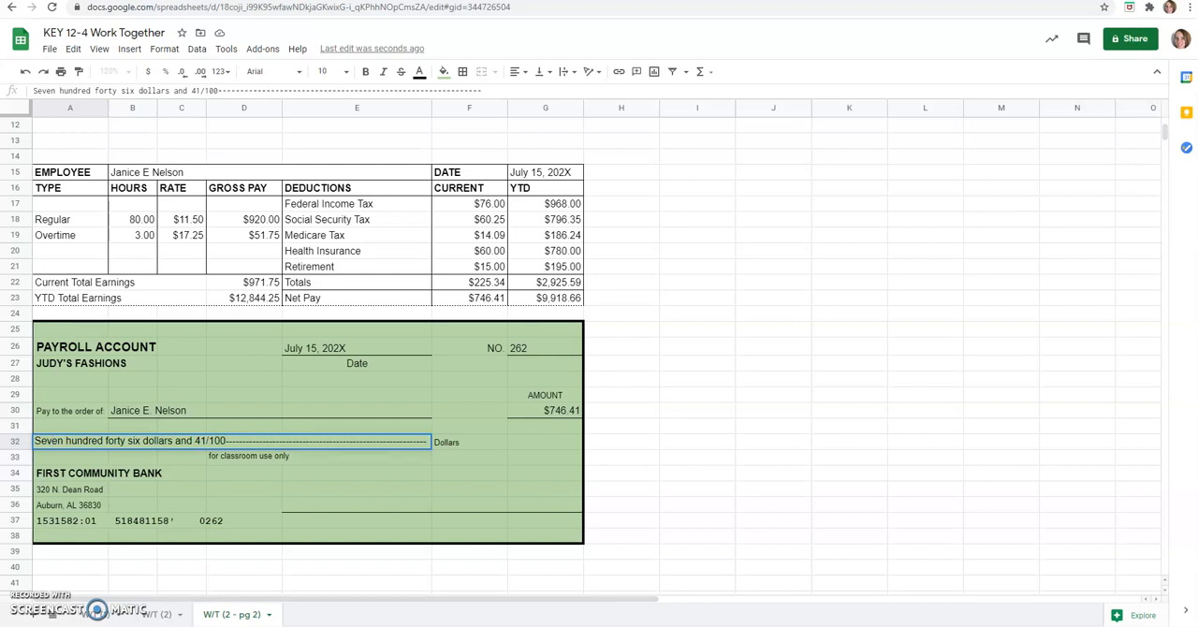
left_click(356, 502)
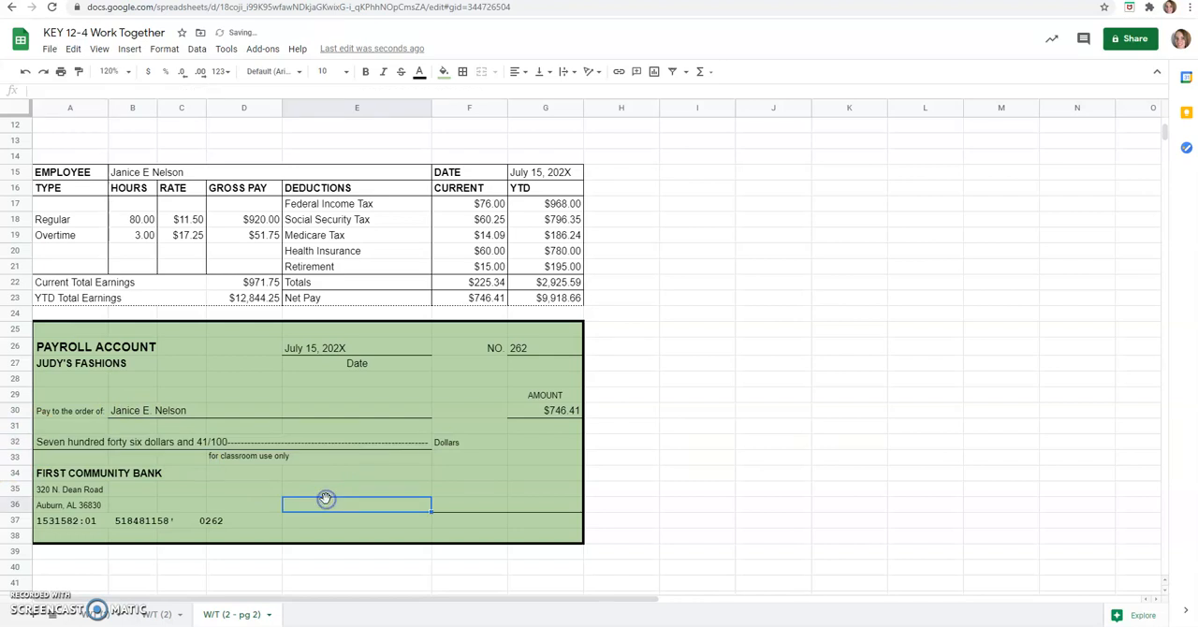
type("Ms. Libby")
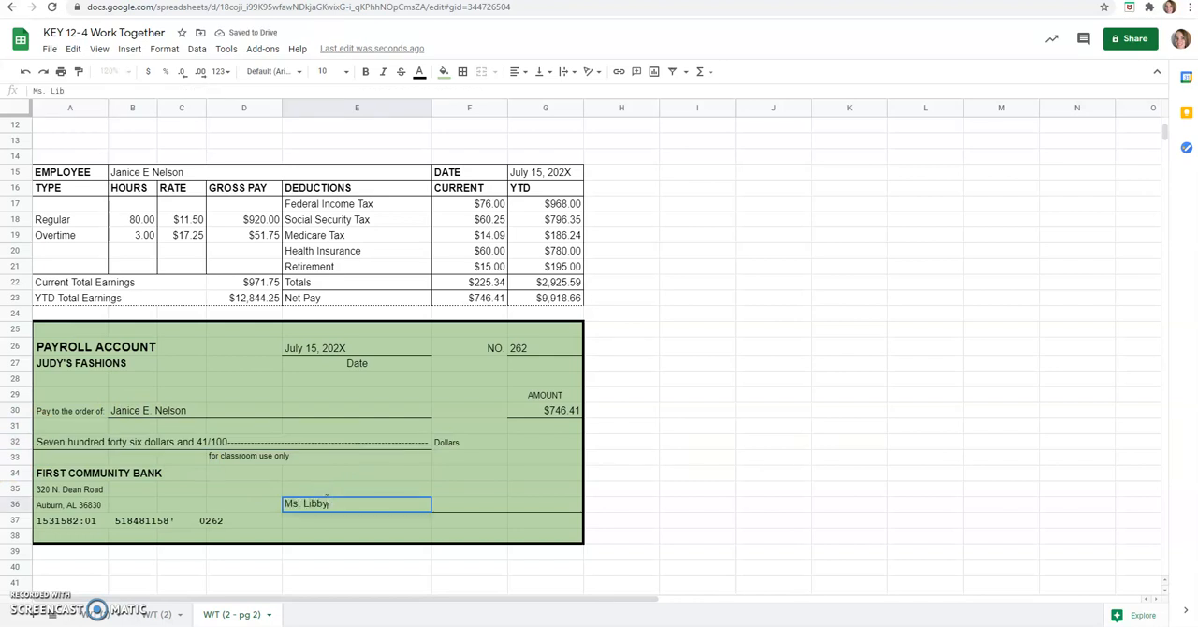
left_click(622, 509)
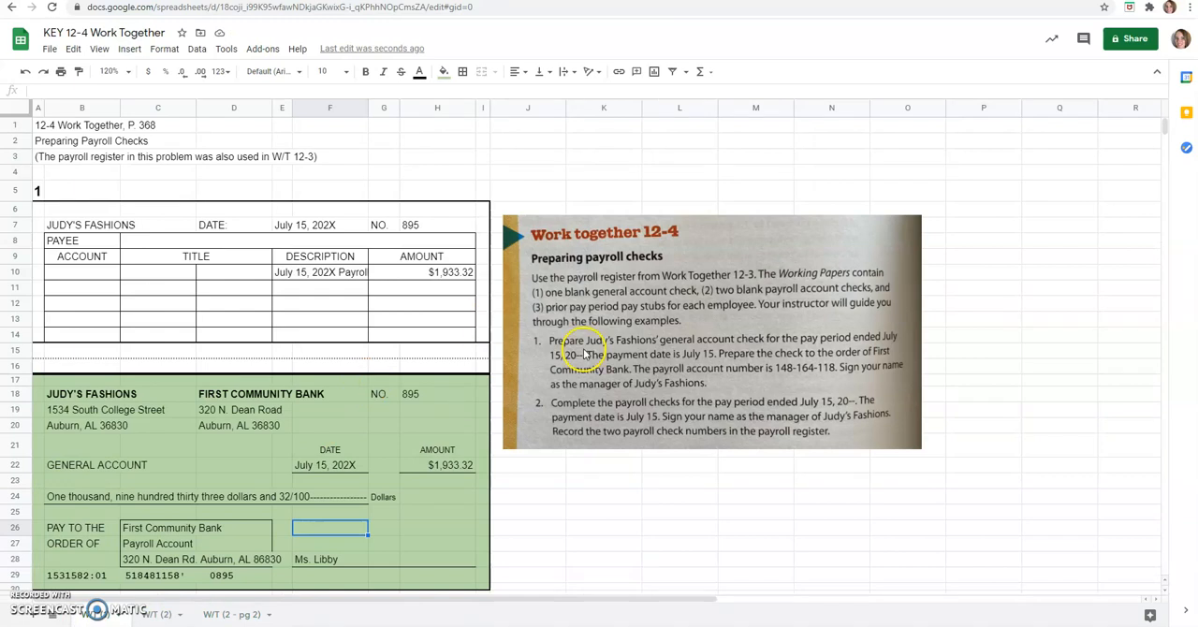
mouse_move(897, 415)
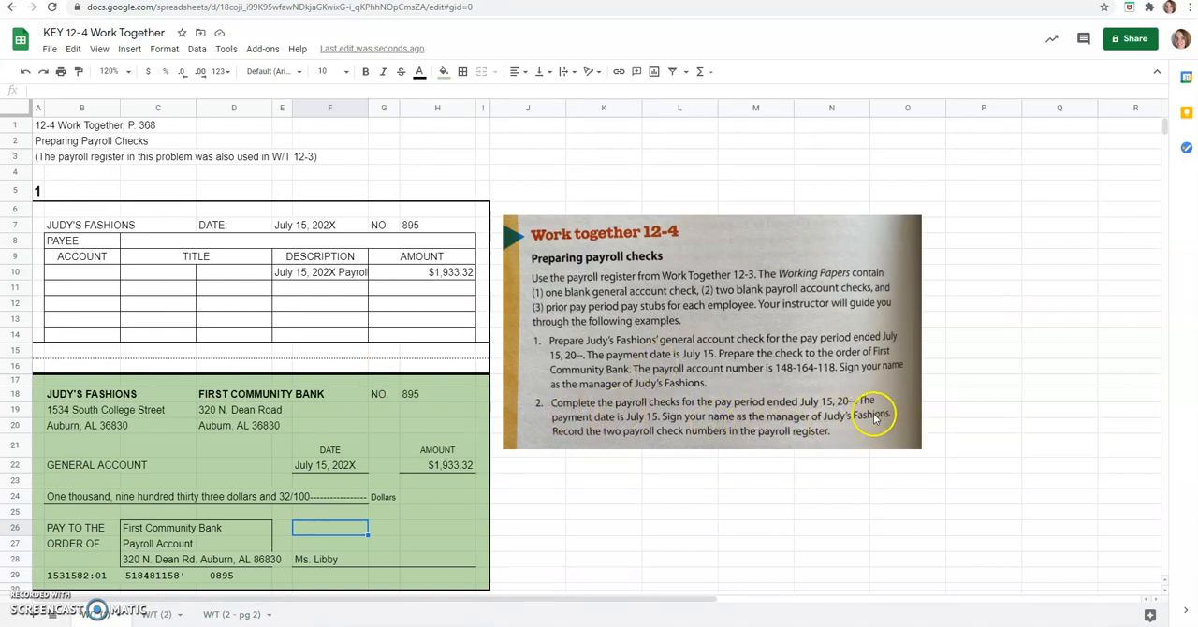
mouse_move(860, 426)
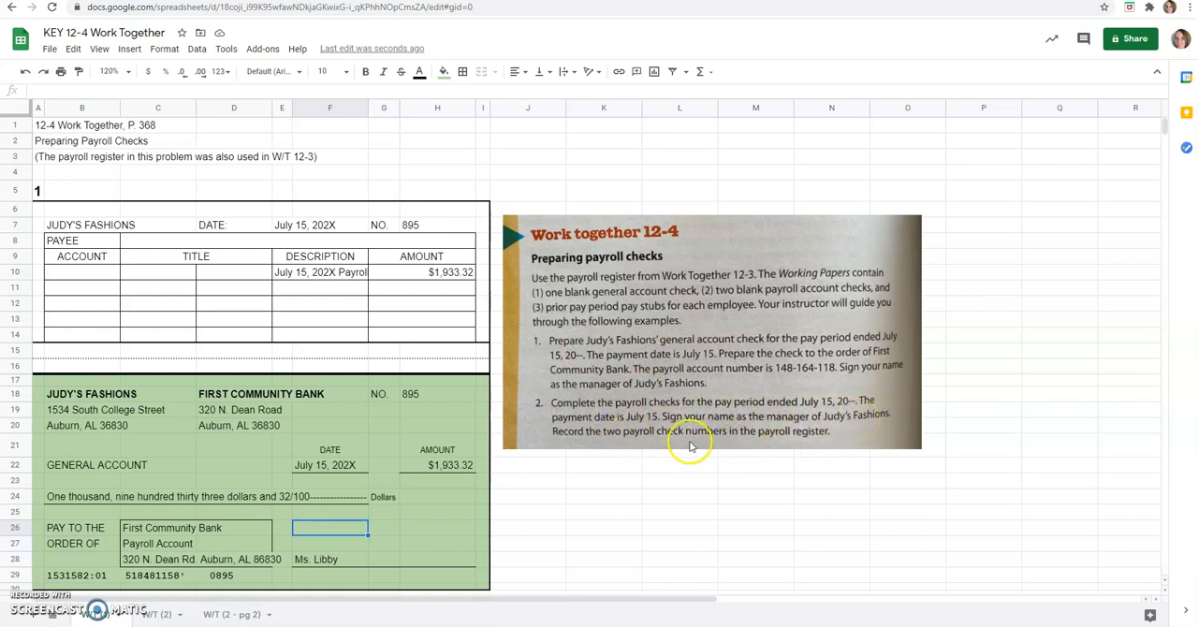
mouse_move(828, 431)
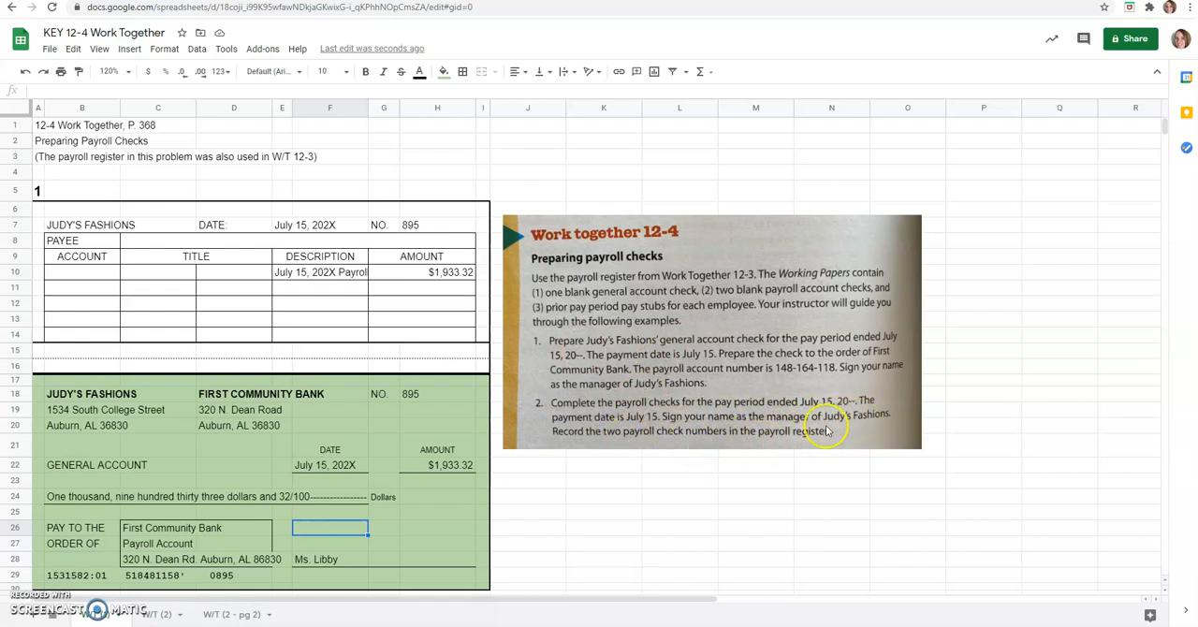
mouse_move(764, 440)
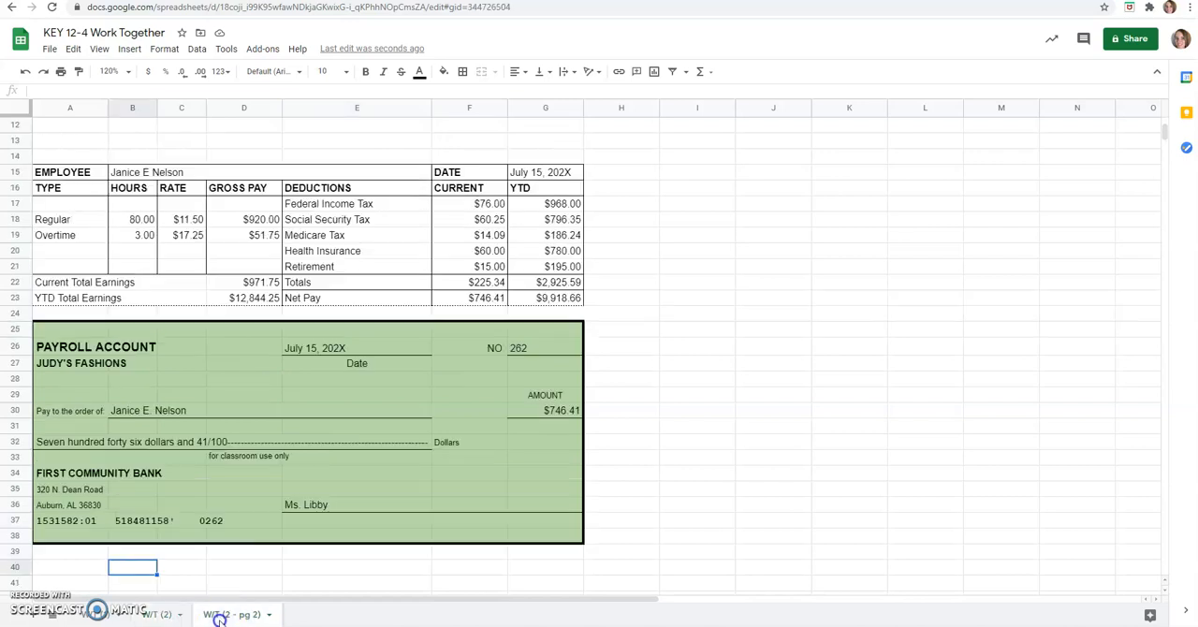
mouse_move(251, 67)
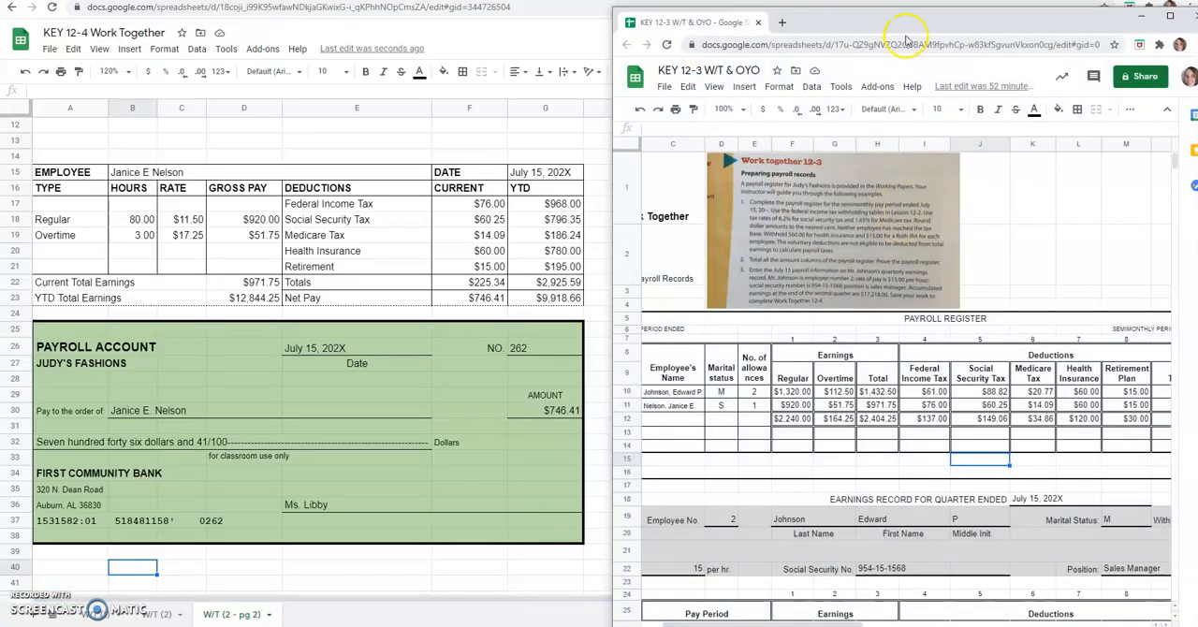
Record check numbers 261 and 262 in the 12-3 payroll register's Check No. column
left_click(857, 24)
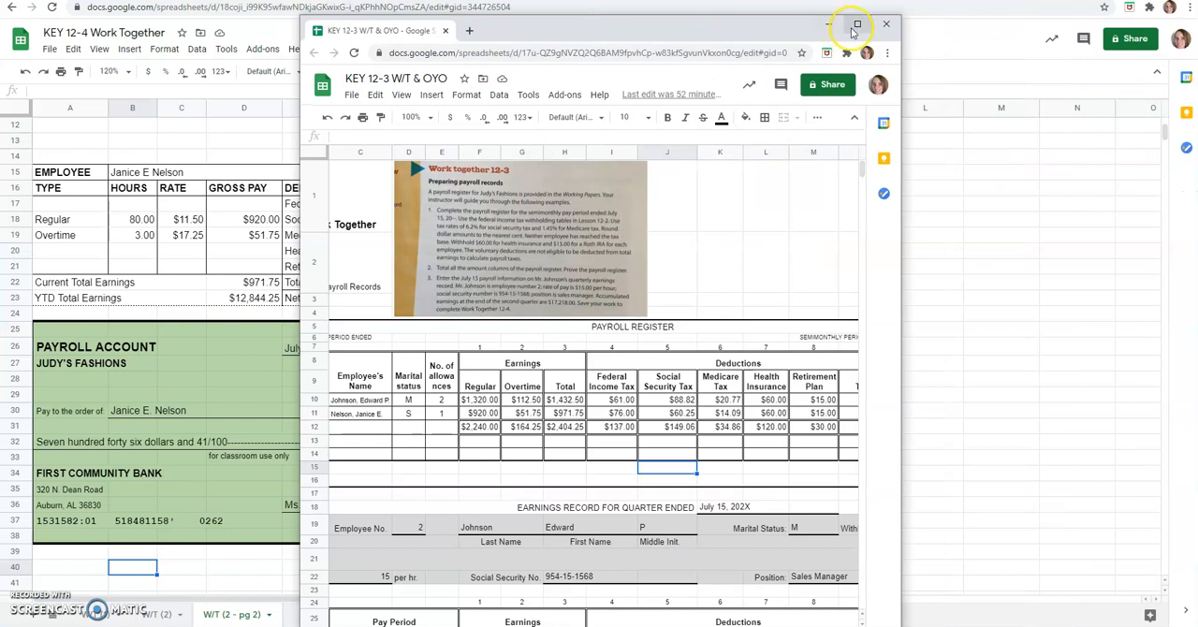
left_click(853, 24)
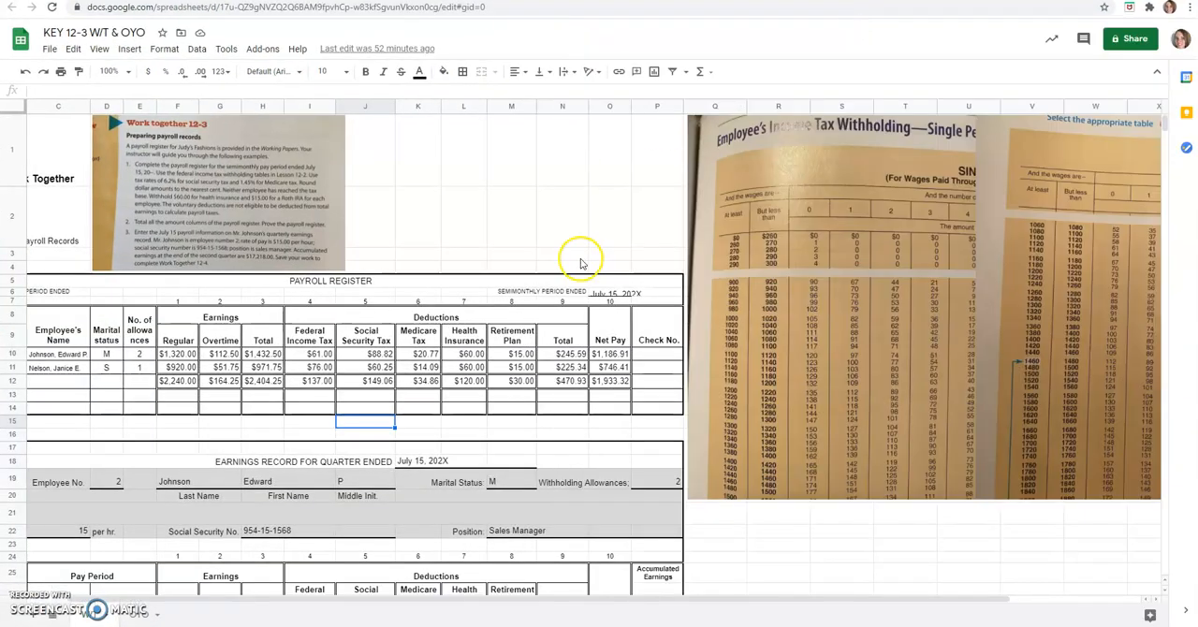
mouse_move(648, 359)
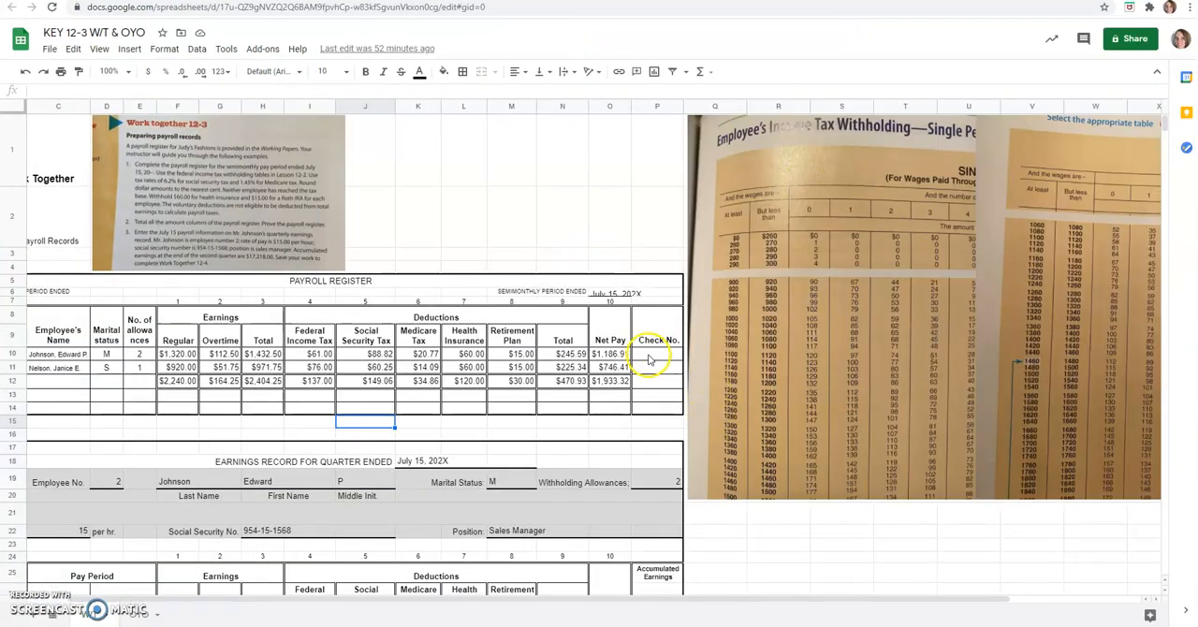
type("26")
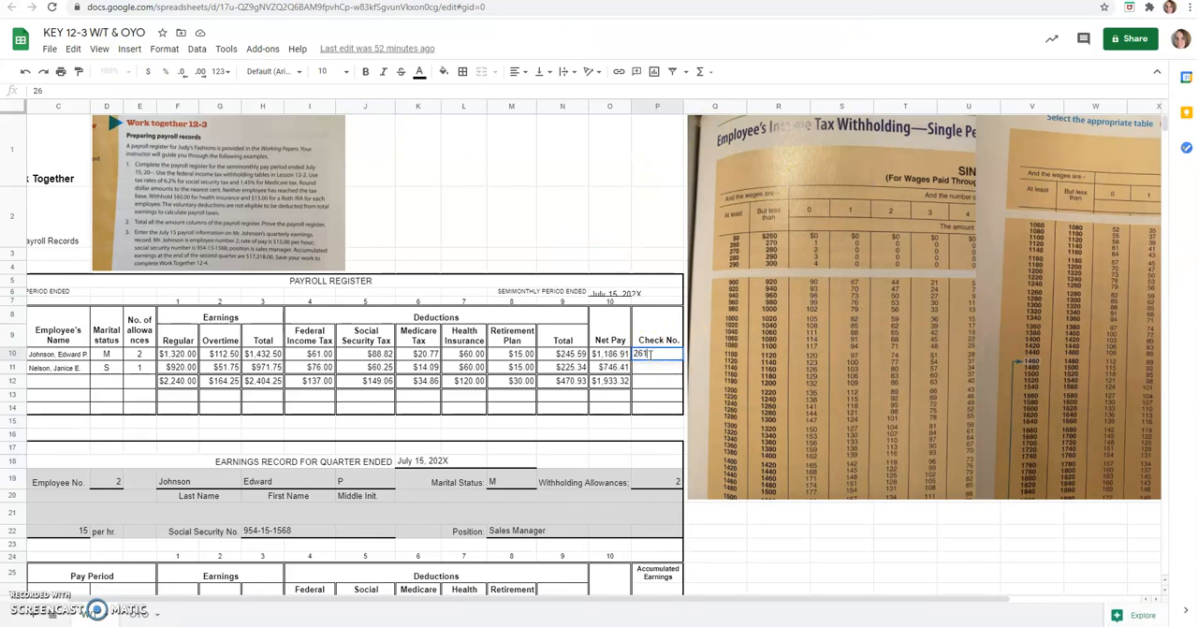
key("Return")
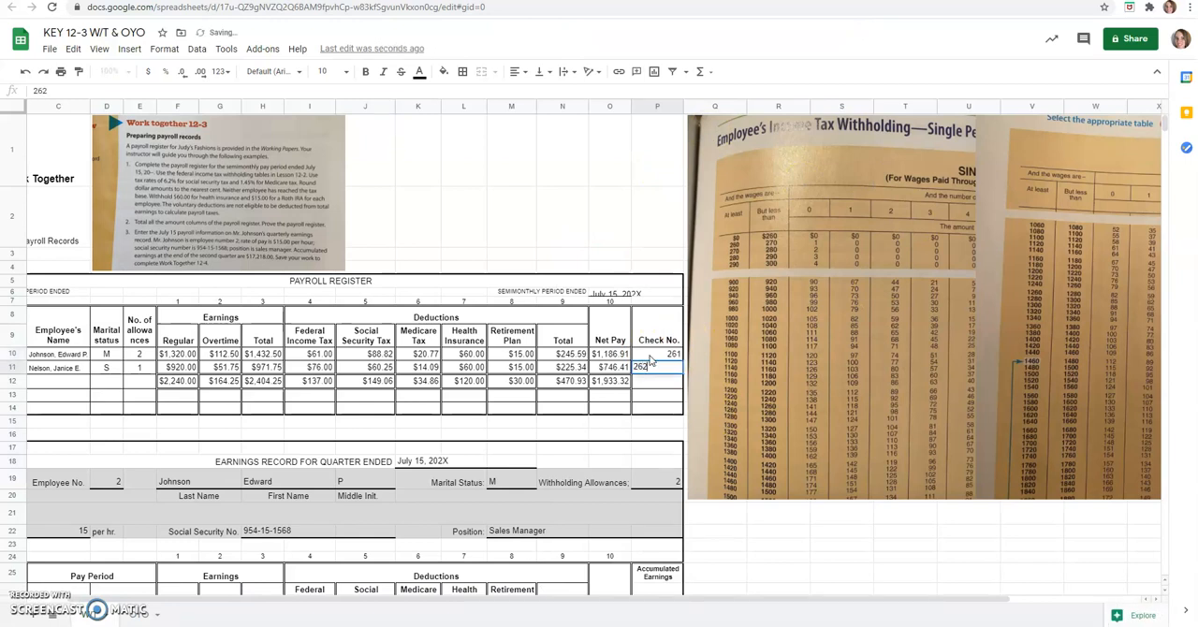
left_click(749, 532)
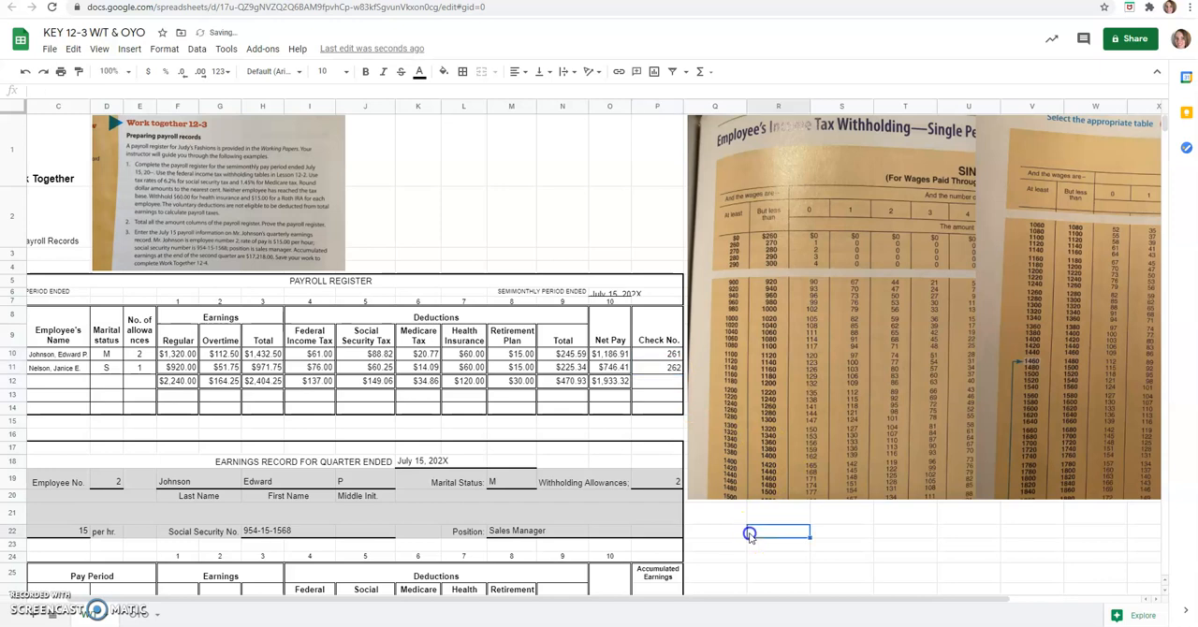